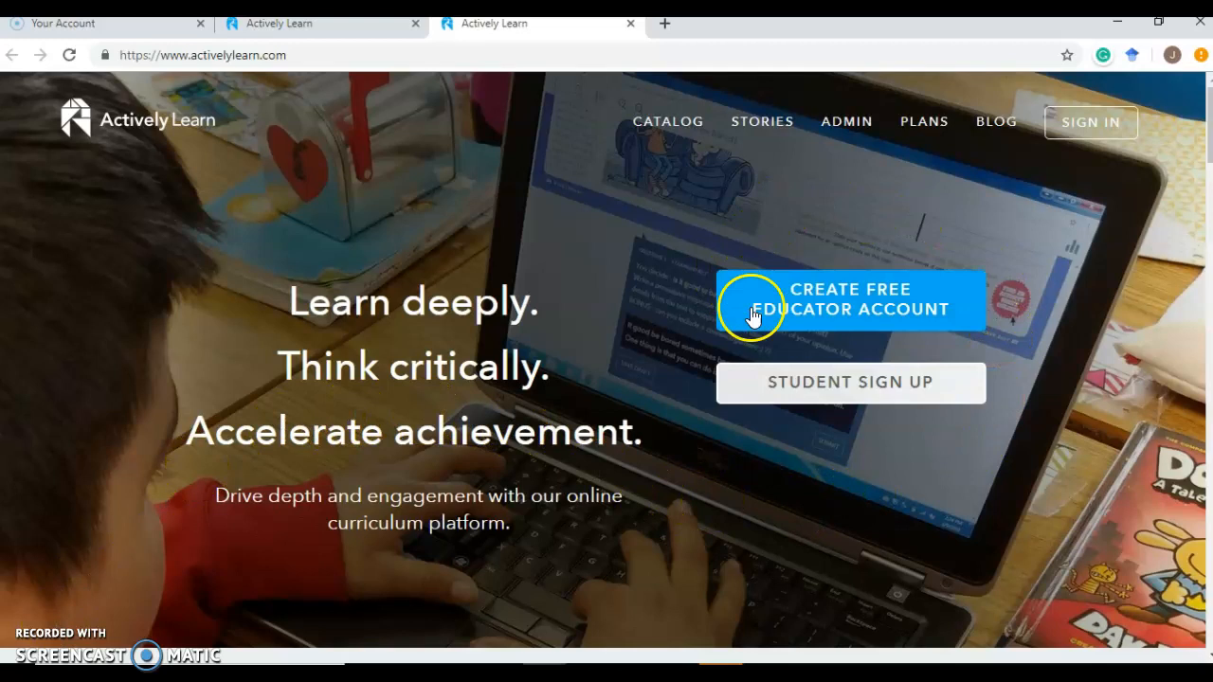
mouse_move(780, 478)
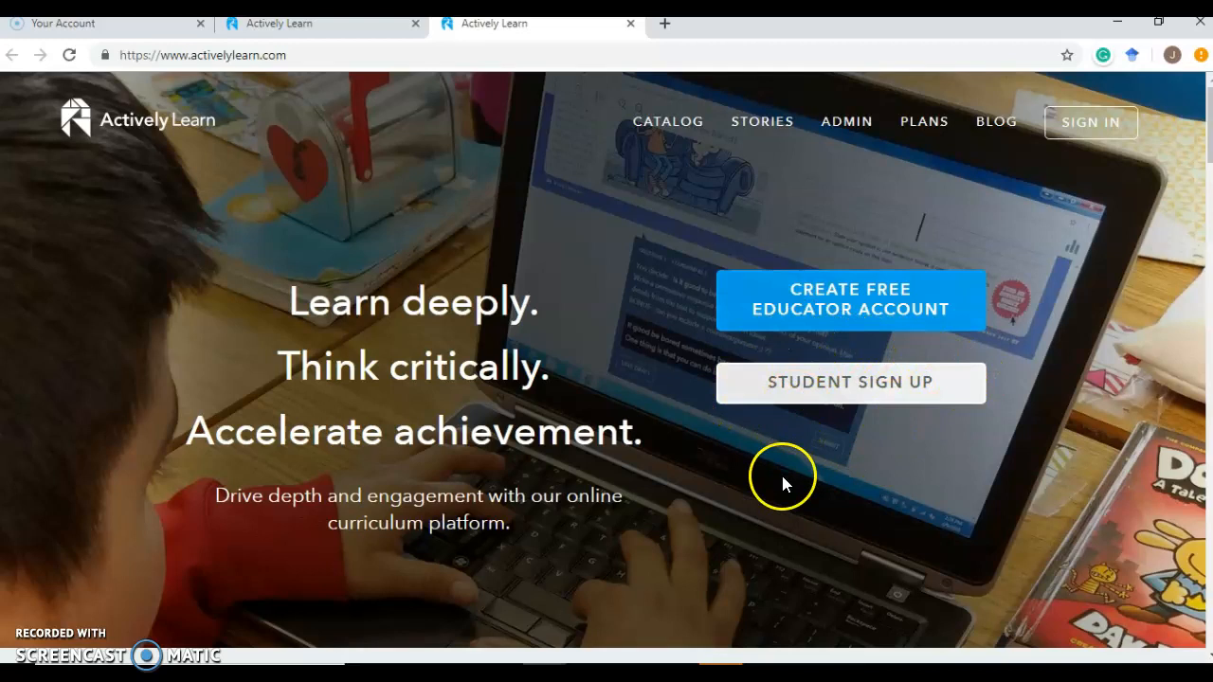
mouse_move(572, 402)
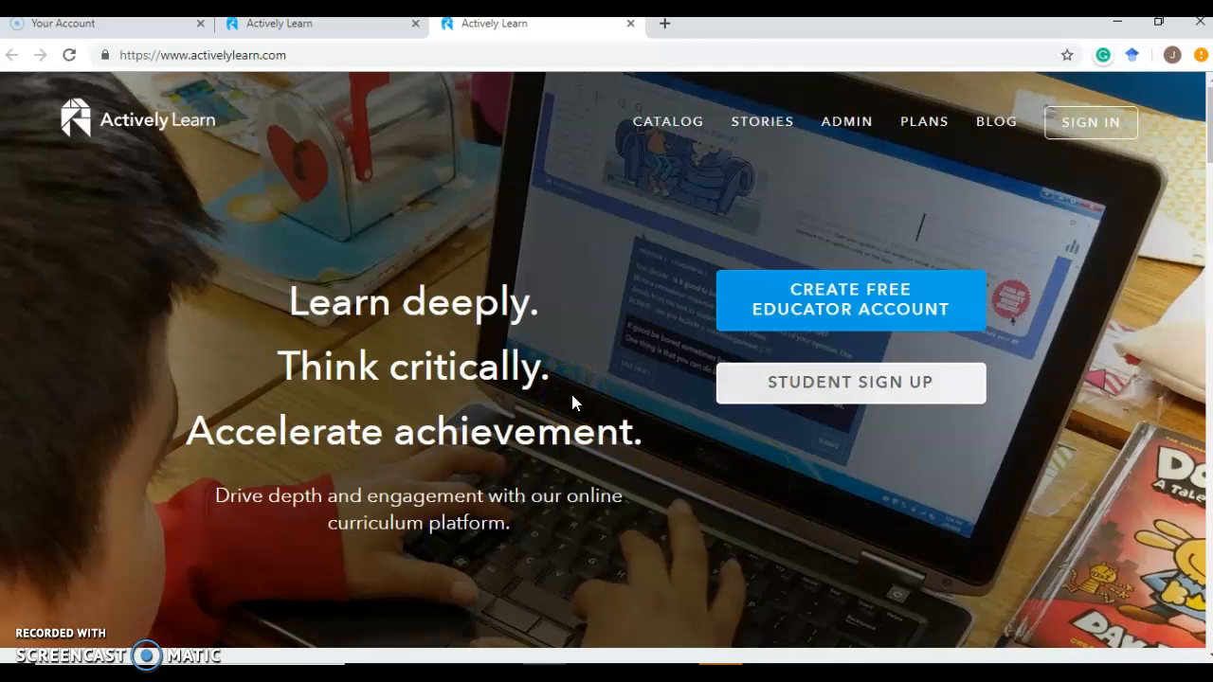
Browse the Plans page's Free, Prime and Unlimited feature comparison table from top to bottom and back
left_click(922, 121)
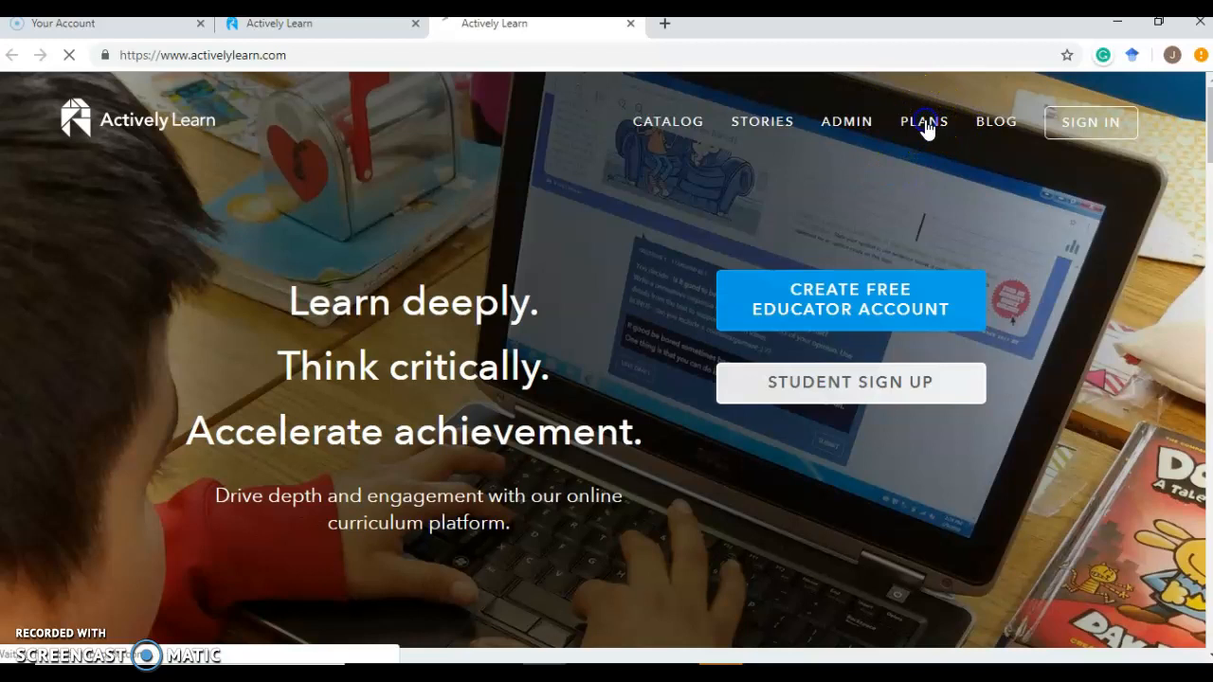
left_click(923, 121)
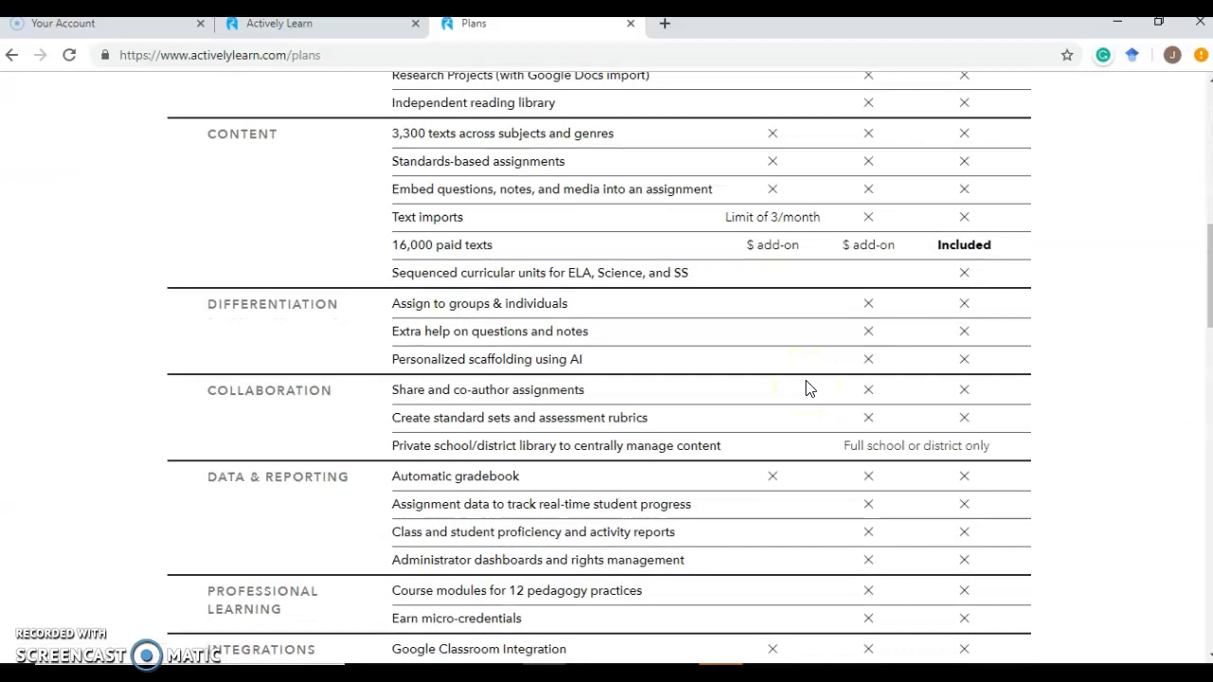
scroll("up", 3)
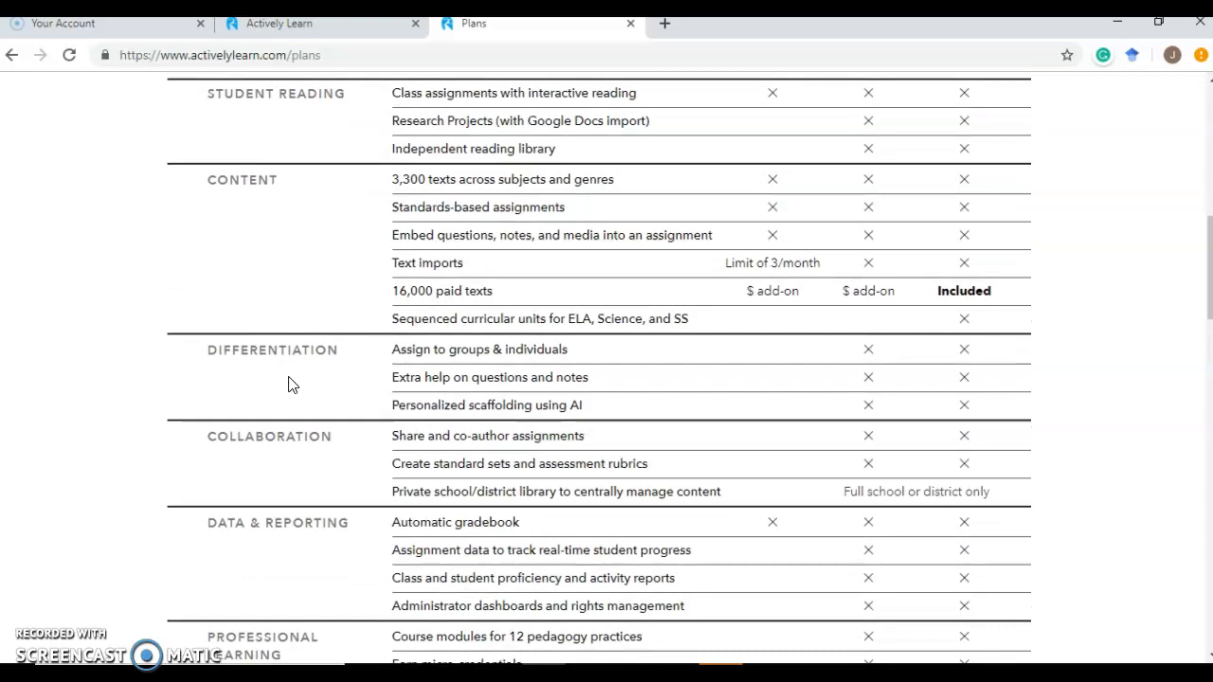
scroll("up", 3)
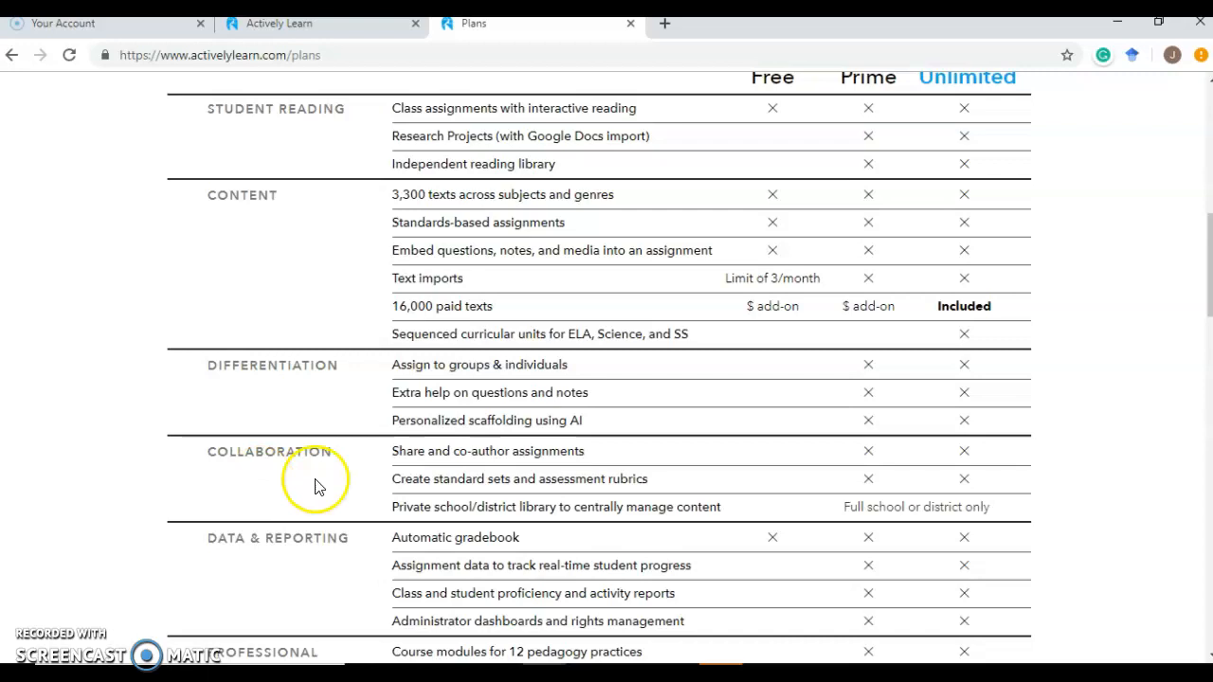
scroll("down", 3)
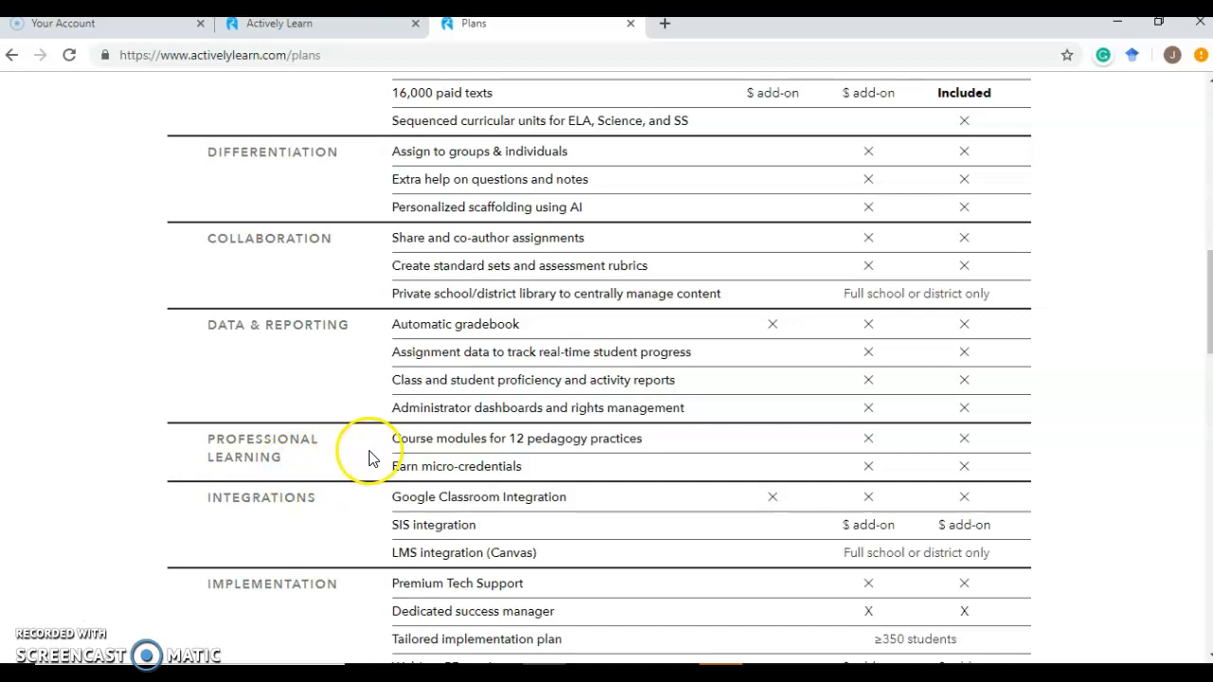
scroll("down", 3)
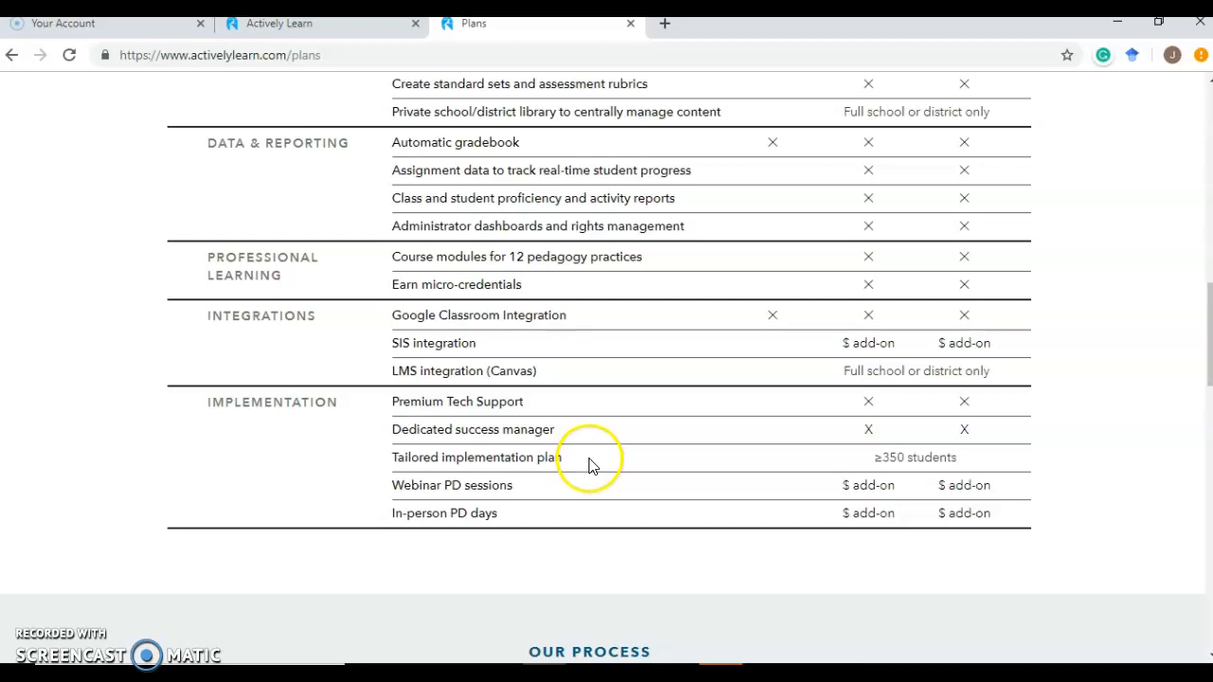
scroll("up", 3)
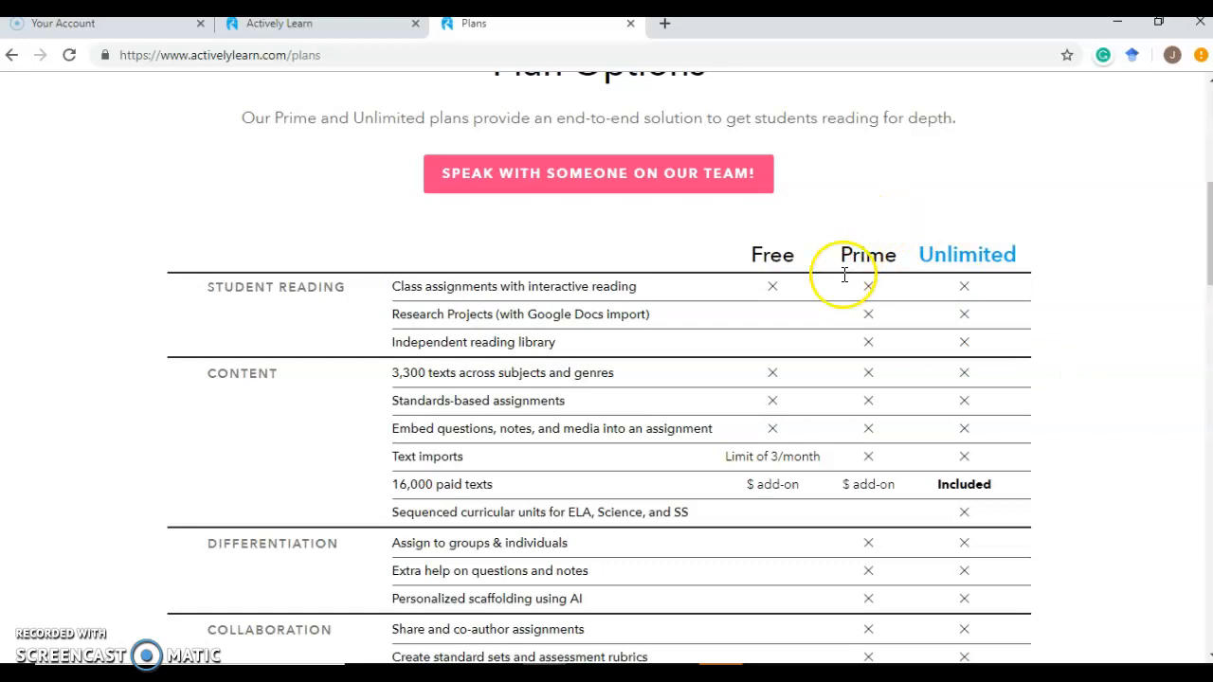
scroll("down", 3)
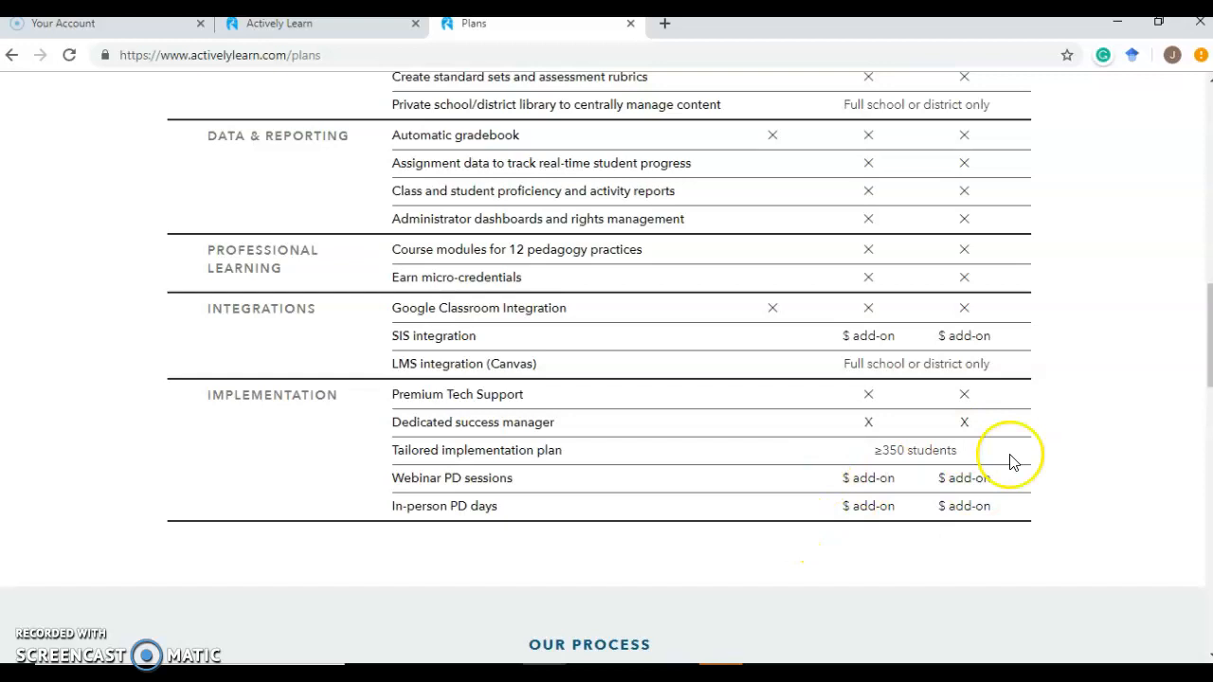
scroll("up", 3)
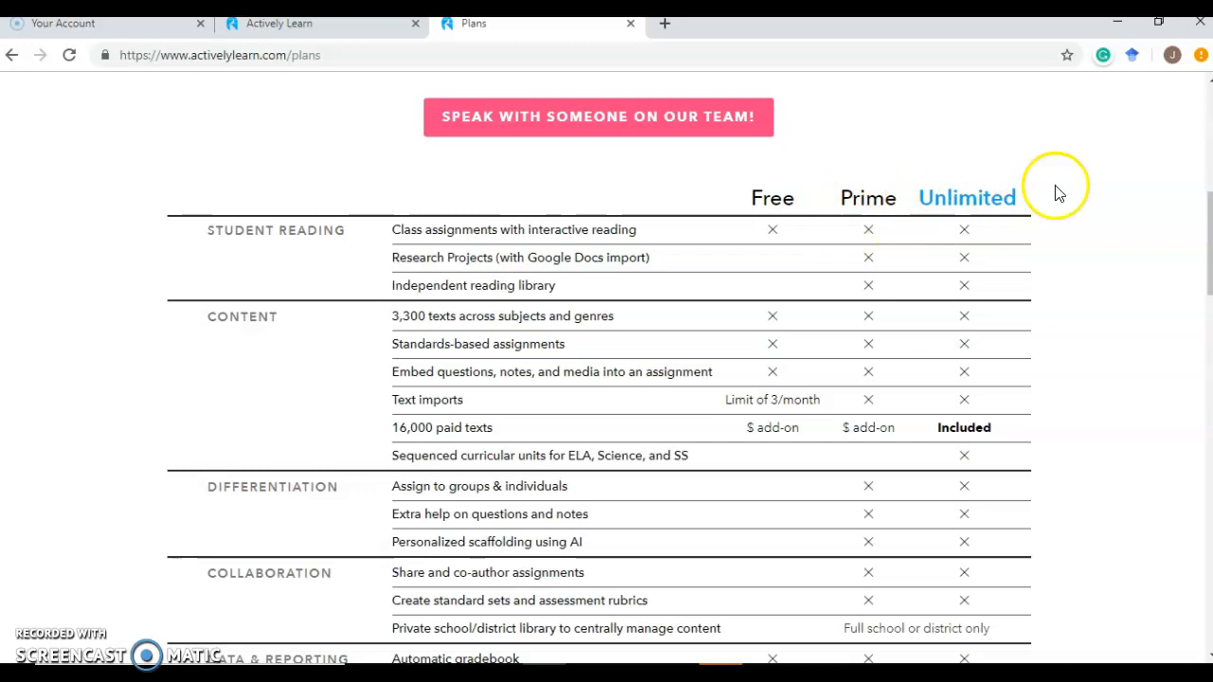
mouse_move(947, 206)
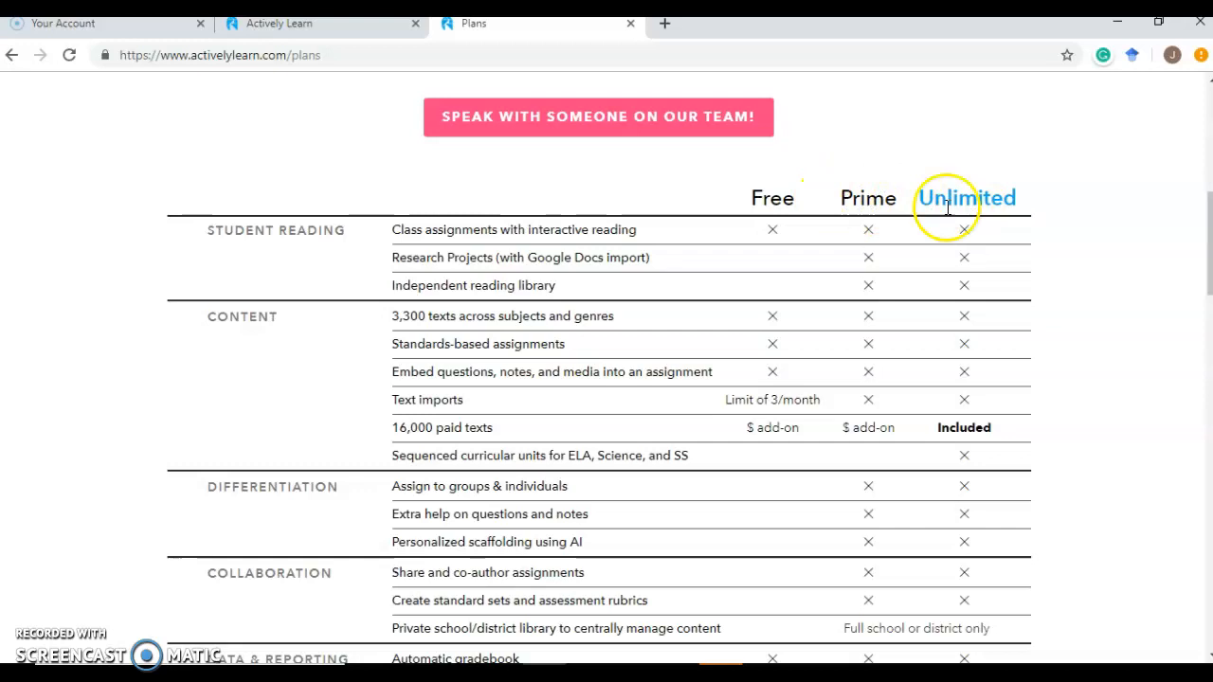
mouse_move(559, 427)
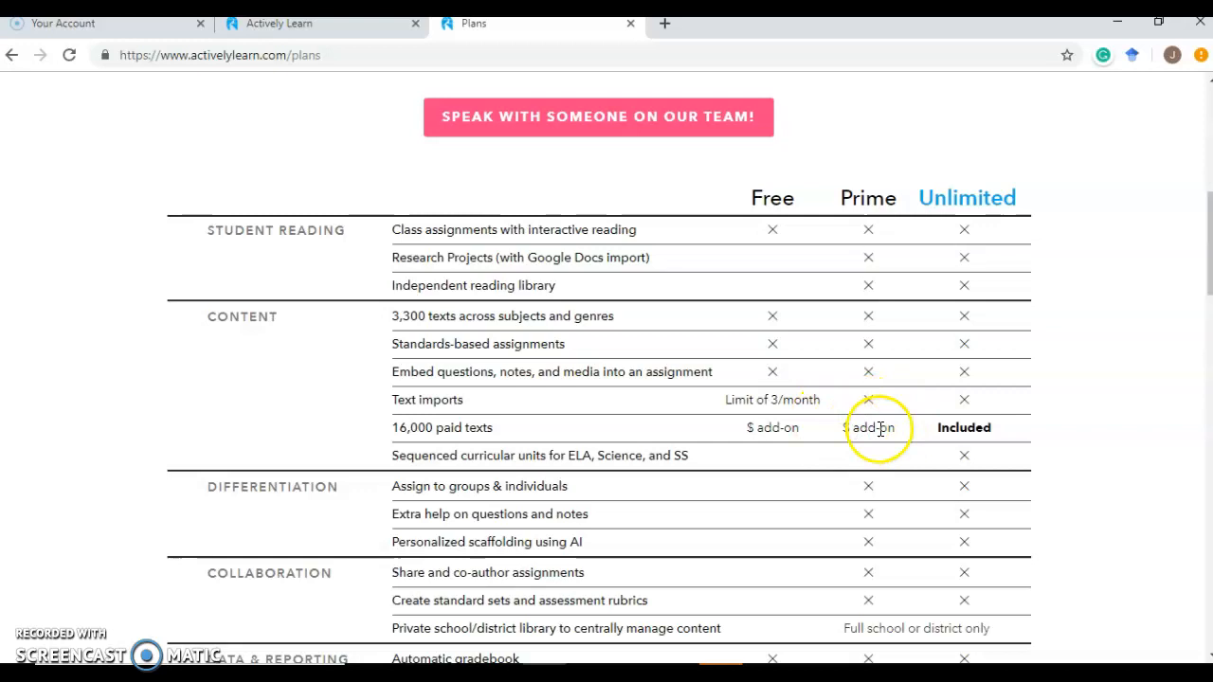
scroll("up", 3)
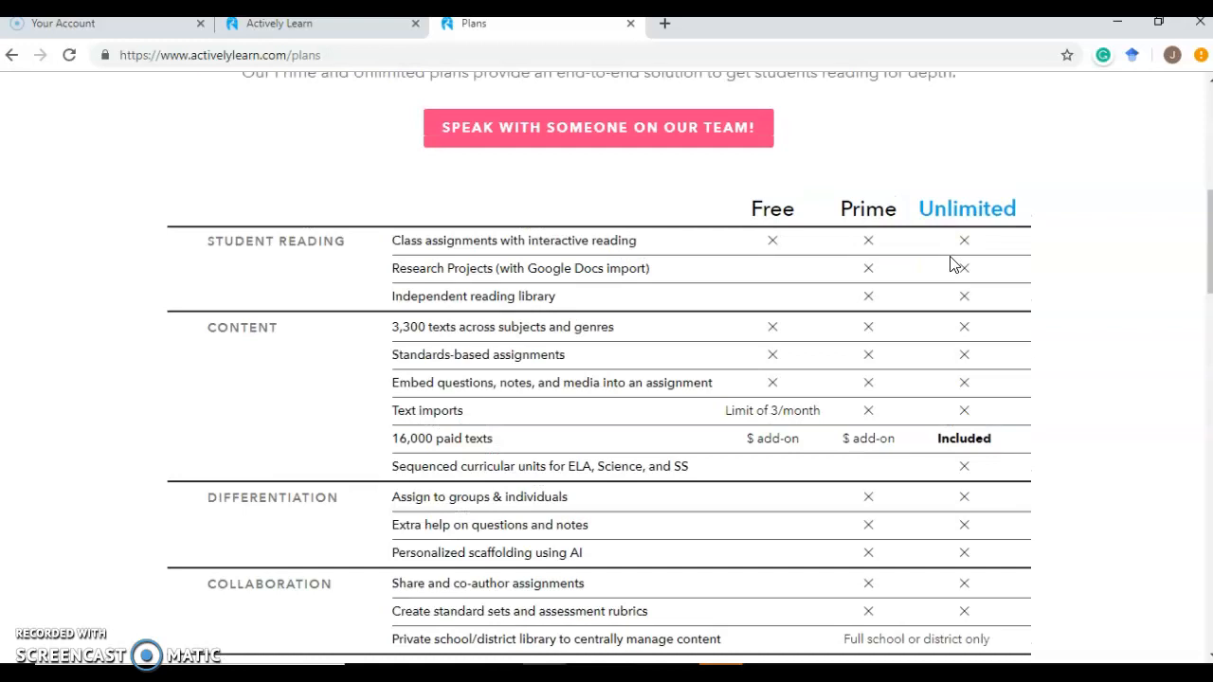
scroll("up", 3)
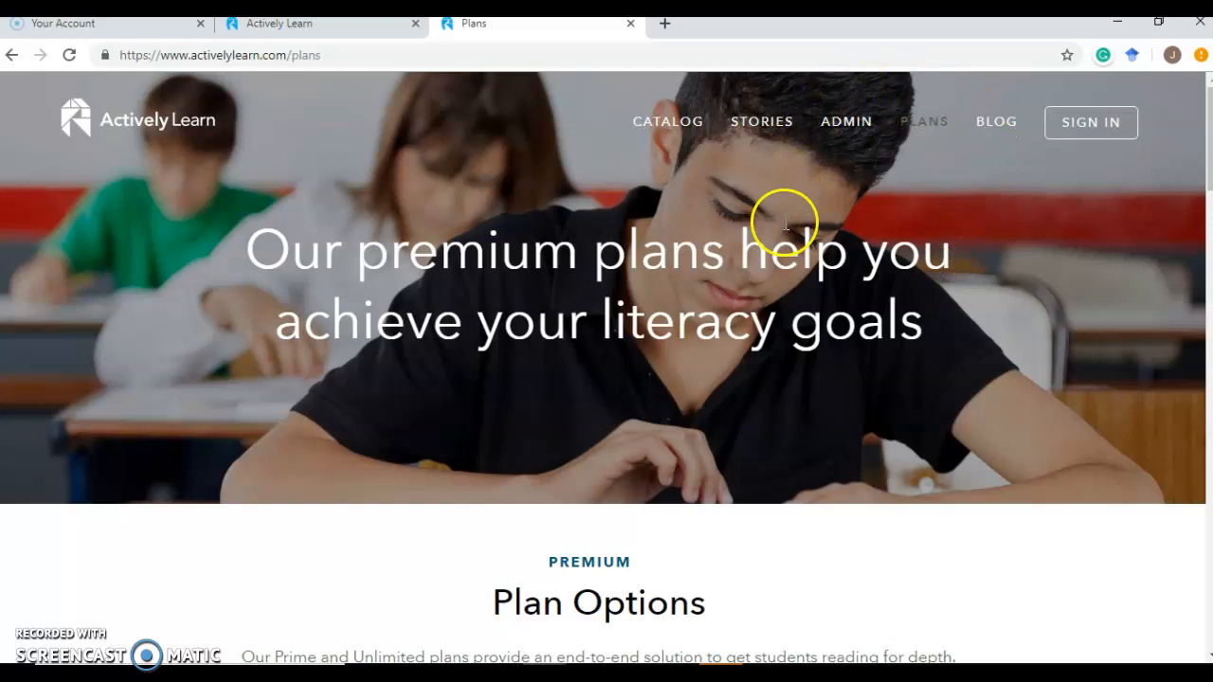
Go to Sign In and begin logging in with the Google account option
left_click(1091, 122)
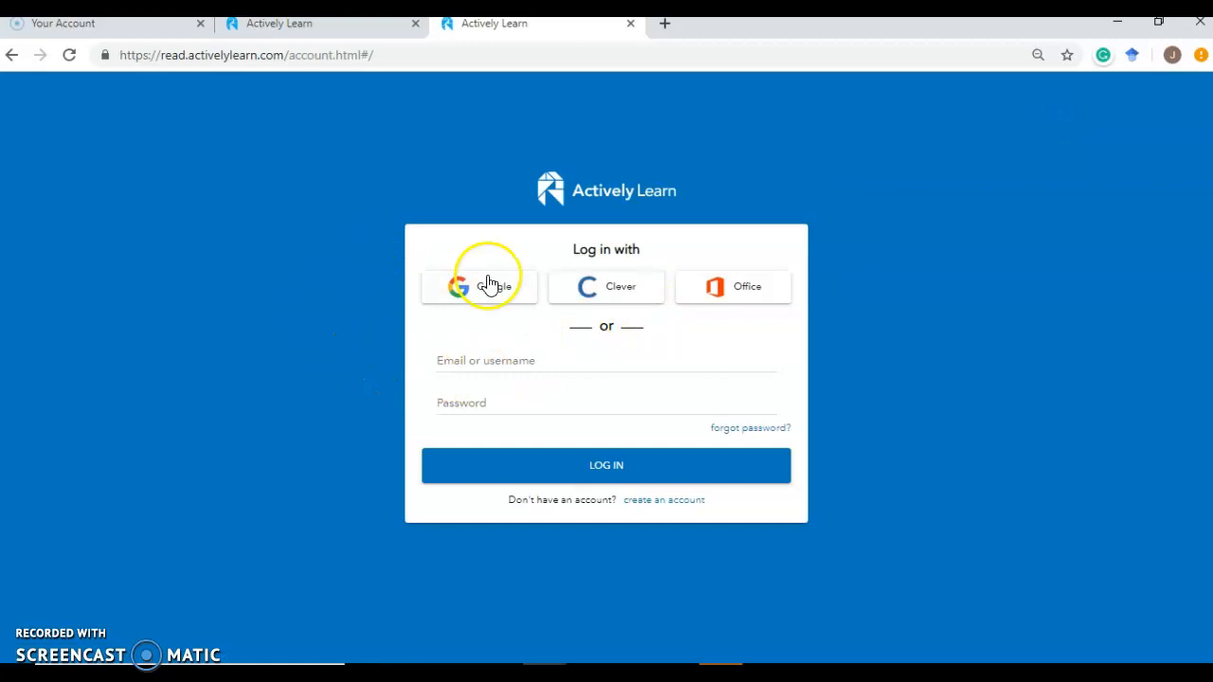
left_click(477, 286)
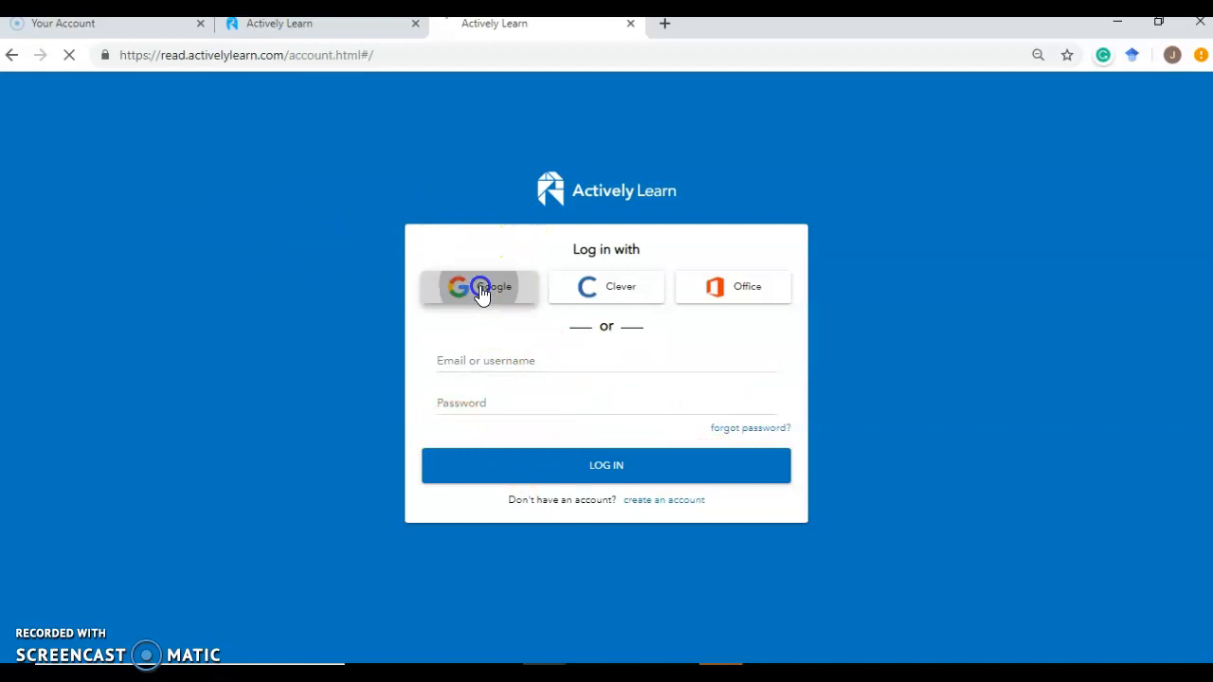
left_click(478, 286)
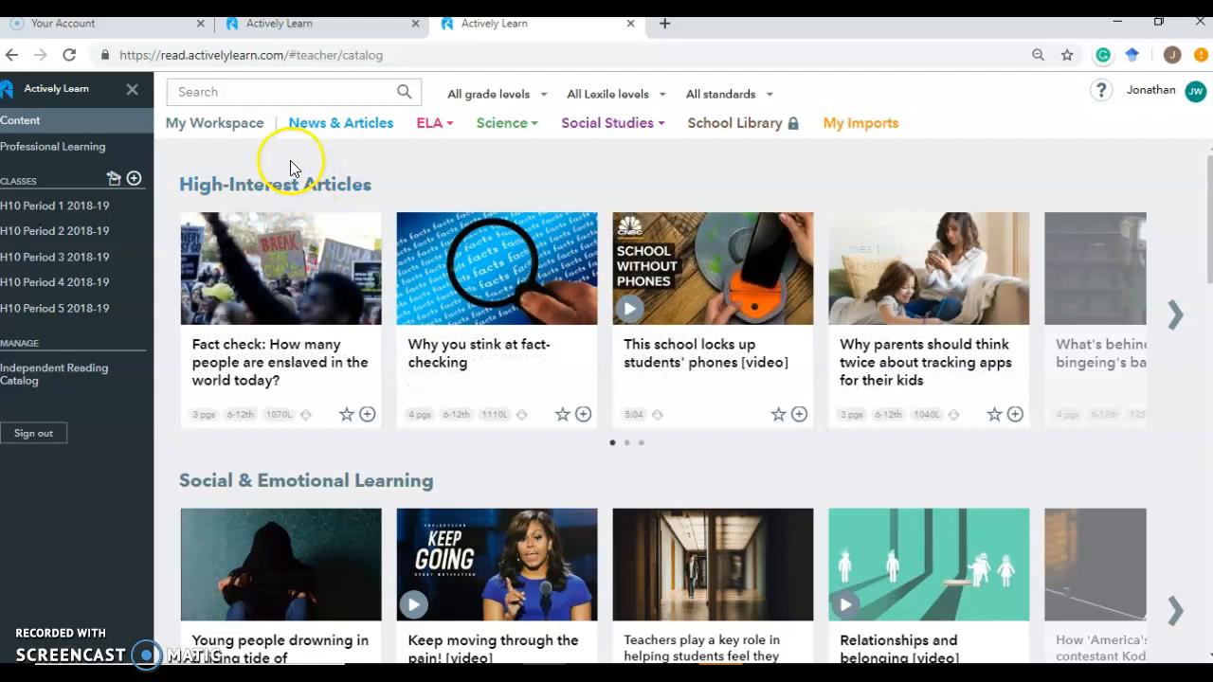
mouse_move(439, 129)
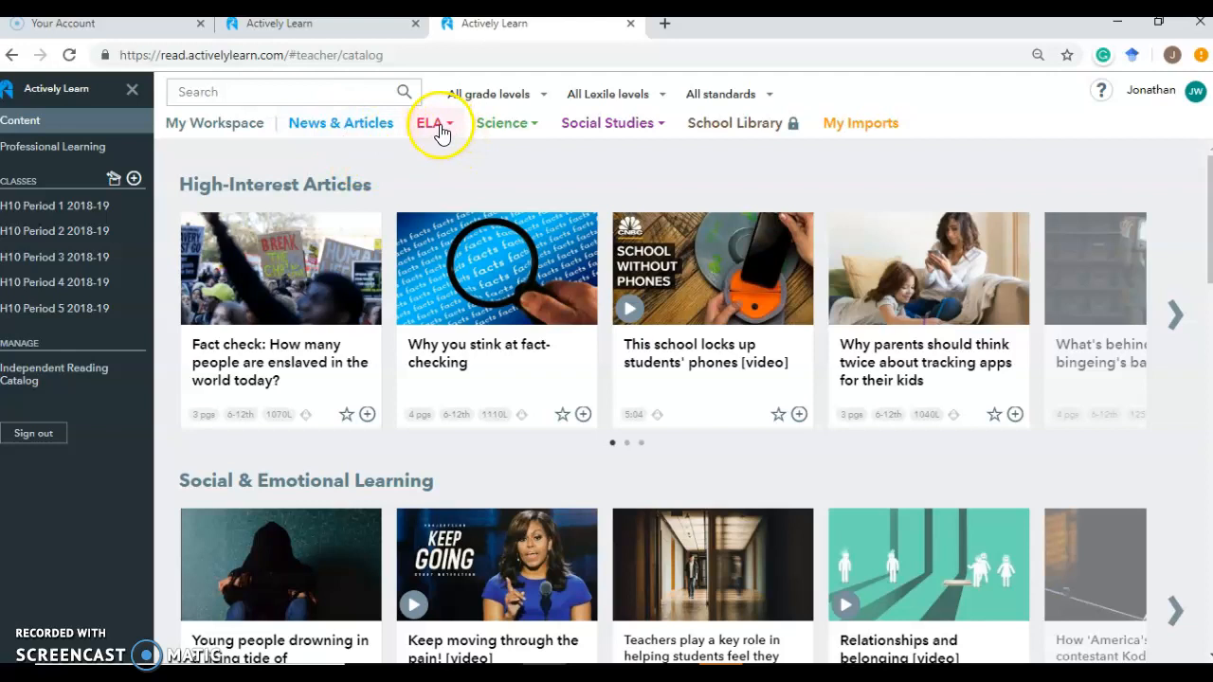
mouse_move(701, 136)
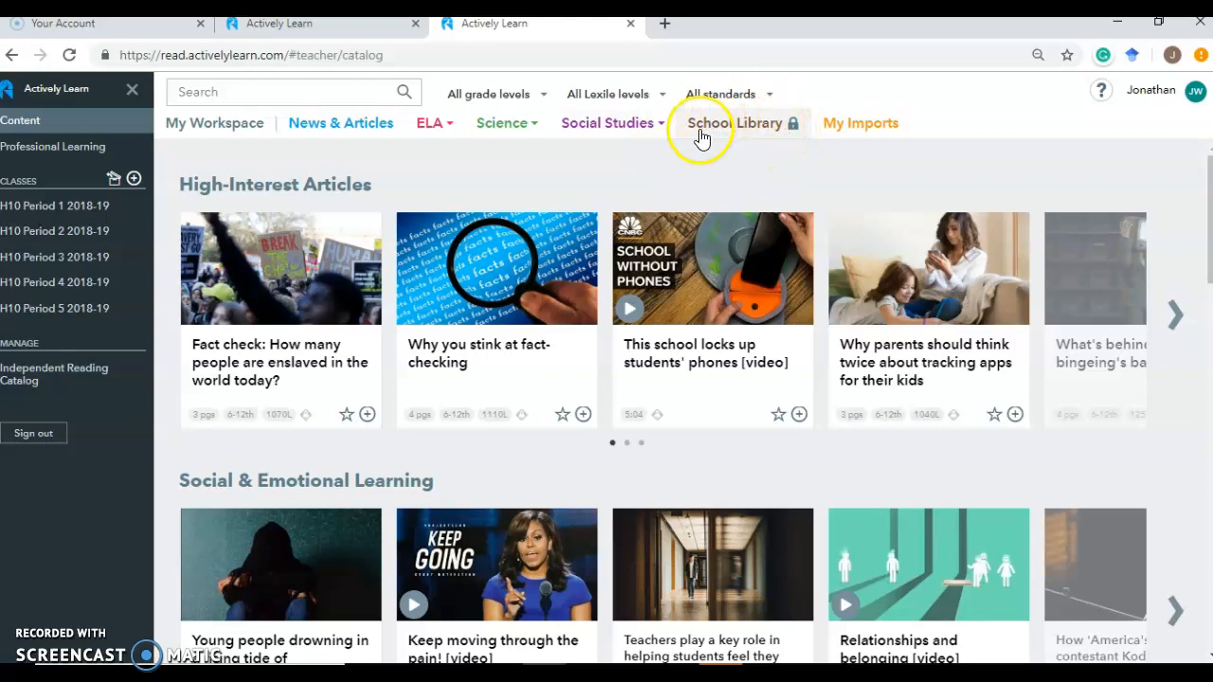
mouse_move(875, 148)
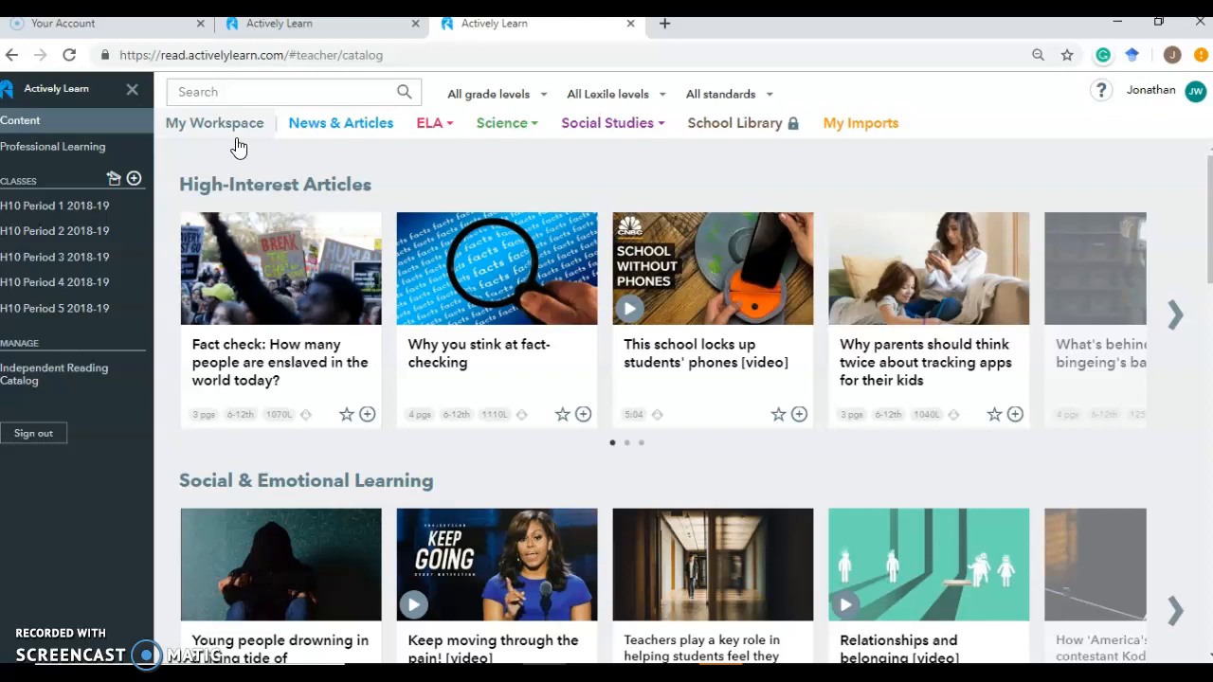
mouse_move(531, 178)
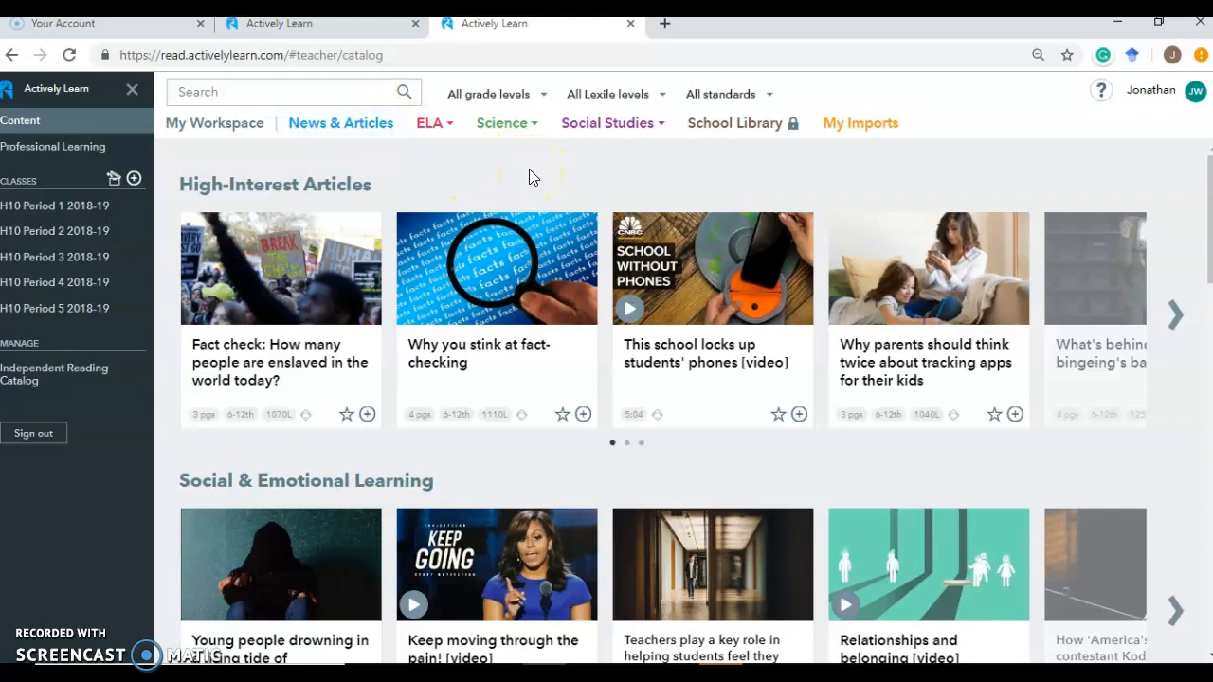
mouse_move(591, 95)
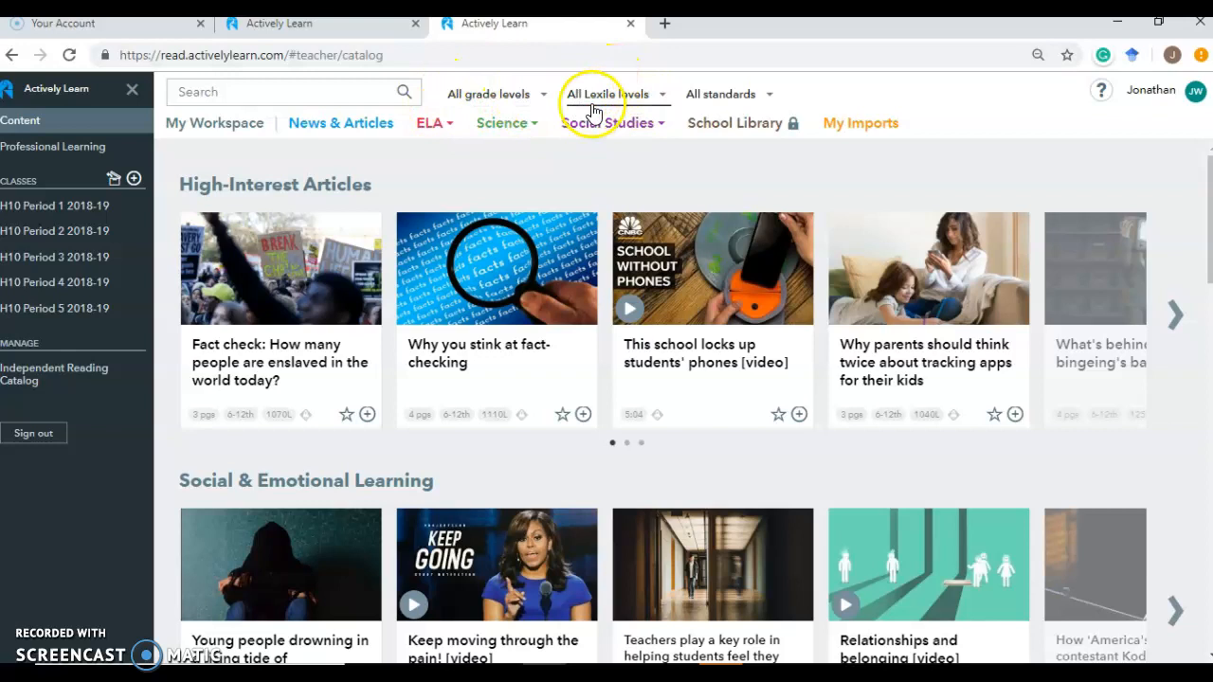
mouse_move(455, 93)
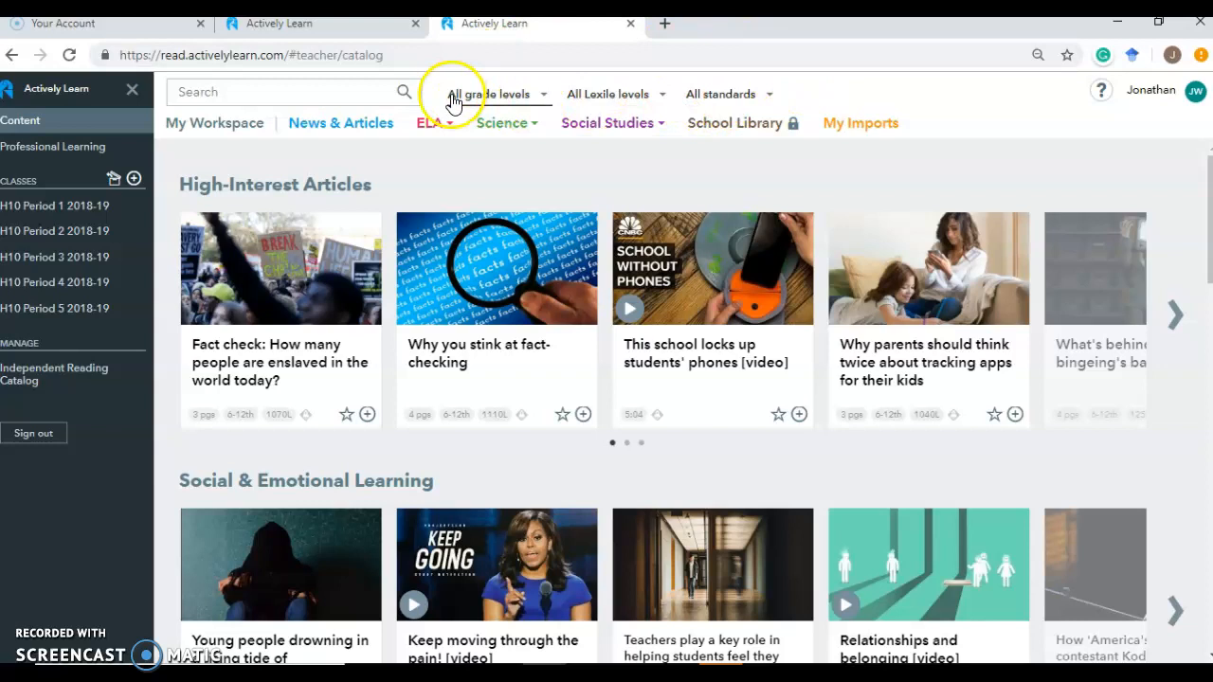
mouse_move(413, 190)
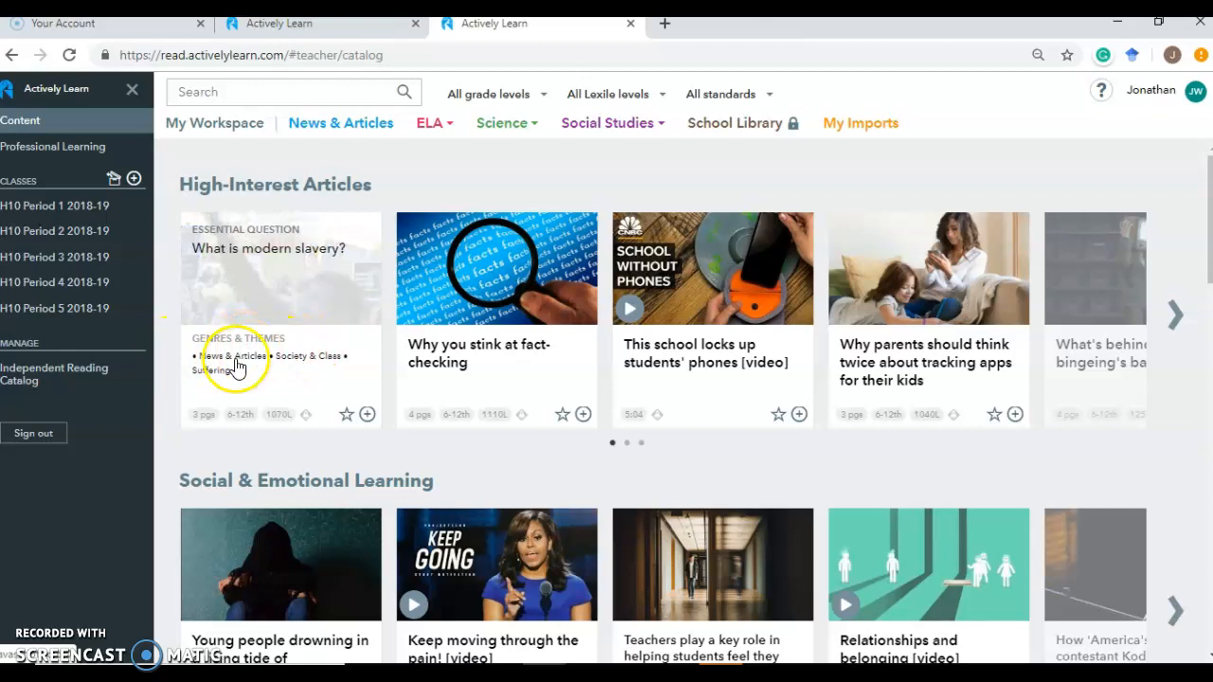
mouse_move(244, 429)
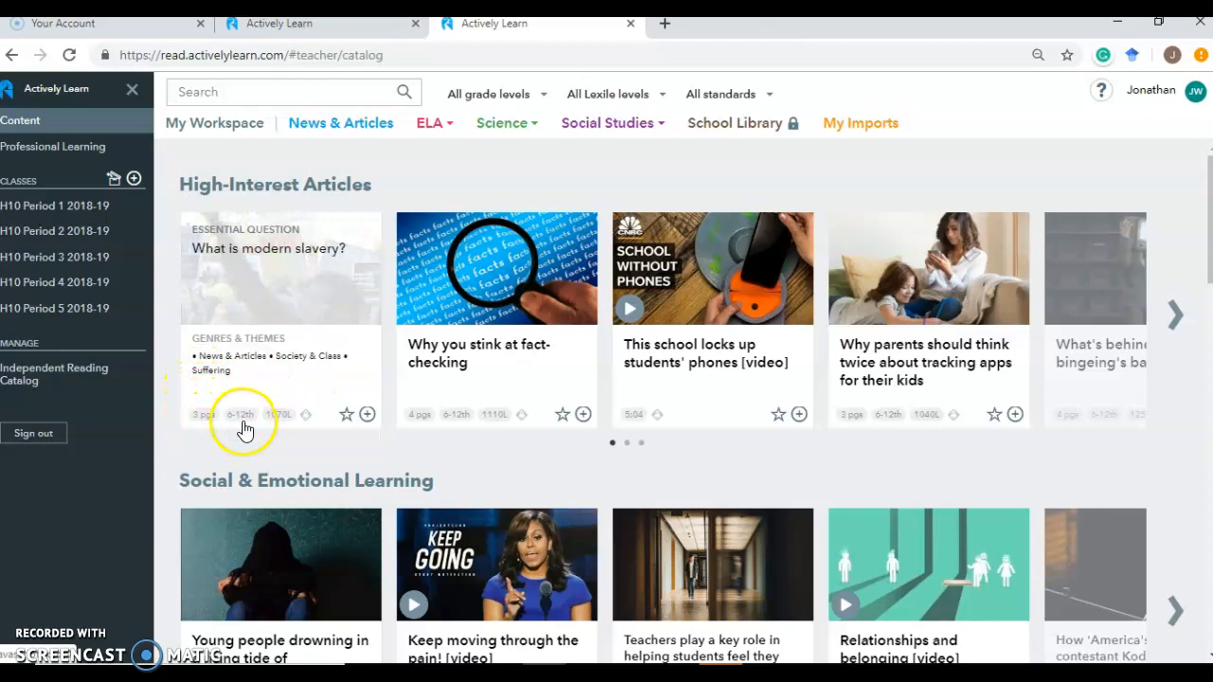
mouse_move(296, 312)
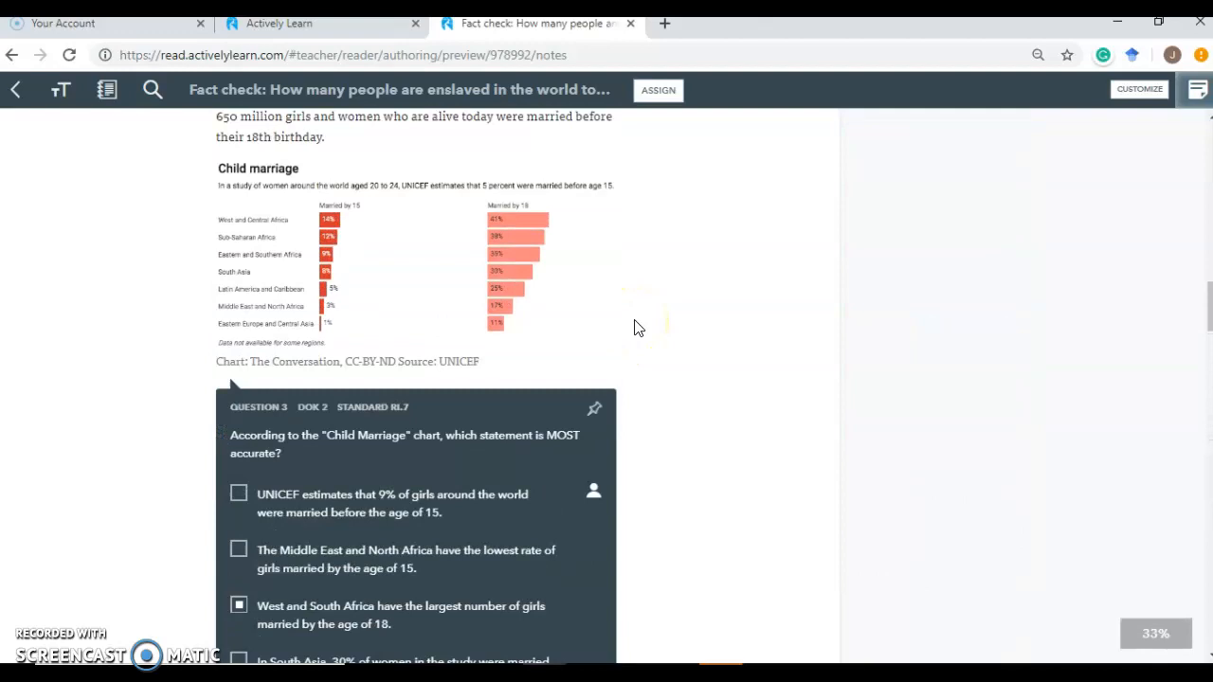
Scroll through the fact-check article preview to see its embedded questions and teacher notes
scroll("up", 3)
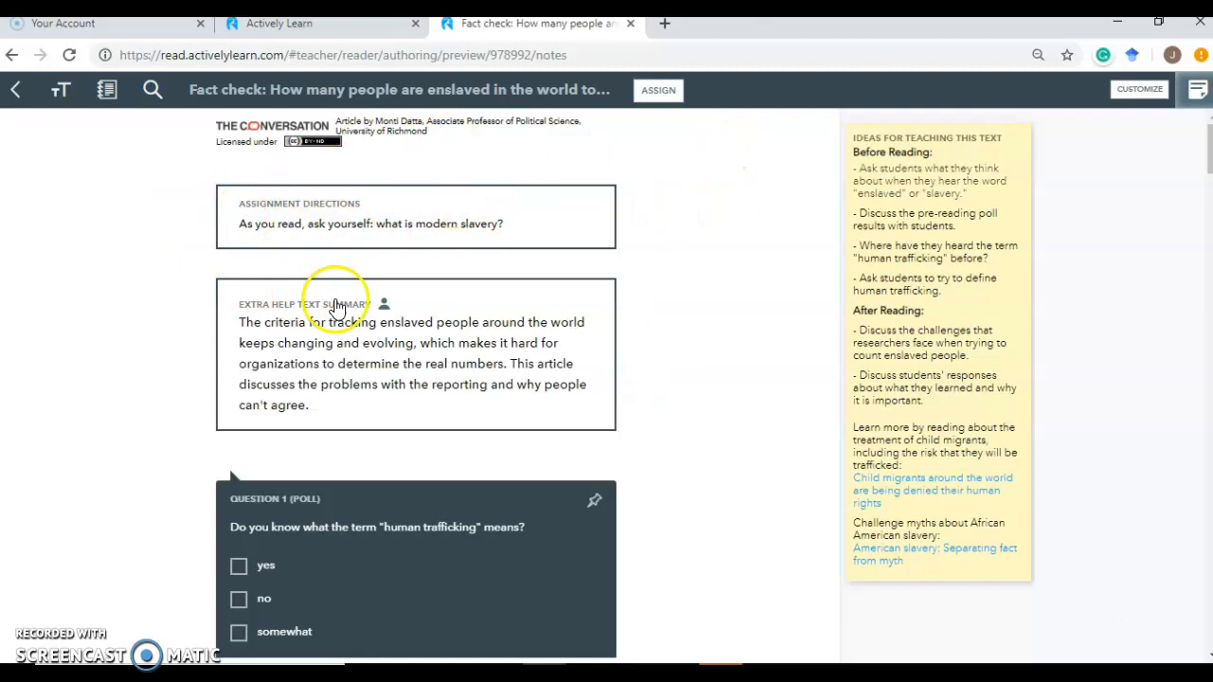
mouse_move(729, 401)
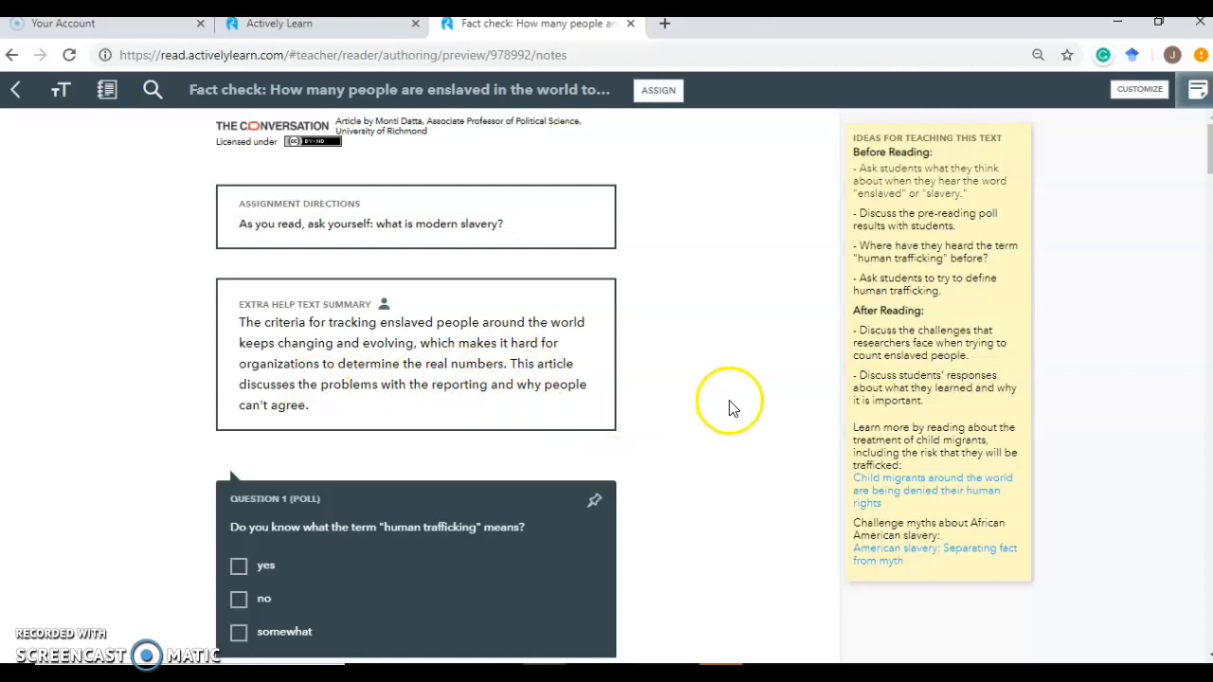
scroll("down", 3)
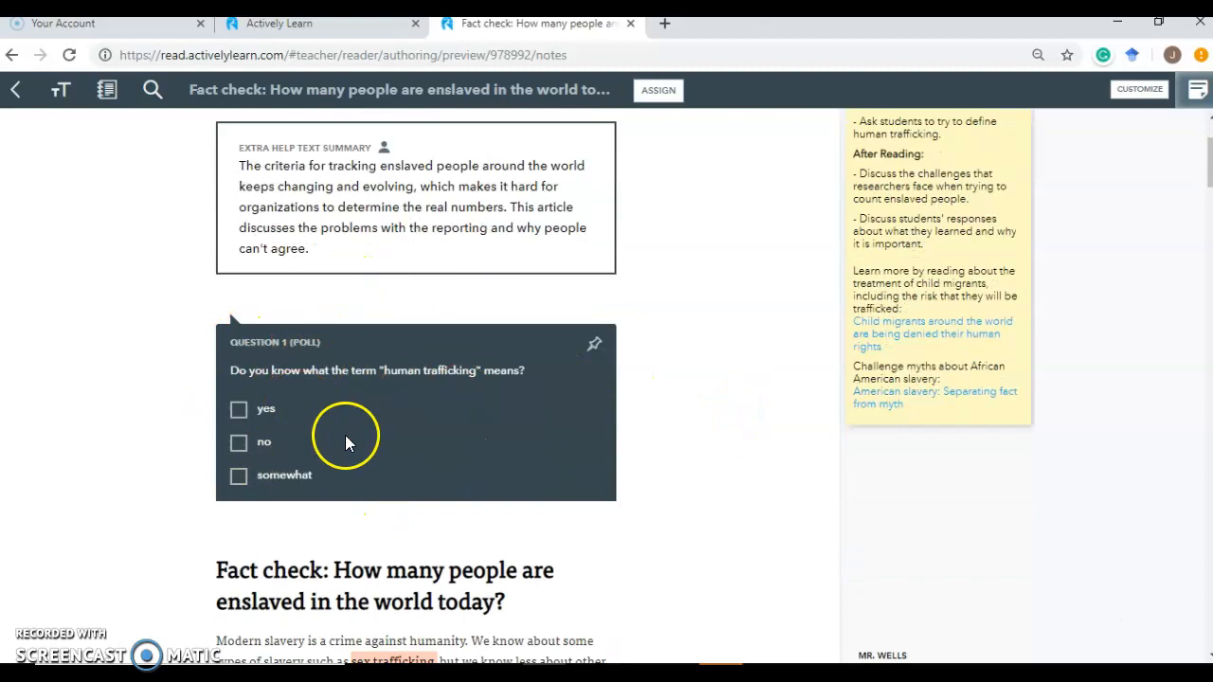
scroll("down", 3)
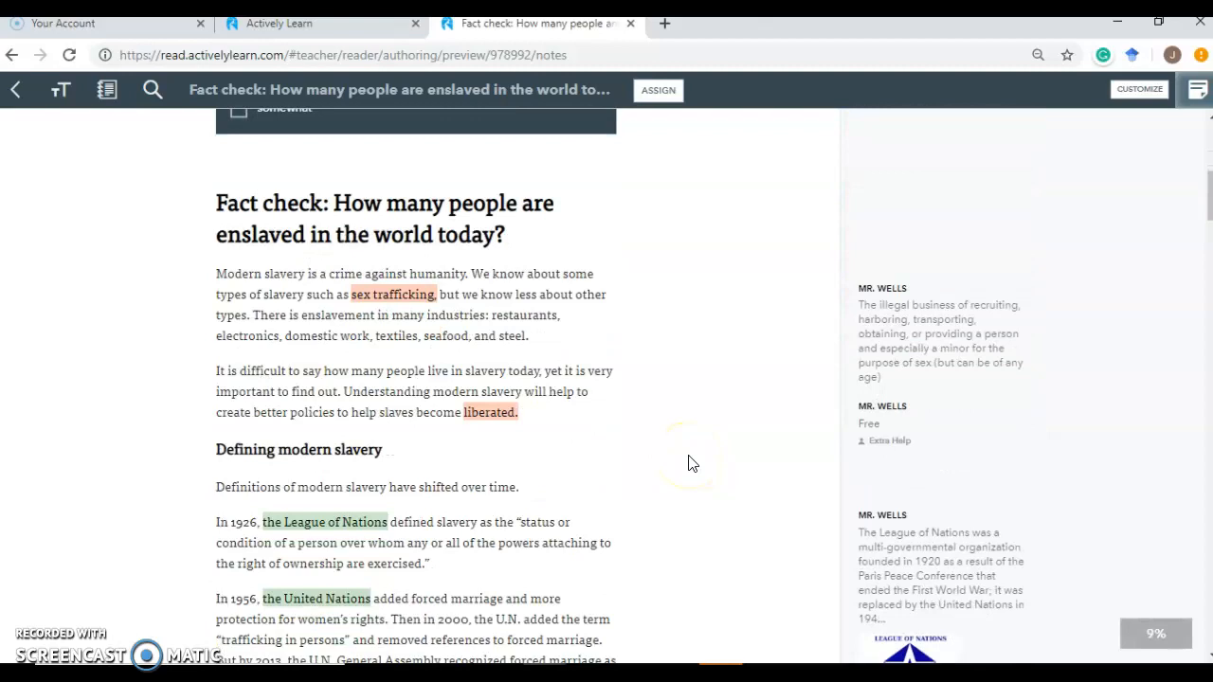
scroll("down", 3)
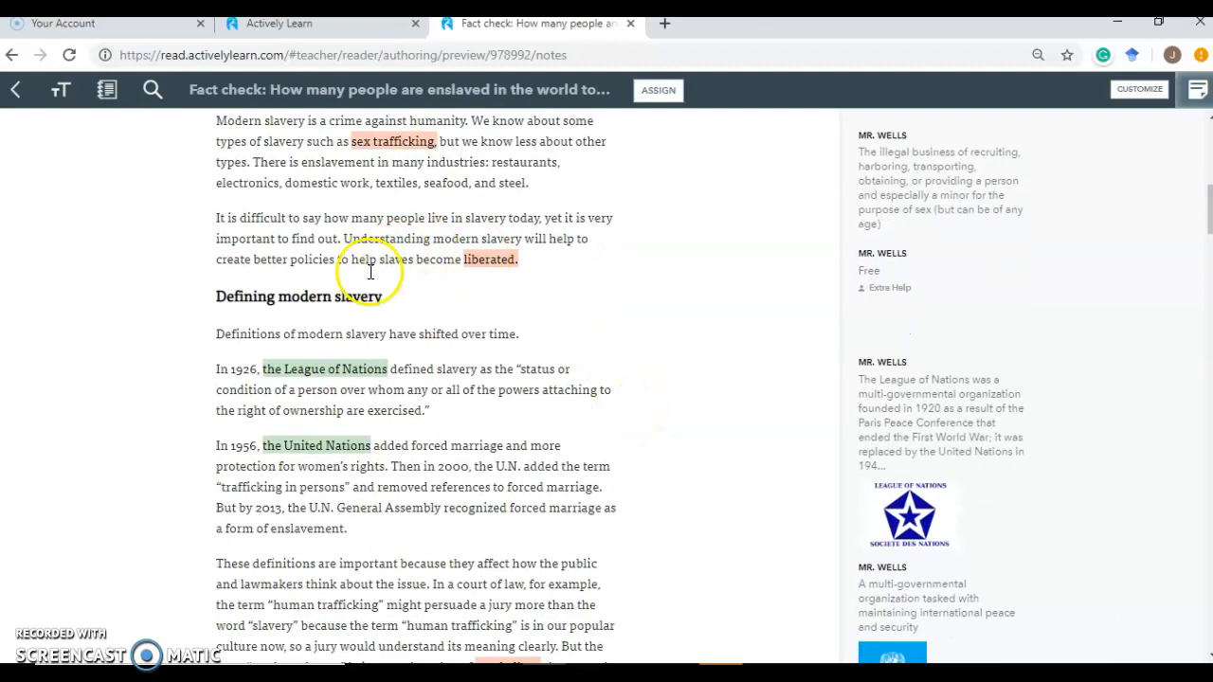
mouse_move(616, 516)
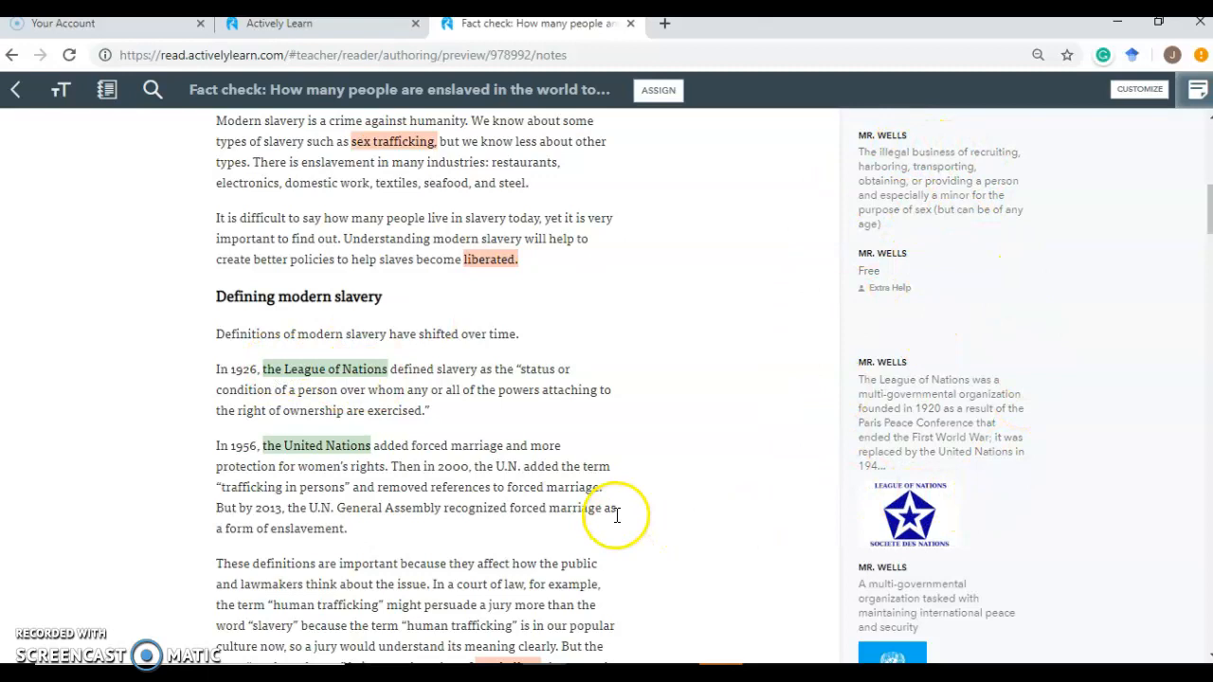
scroll("down", 3)
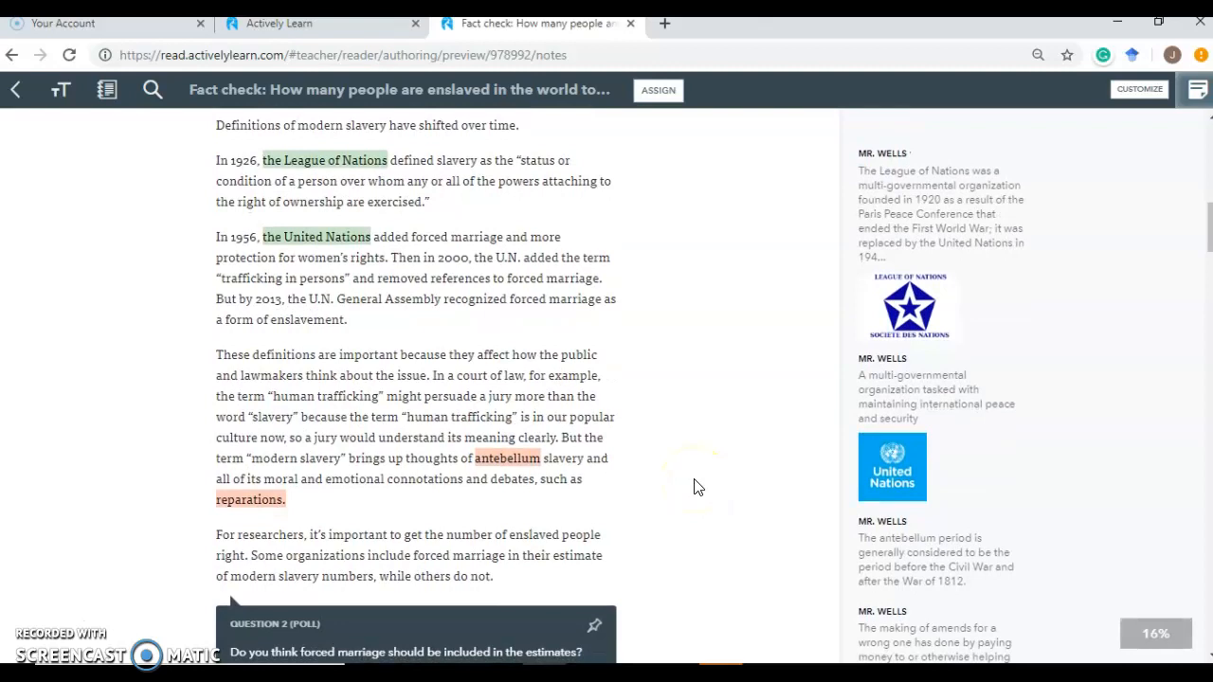
scroll("down", 3)
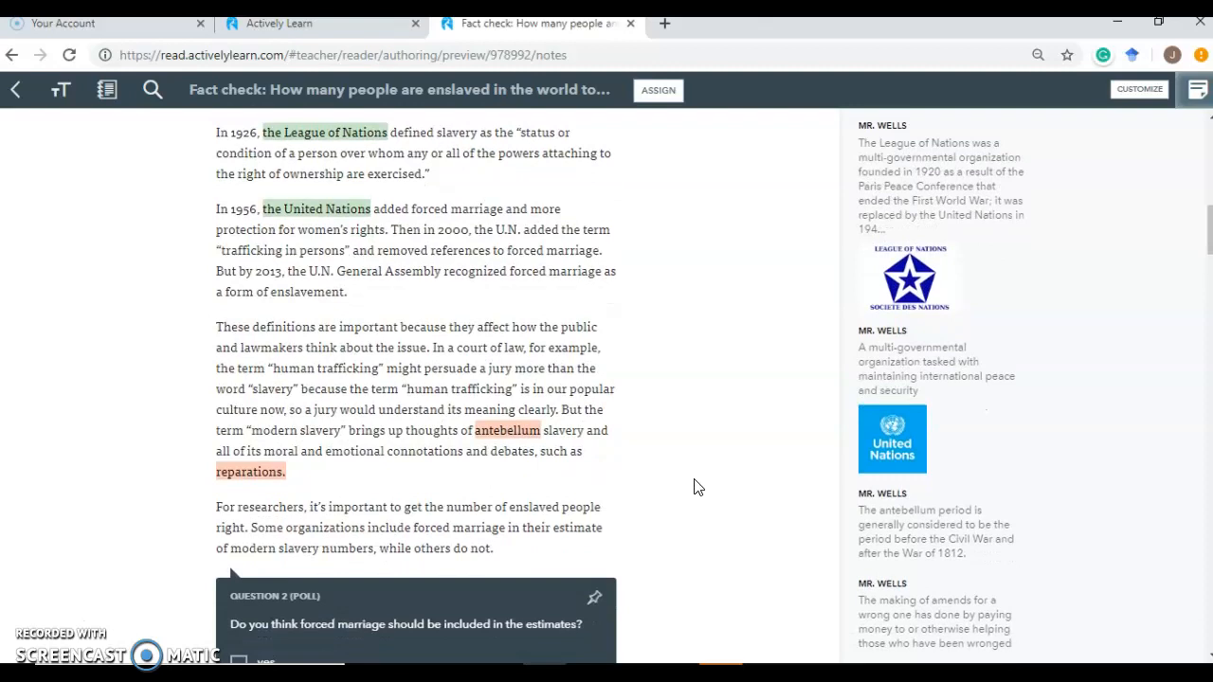
scroll("down", 3)
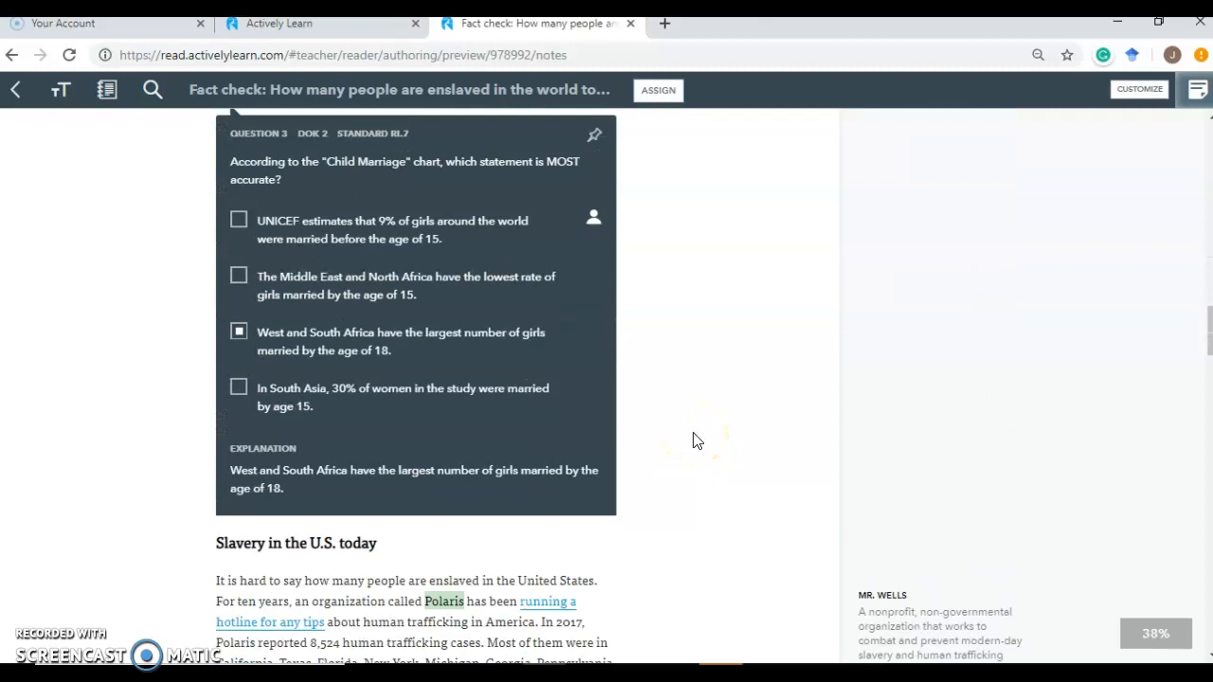
scroll("up", 3)
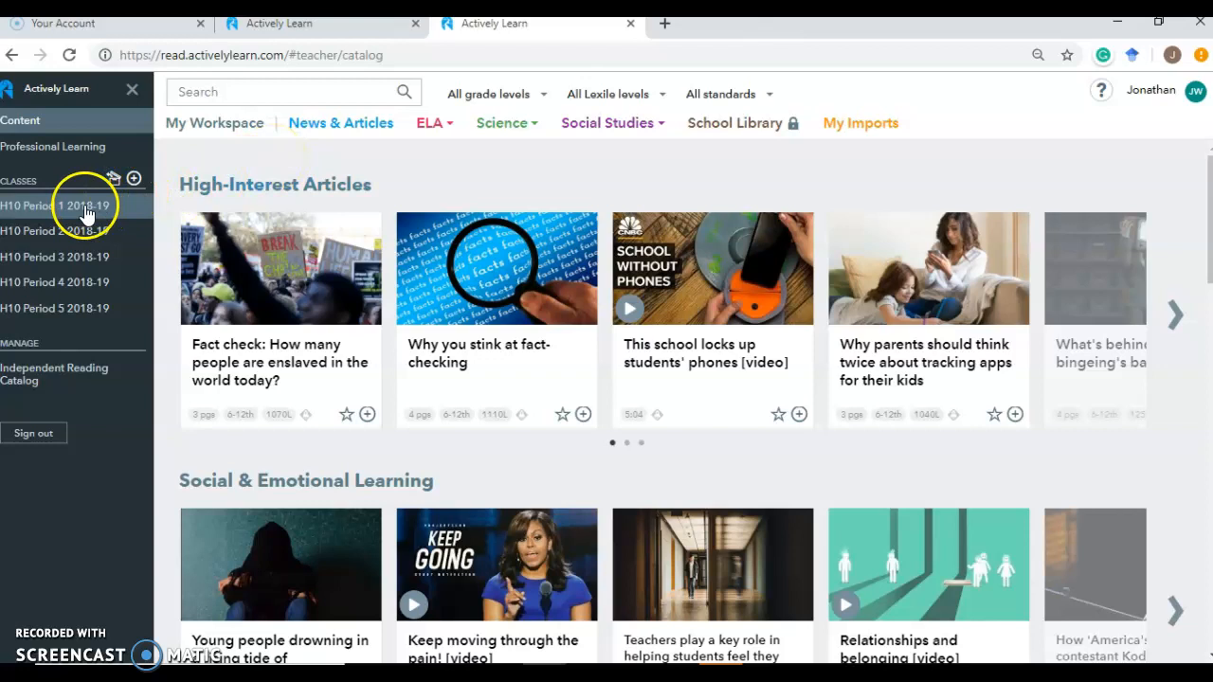
left_click(53, 205)
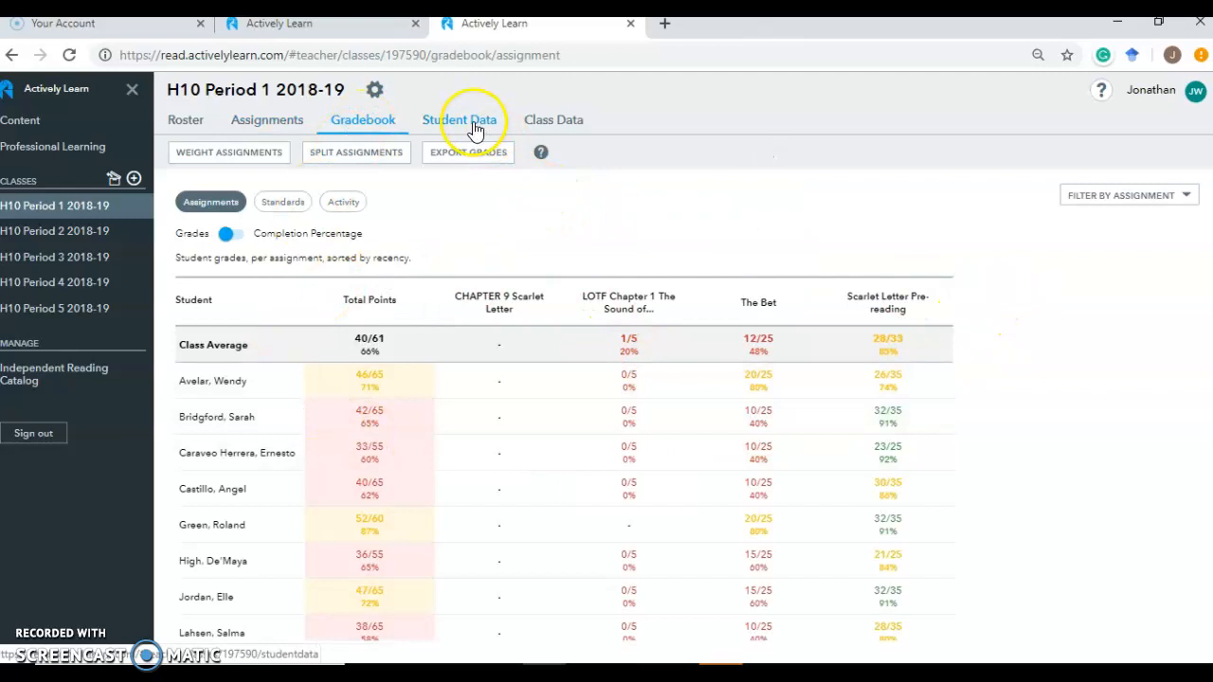
left_click(459, 120)
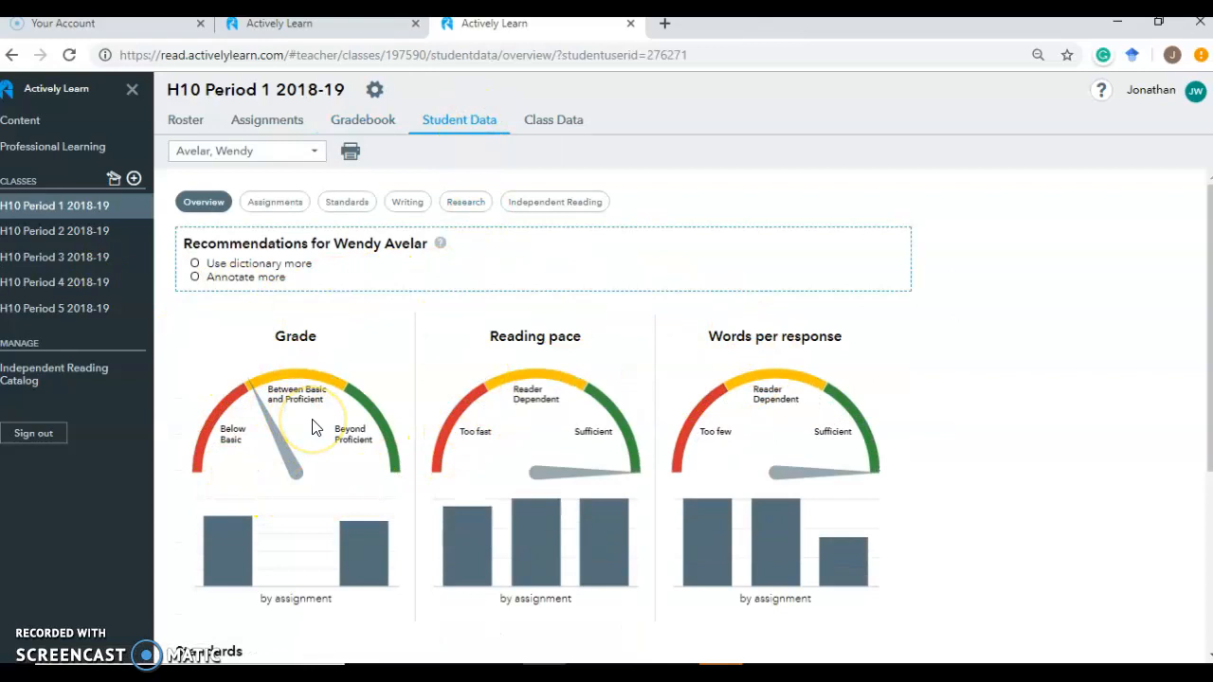
mouse_move(527, 345)
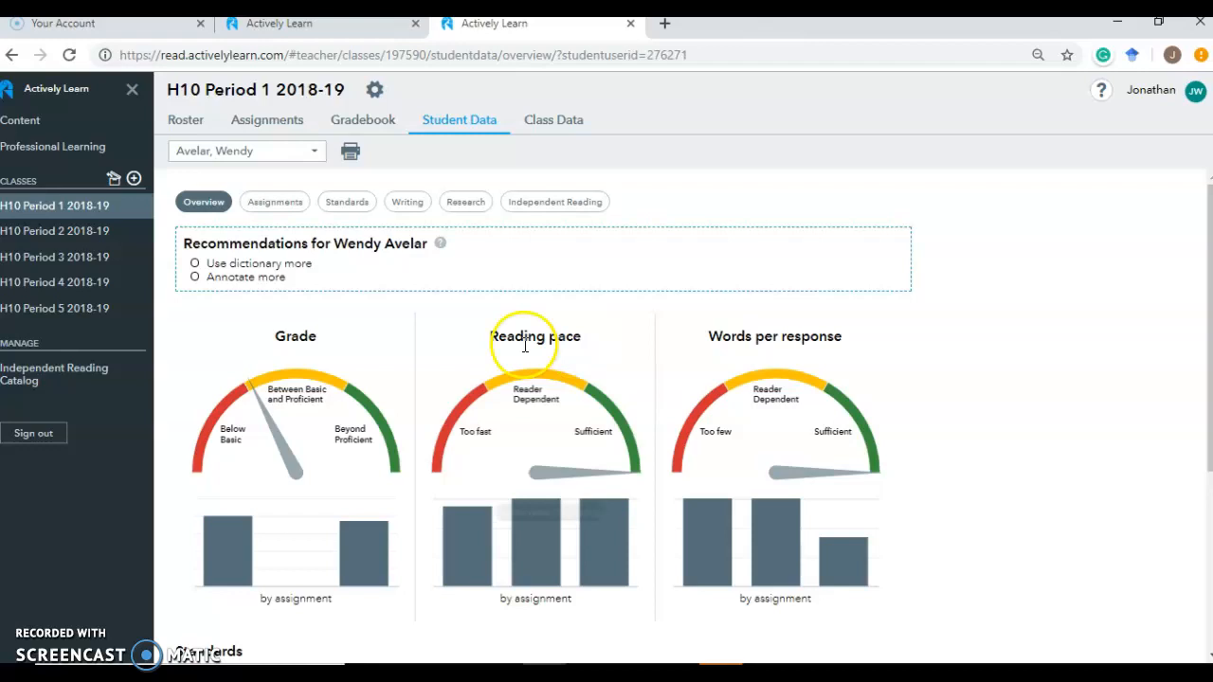
mouse_move(902, 398)
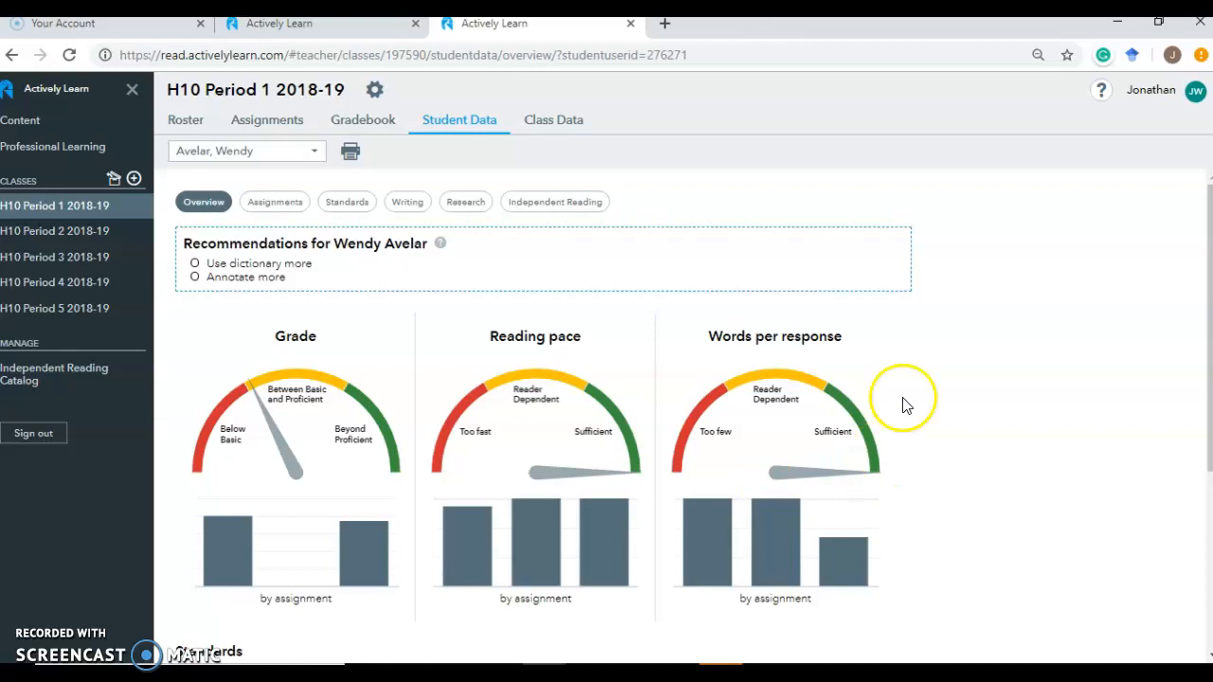
mouse_move(273, 408)
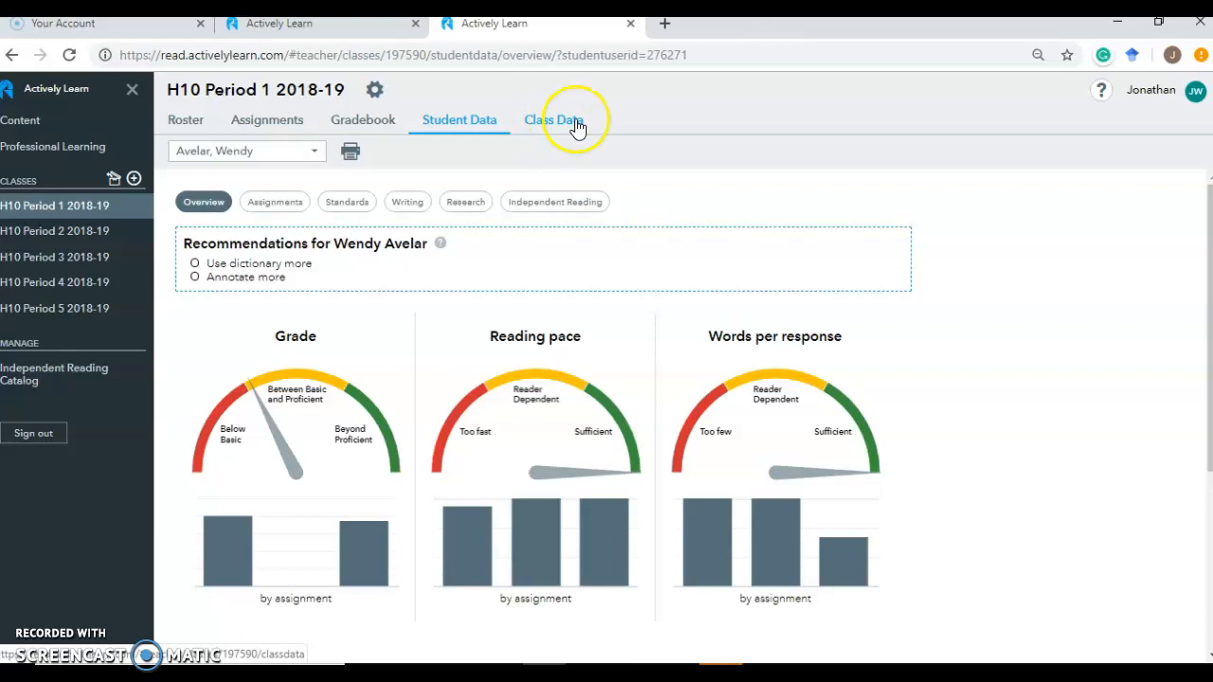
Switch to Class Data showing proficiency by standard and by DoK level
left_click(553, 119)
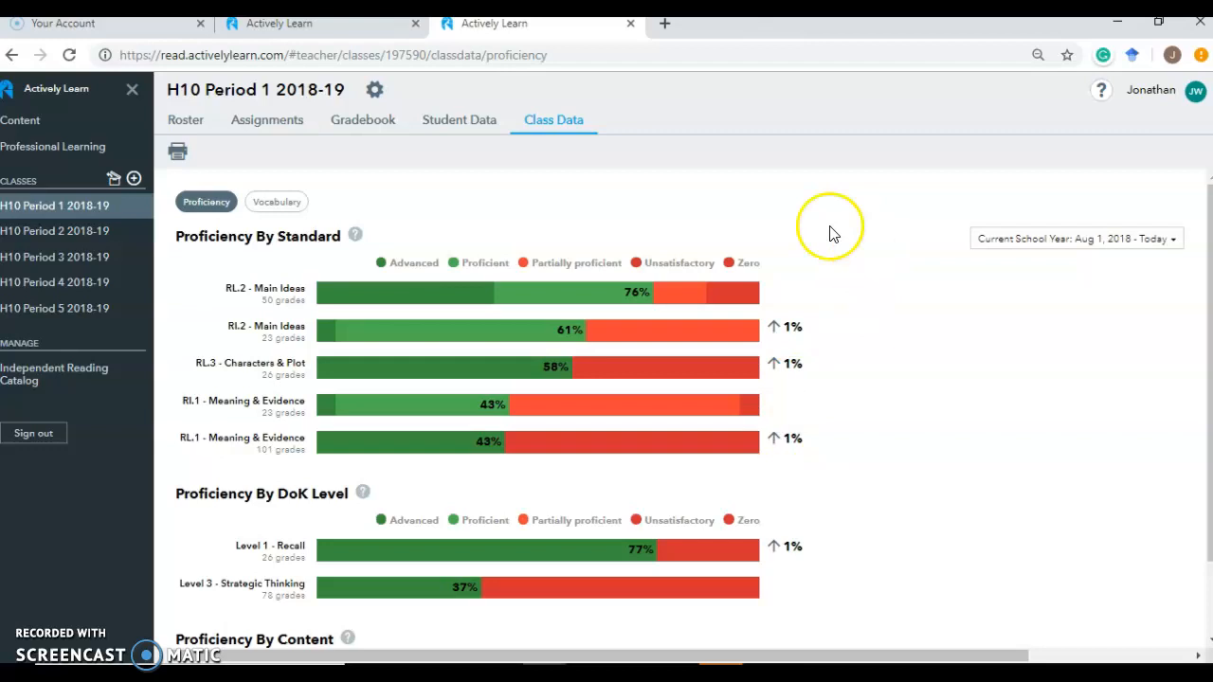
mouse_move(379, 179)
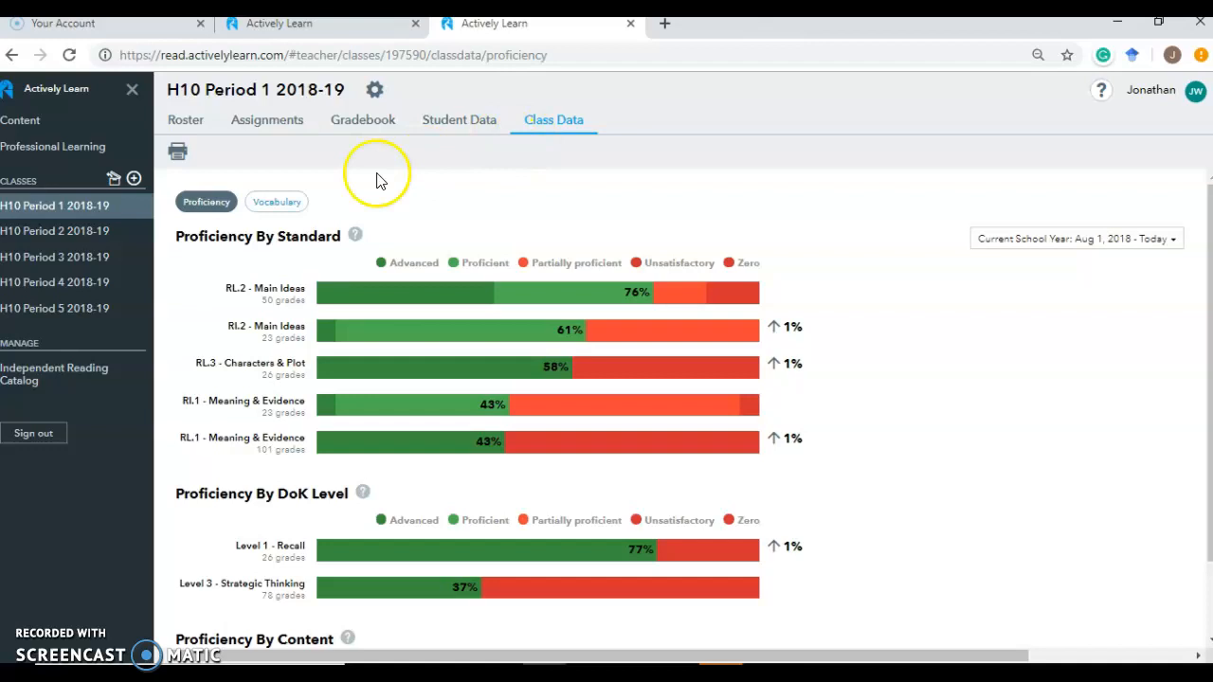
mouse_move(265, 119)
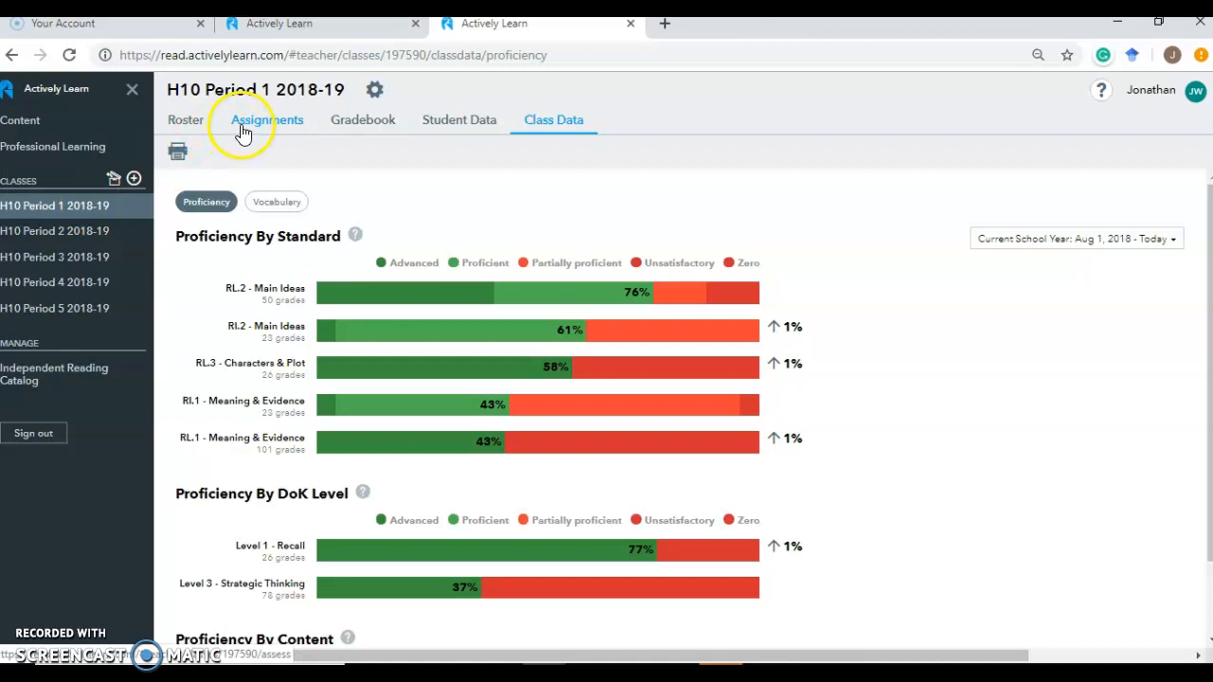
Open the Scarlet Letter Pre-reading assignment's per-student data and Question 3 responses for grading
left_click(265, 119)
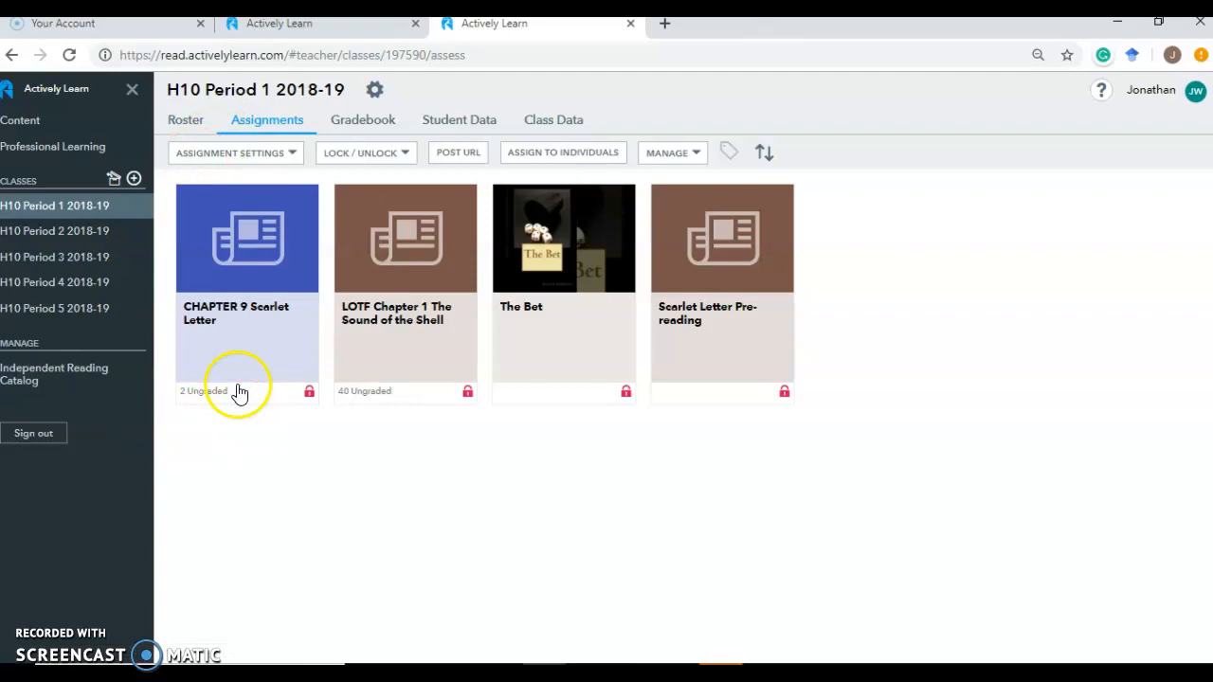
mouse_move(697, 320)
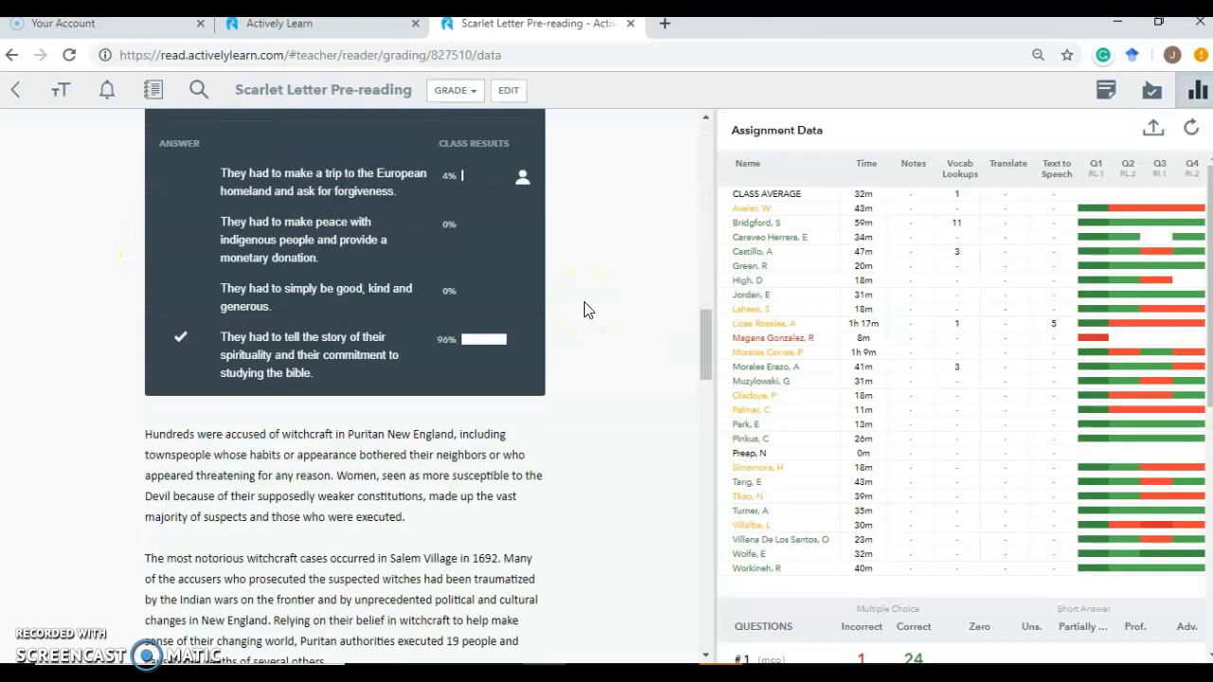
scroll("down", 3)
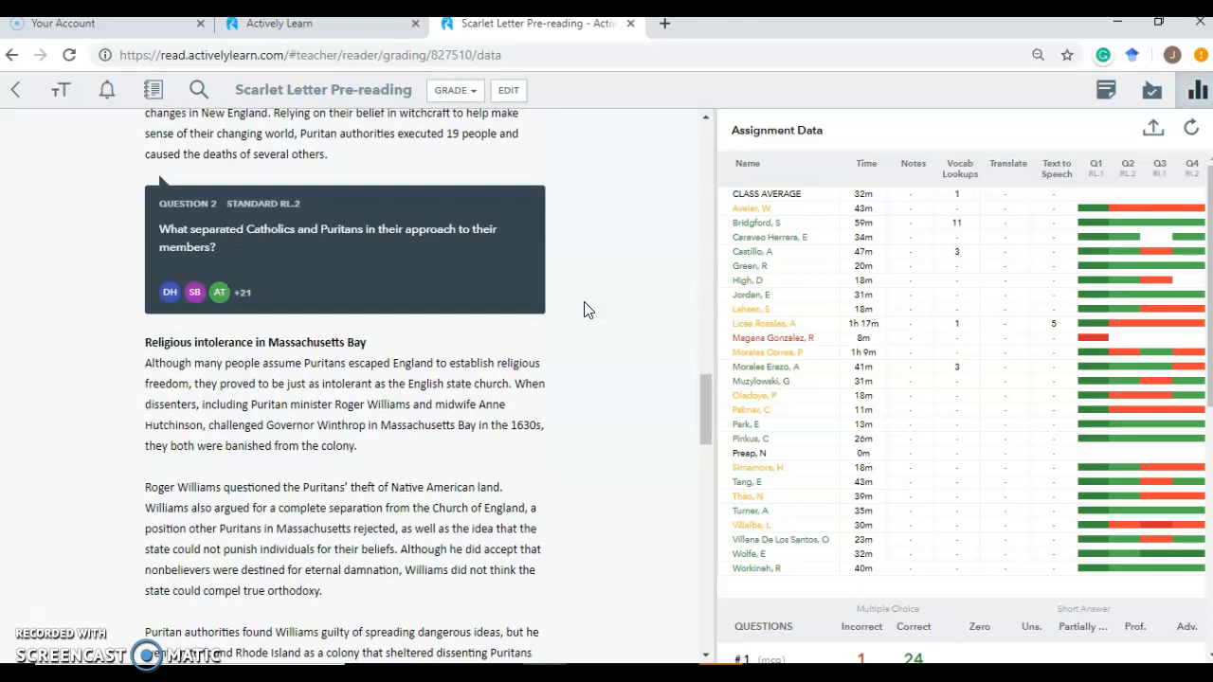
scroll("down", 3)
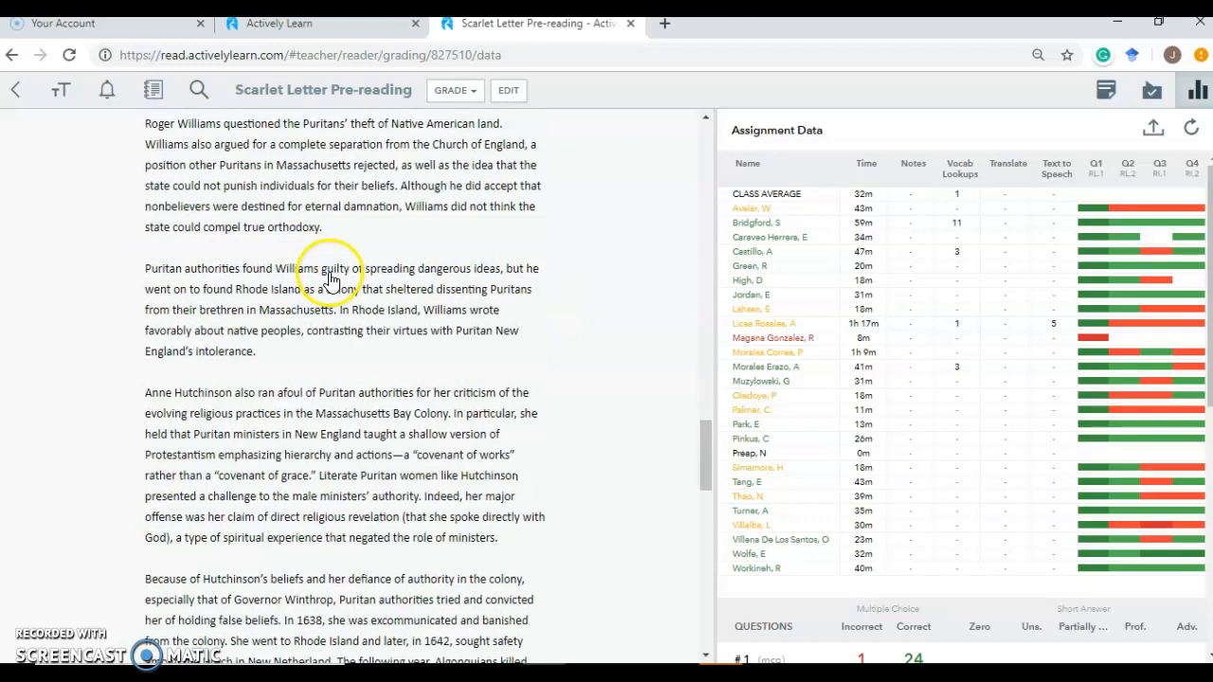
scroll("down", 3)
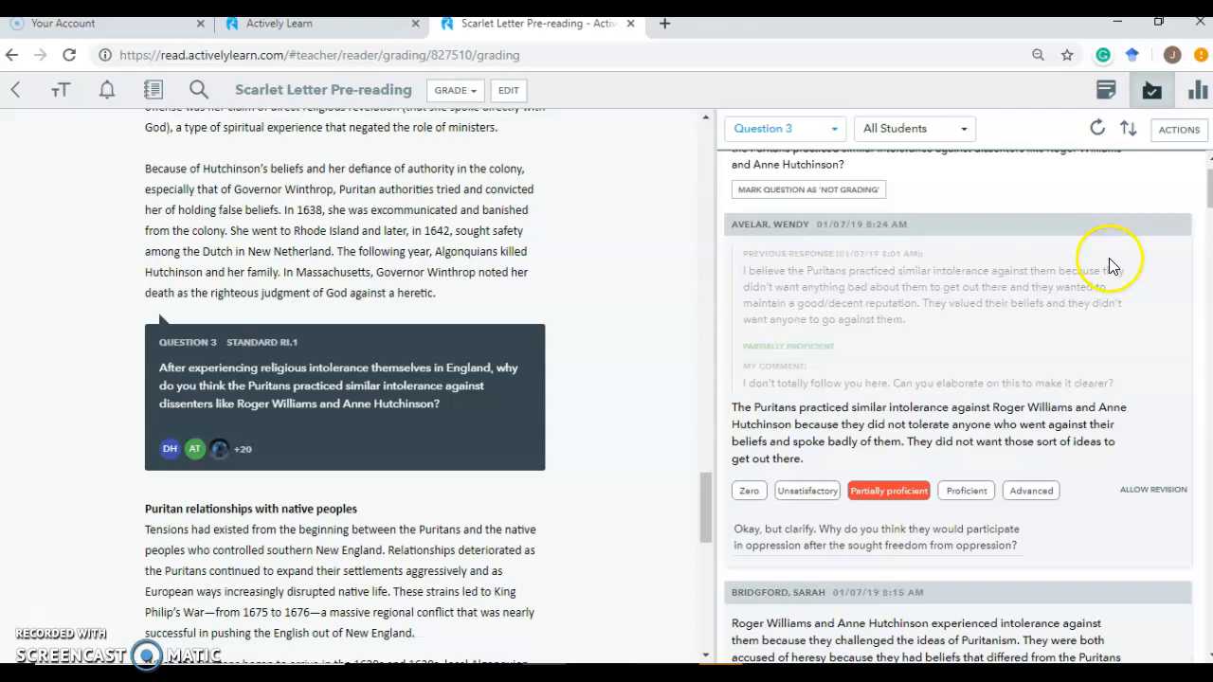
mouse_move(756, 293)
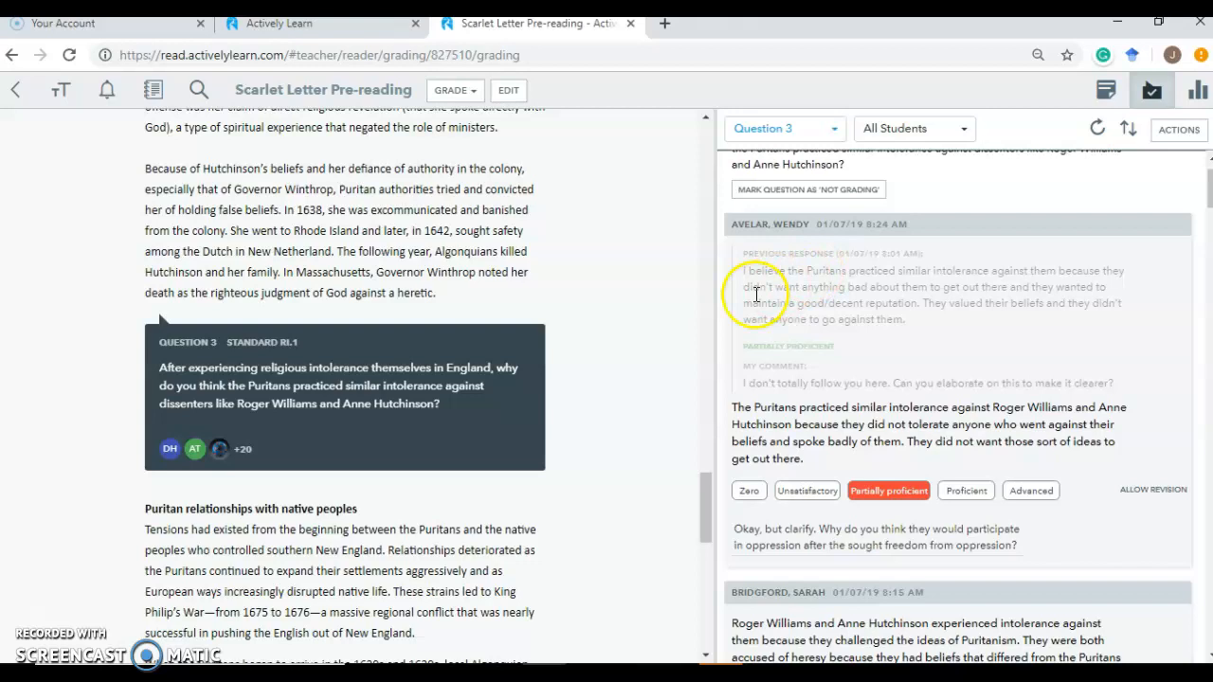
double_click(769, 382)
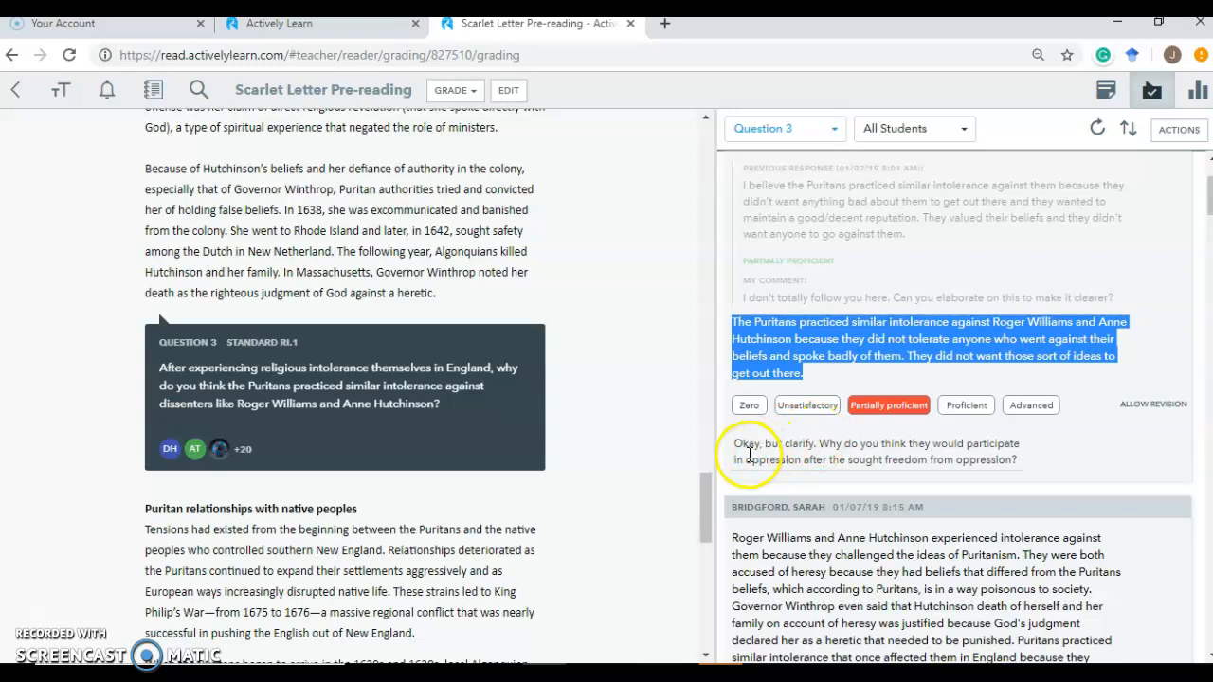
mouse_move(914, 436)
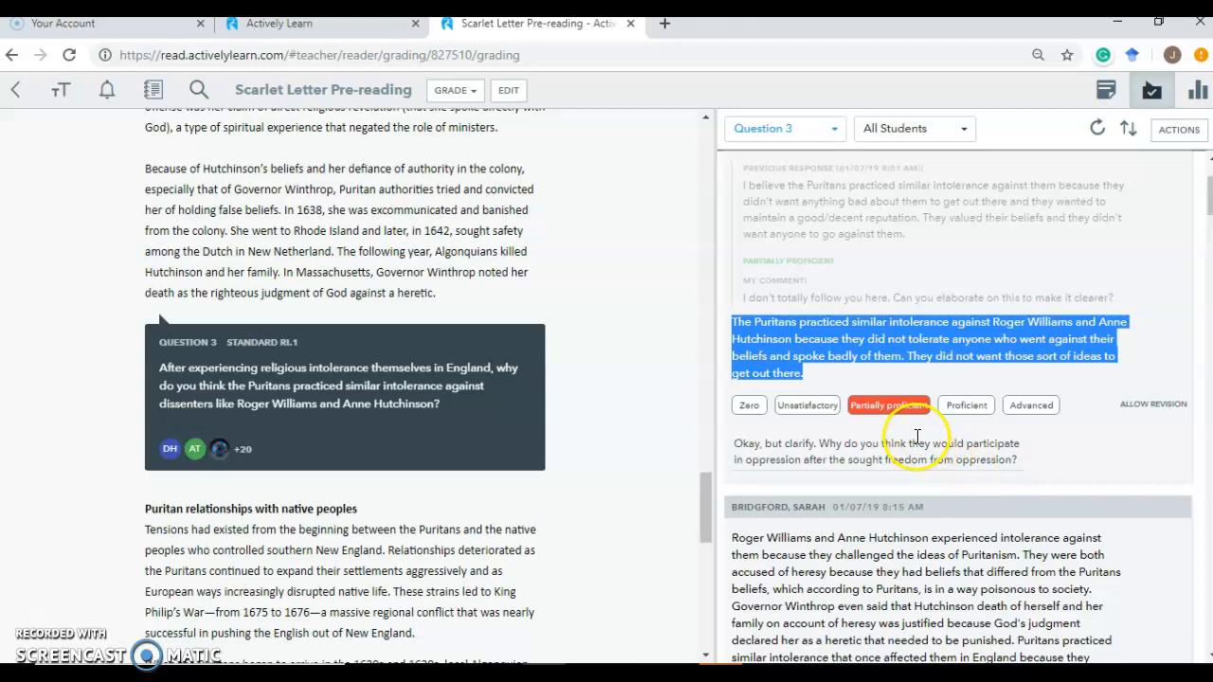
mouse_move(900, 379)
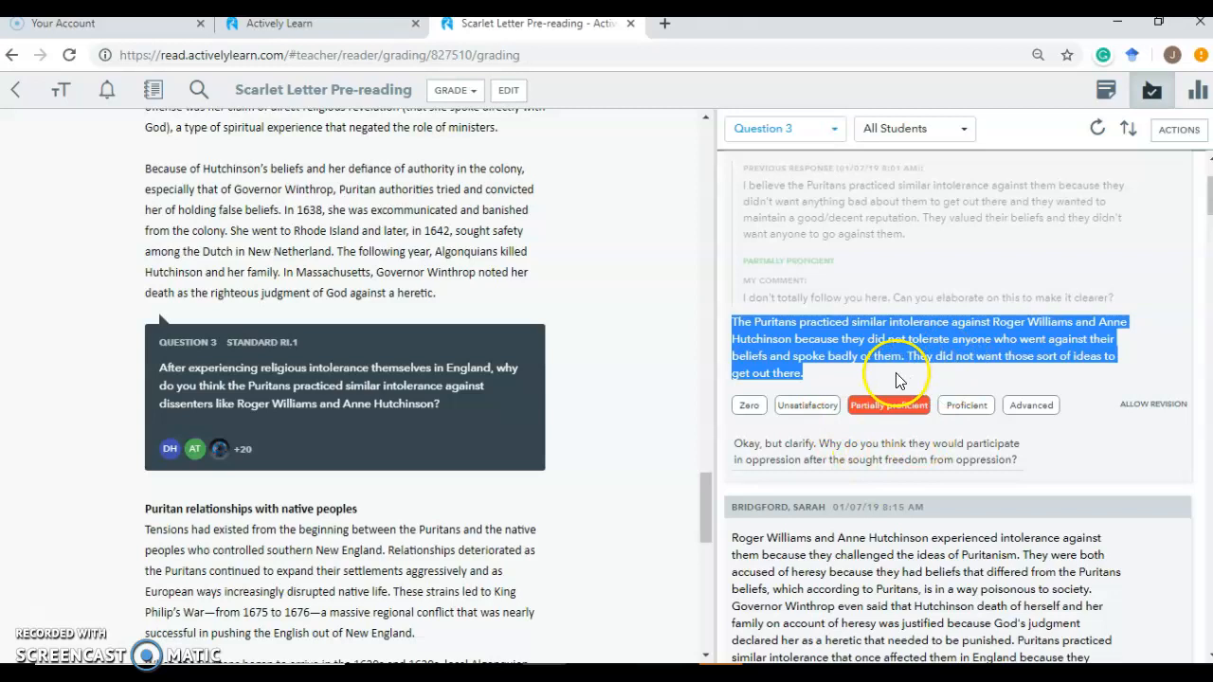
scroll("down", 3)
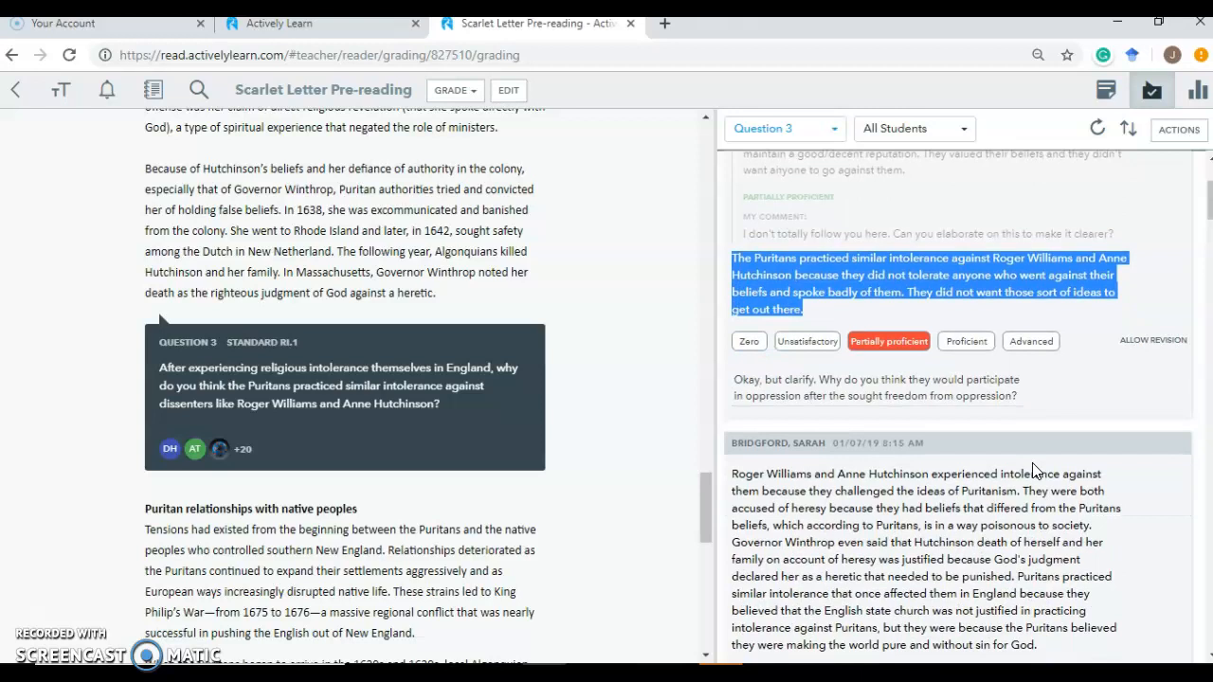
scroll("down", 3)
type("Nice answer!")
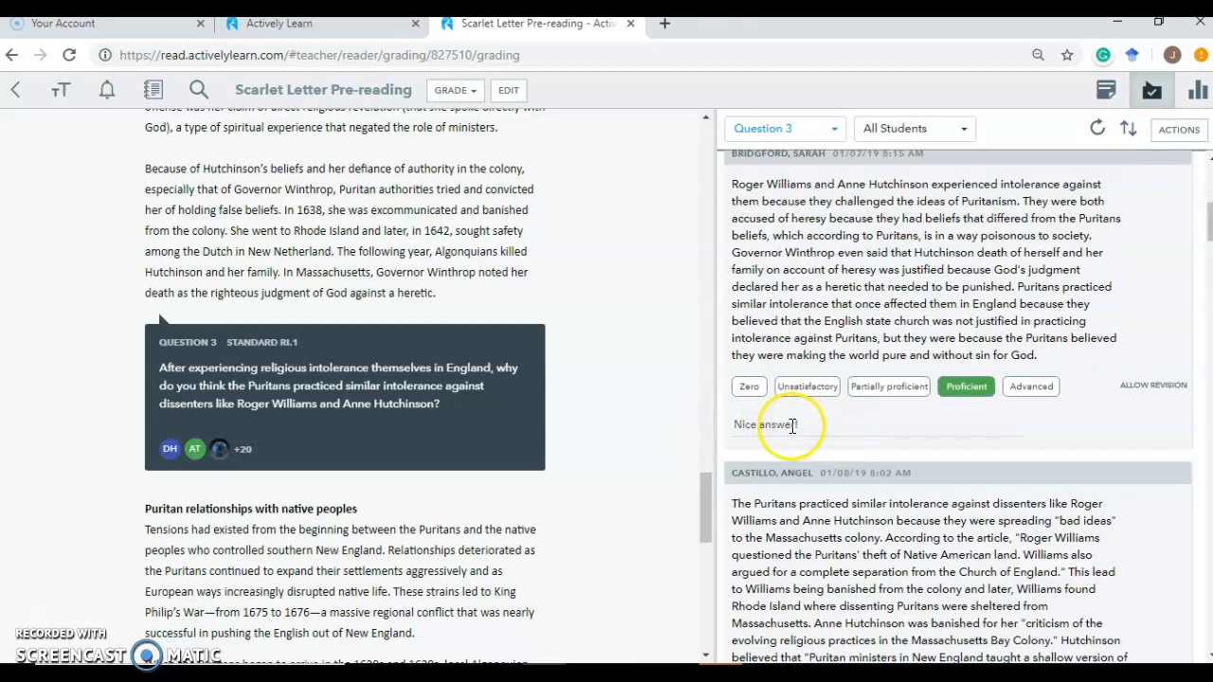
scroll("up", 3)
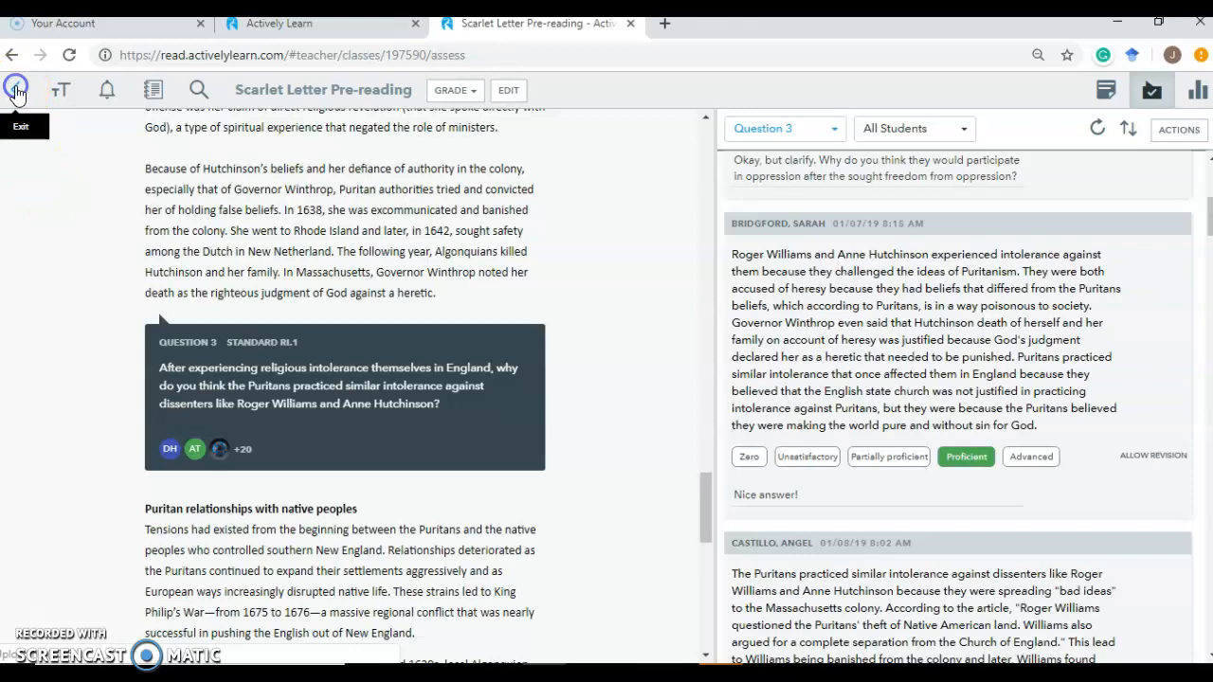
Exit the grading view and return to the teacher content catalog
left_click(18, 89)
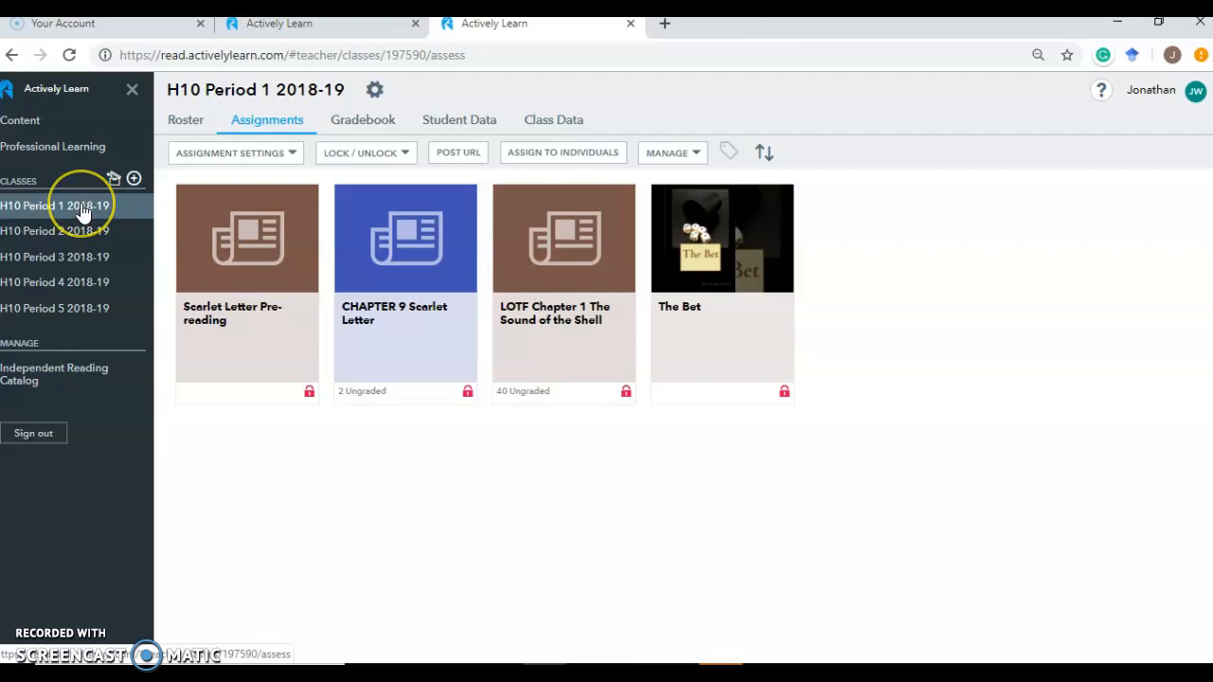
left_click(19, 120)
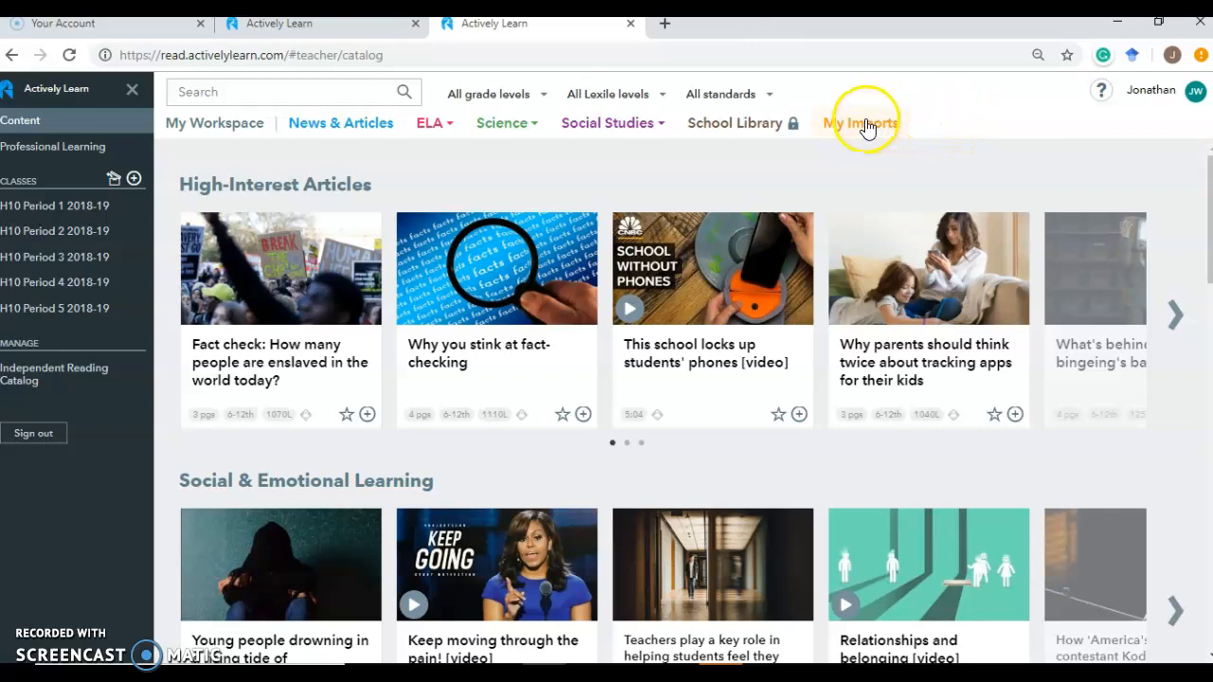
From My Imports, choose Add Content's Import Google Doc to bring up the Drive file picker
left_click(860, 121)
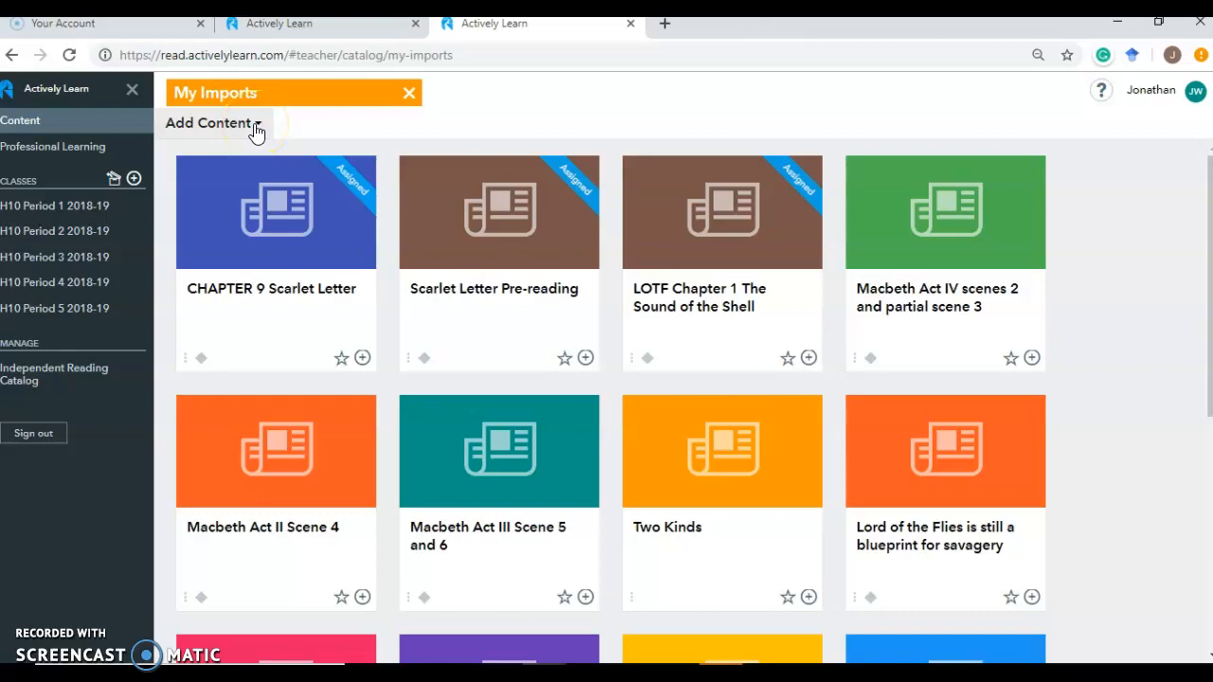
left_click(208, 121)
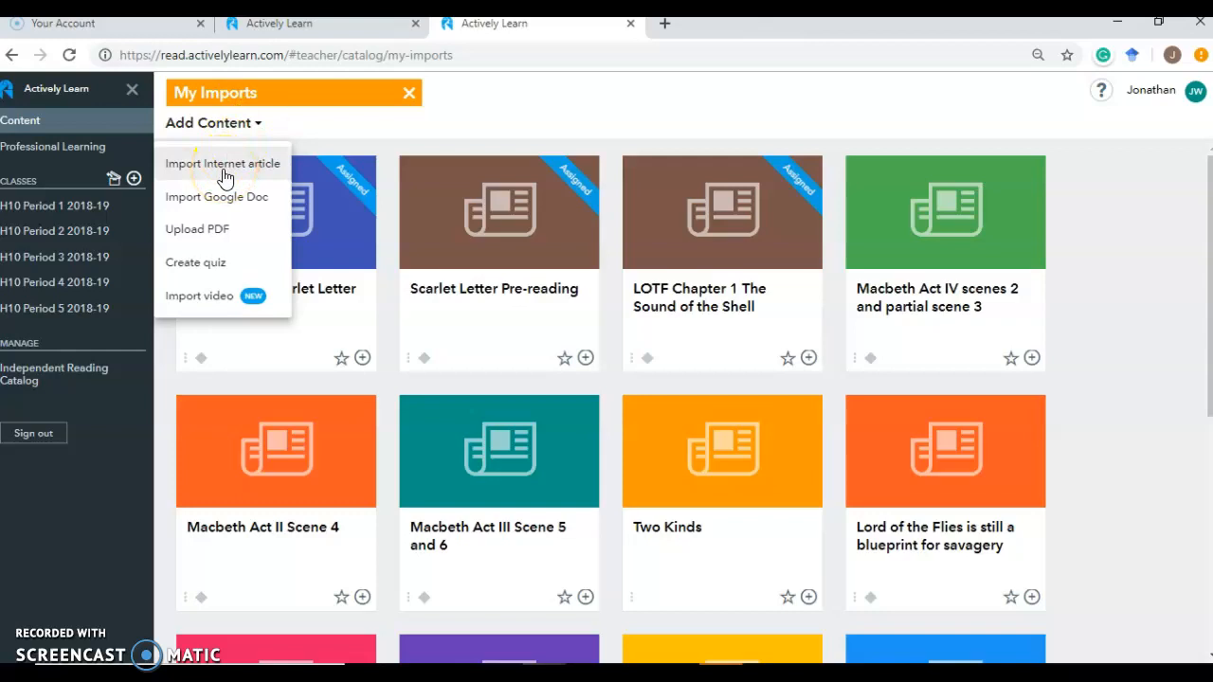
mouse_move(226, 203)
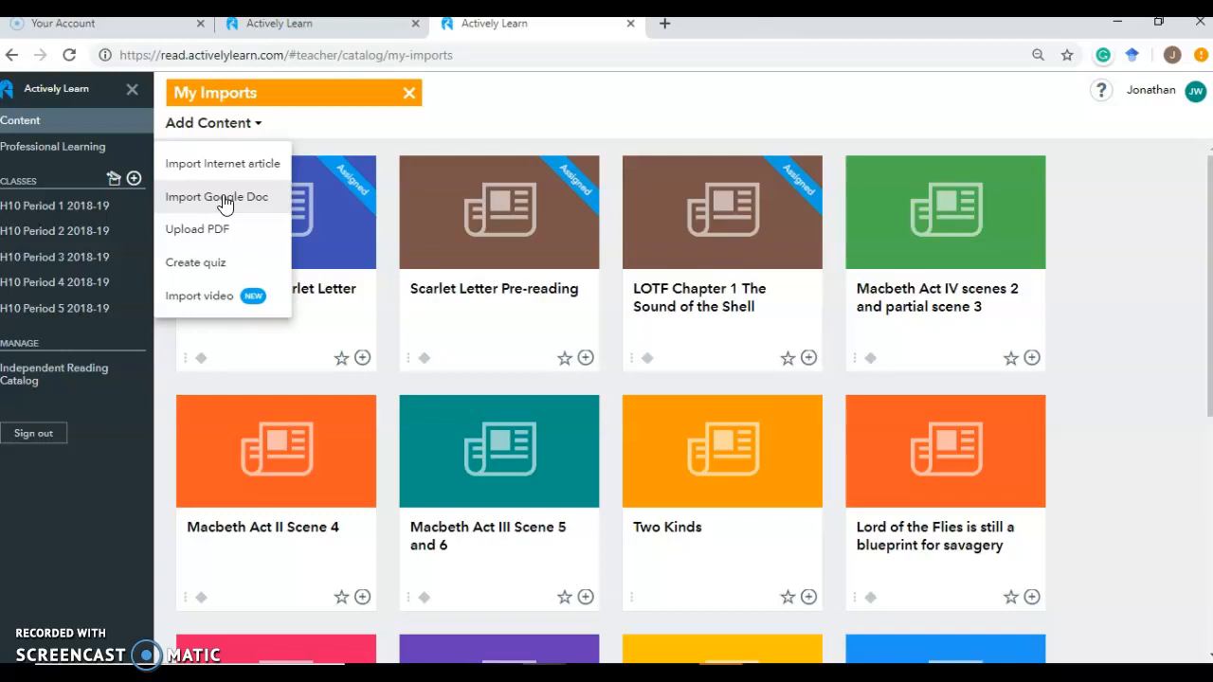
mouse_move(242, 235)
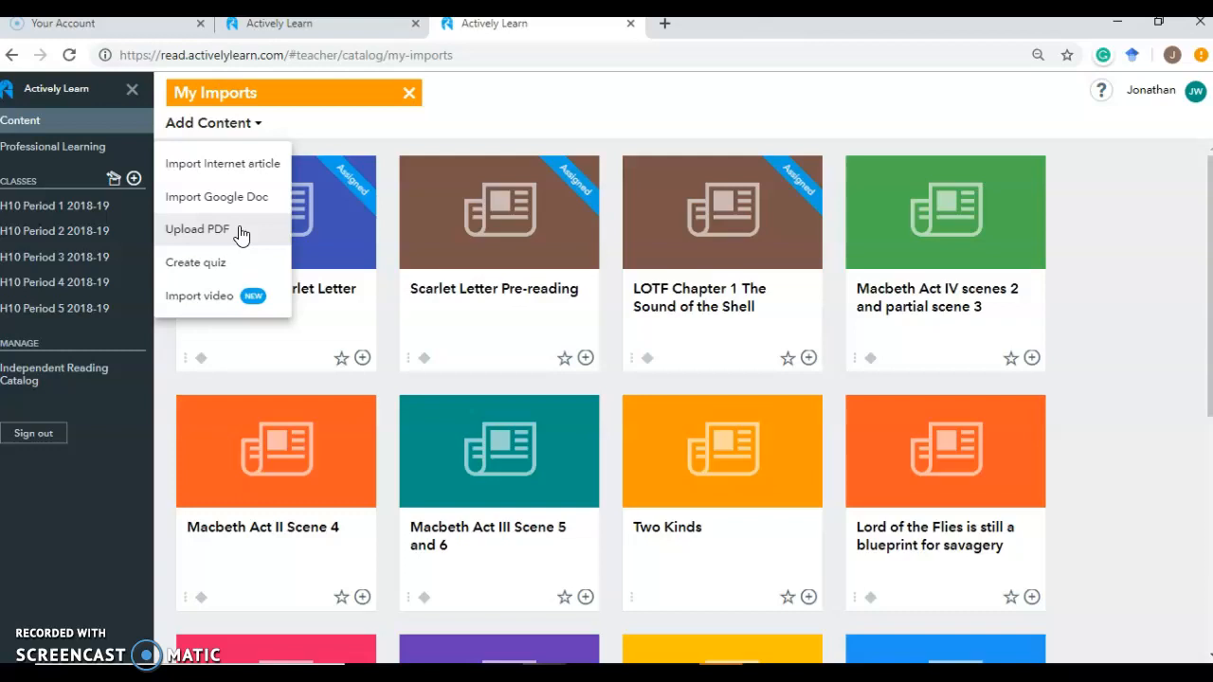
mouse_move(199, 303)
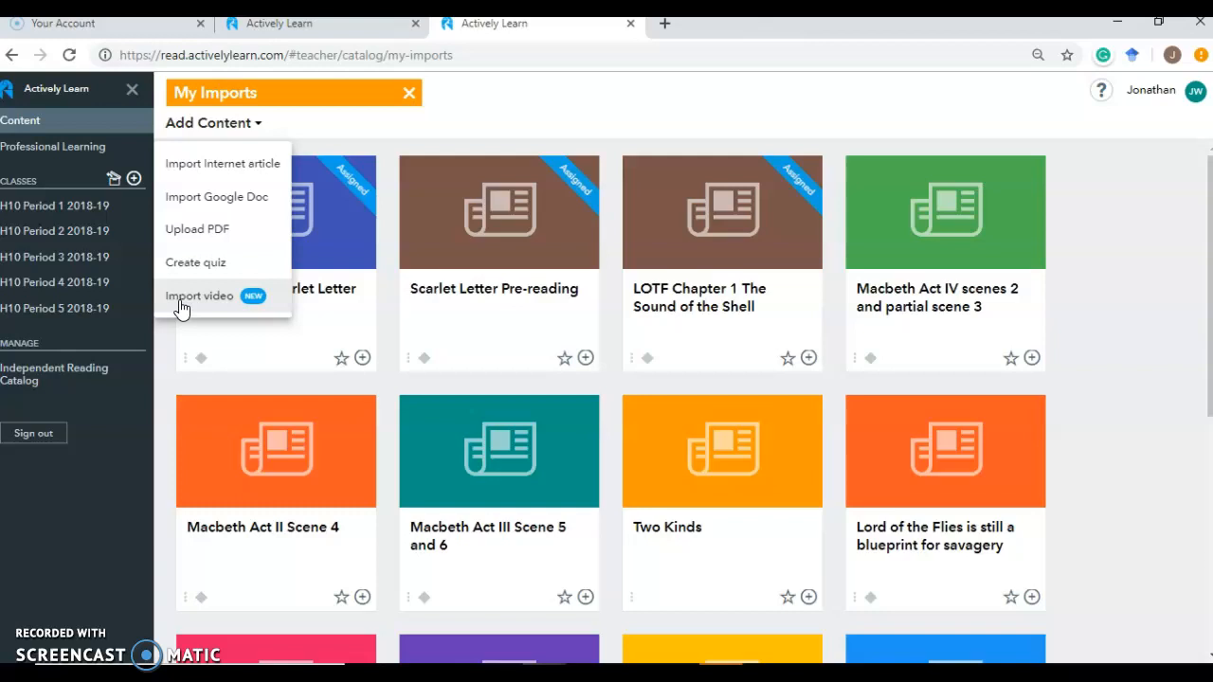
mouse_move(216, 195)
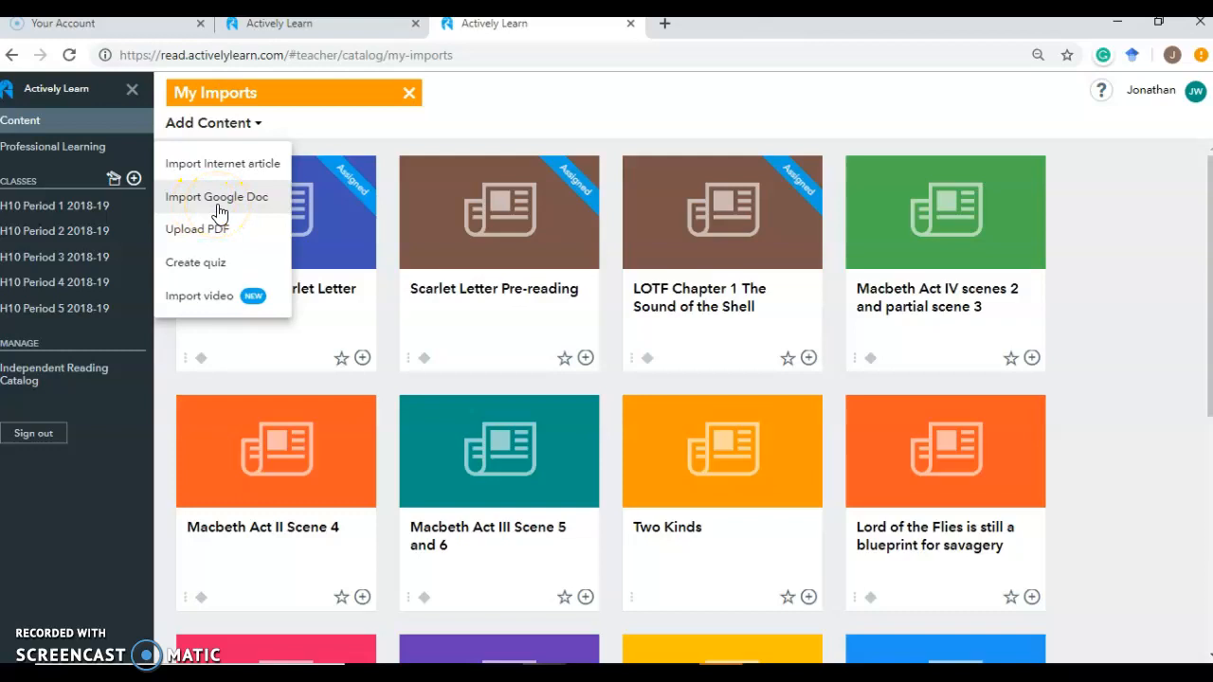
left_click(216, 195)
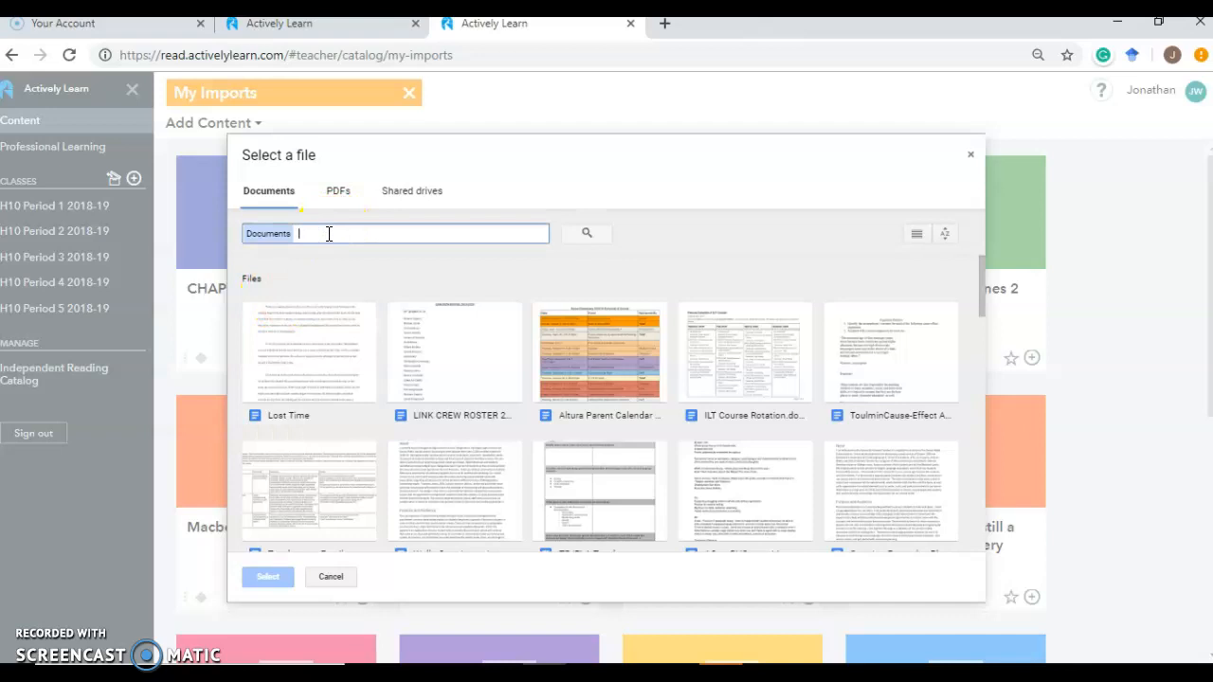
Search Drive for 'Two Kinds' and select the 'Two Kinds by Amy Tan' doc for import
left_click(585, 233)
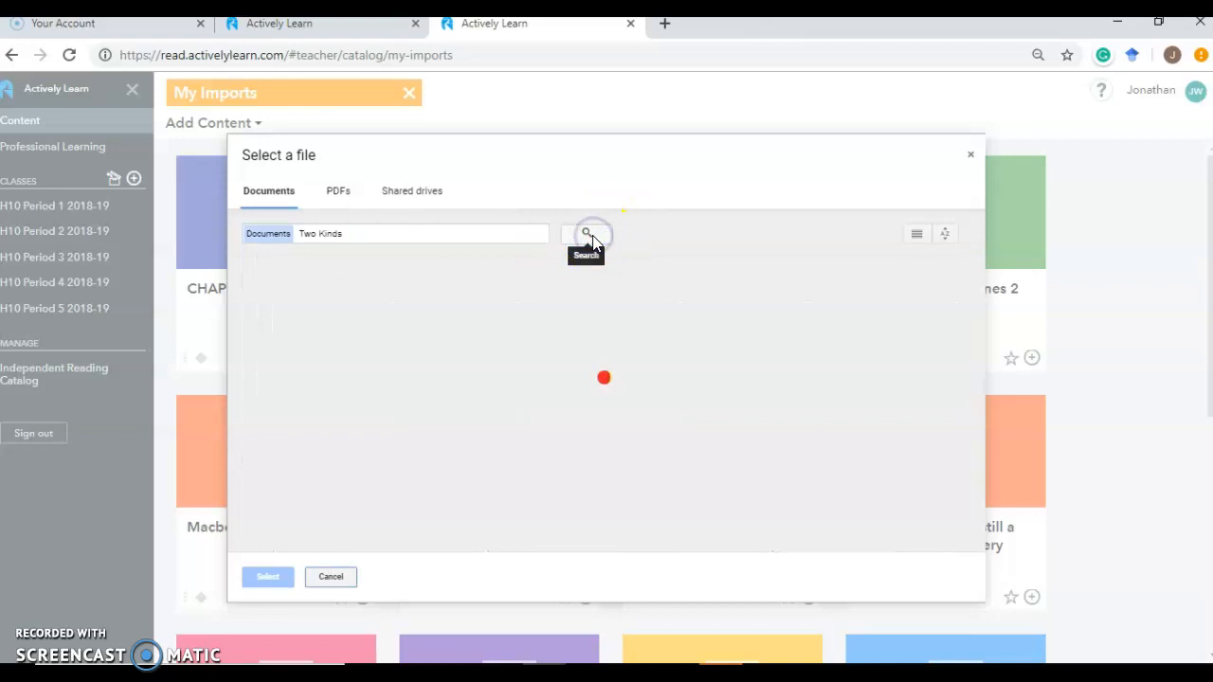
left_click(585, 233)
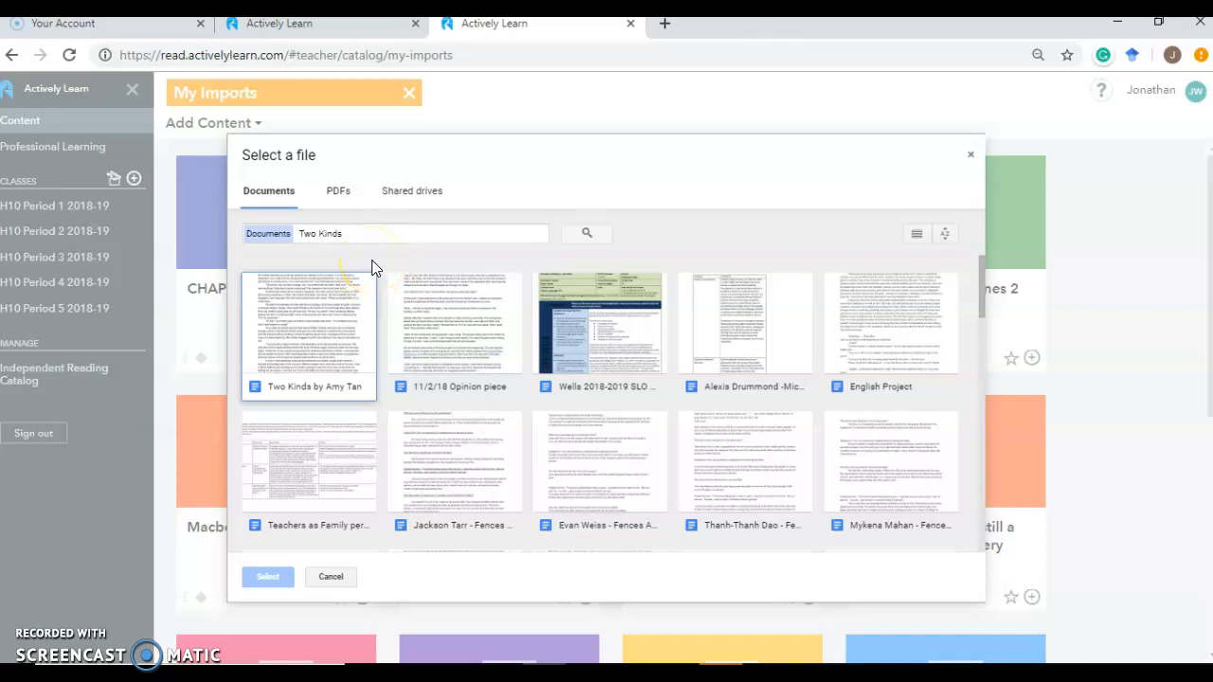
left_click(307, 322)
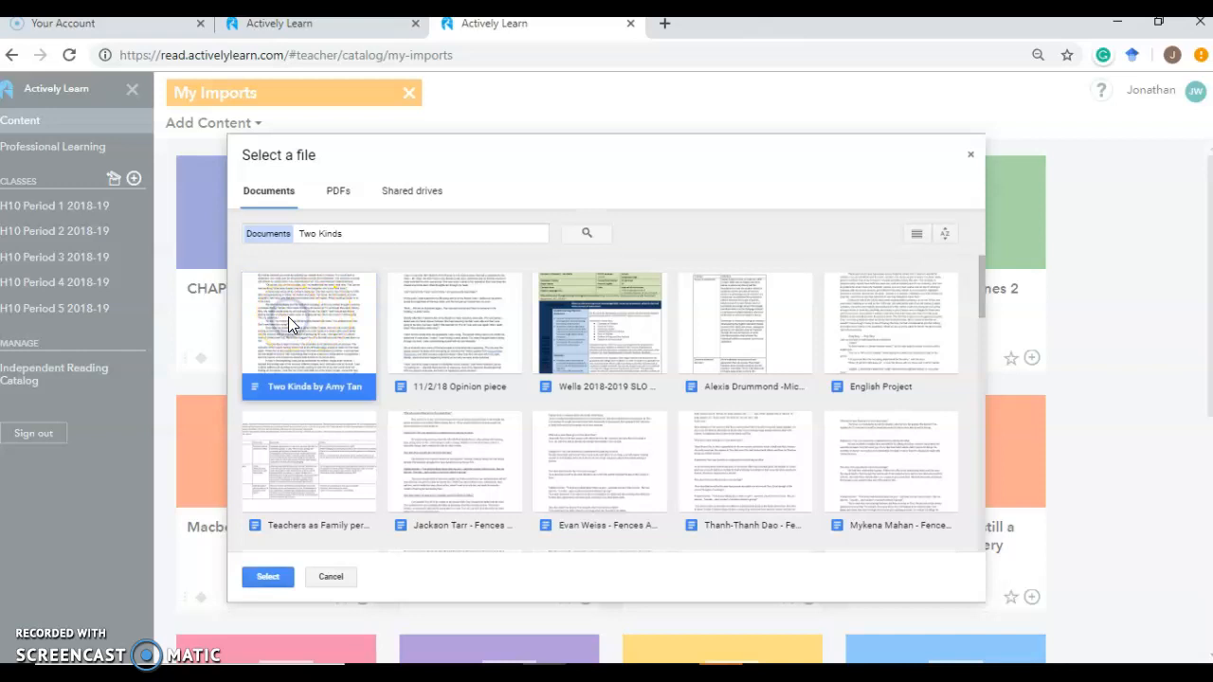
left_click(268, 576)
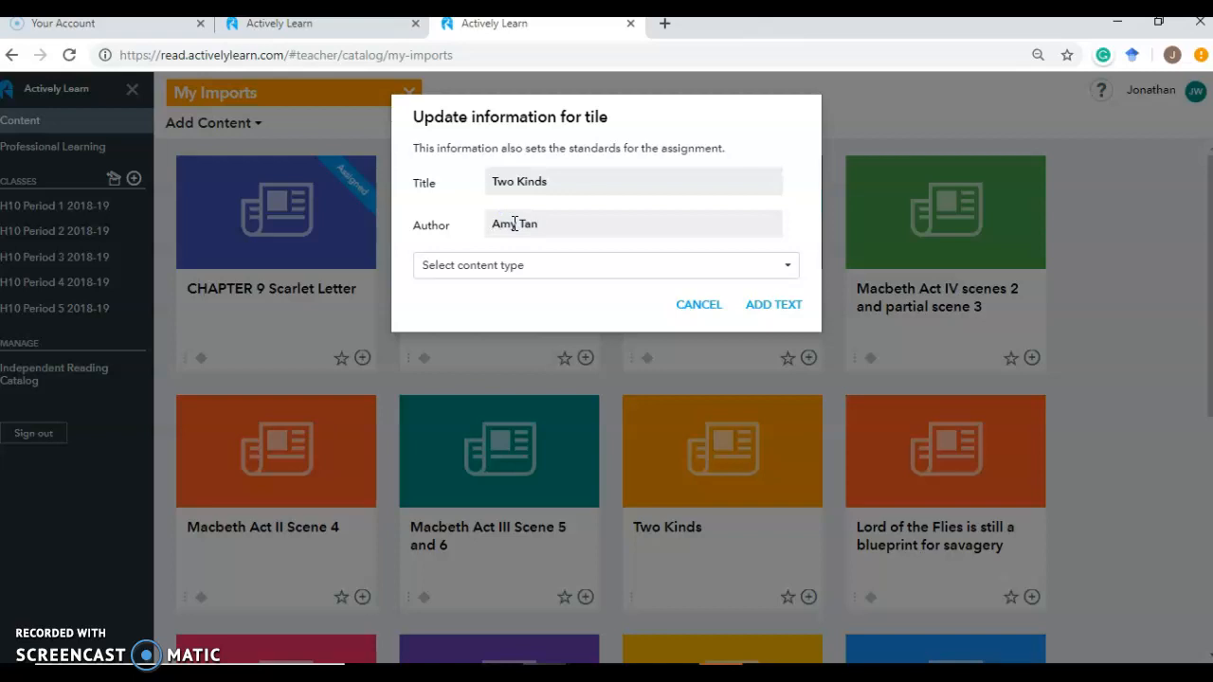
Set the content type to Literature and add 'Two Kinds' to My Imports
left_click(607, 265)
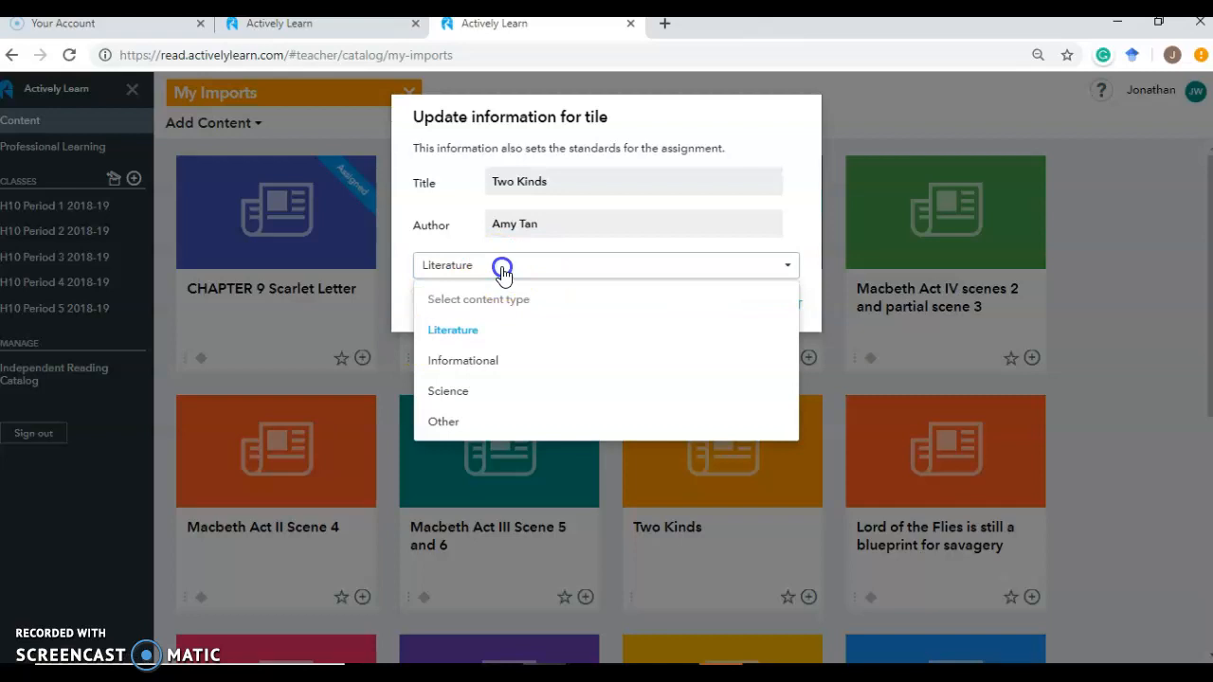
left_click(453, 330)
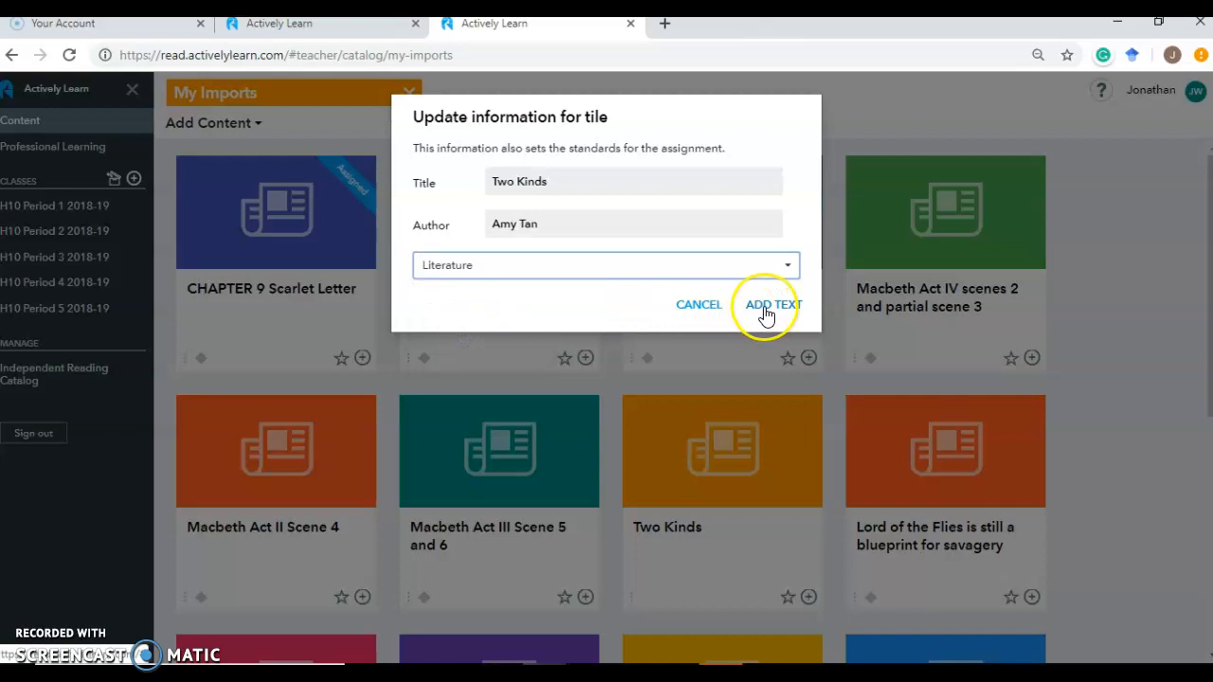
left_click(773, 303)
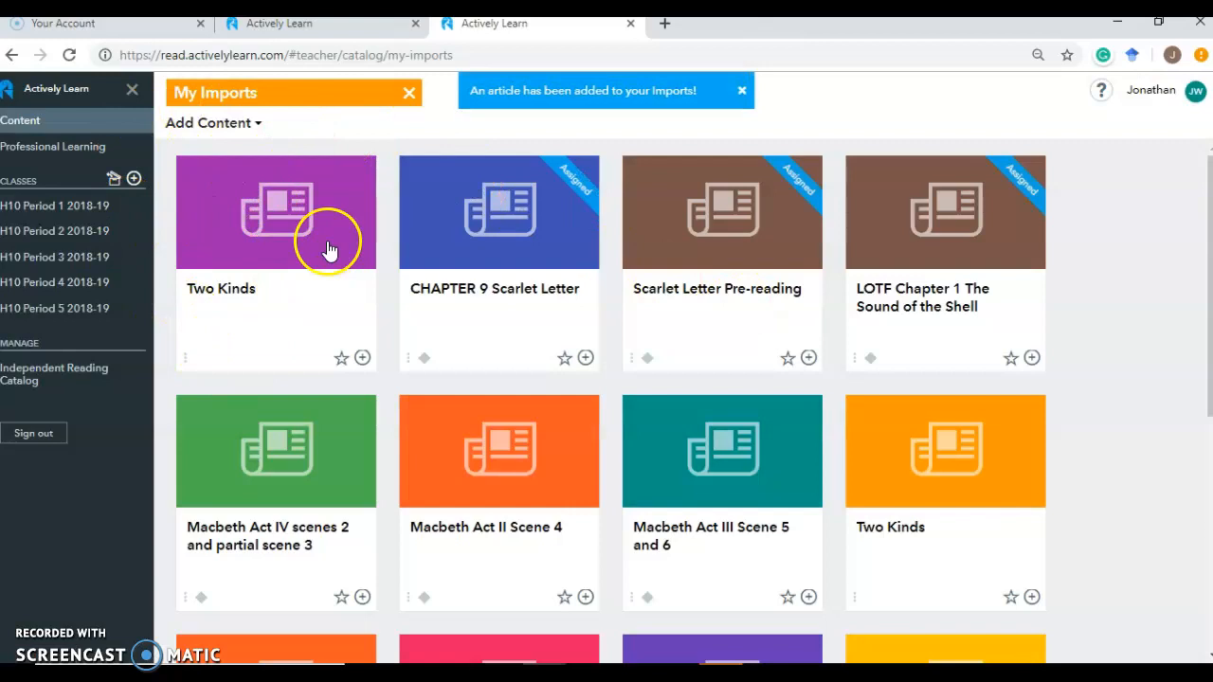
Save the directions 'Please read and answer questions' on the opened Two Kinds text
left_click(275, 212)
type("Please")
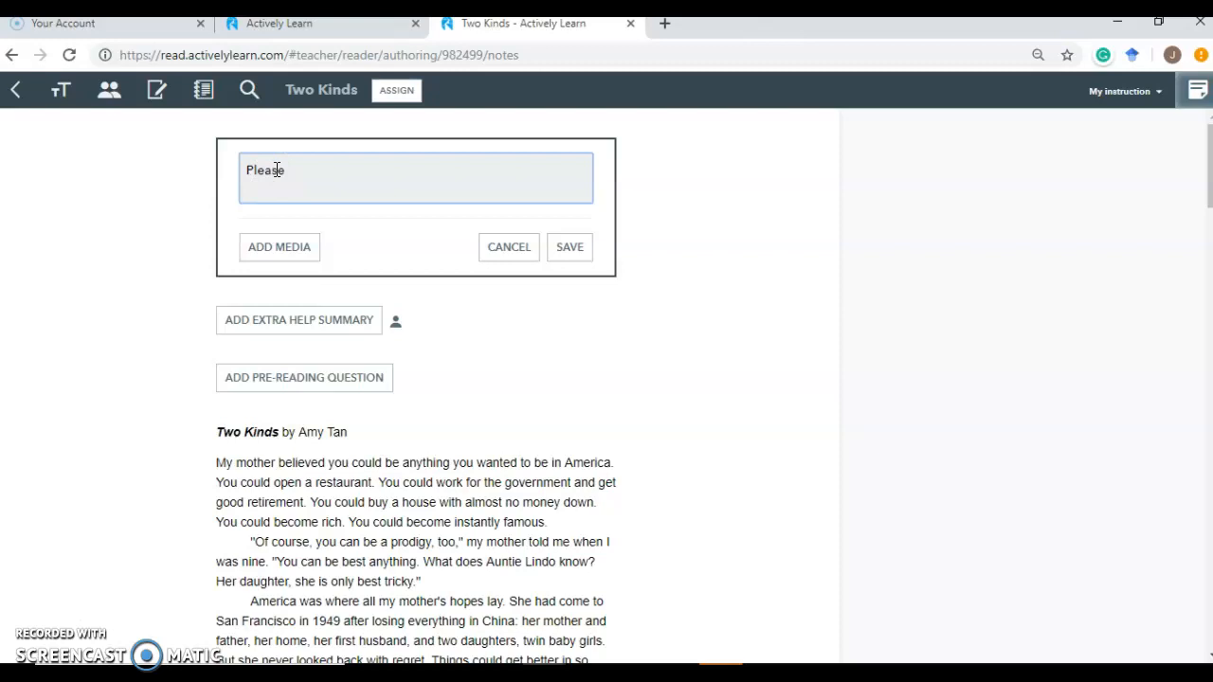
type("read and answer questions")
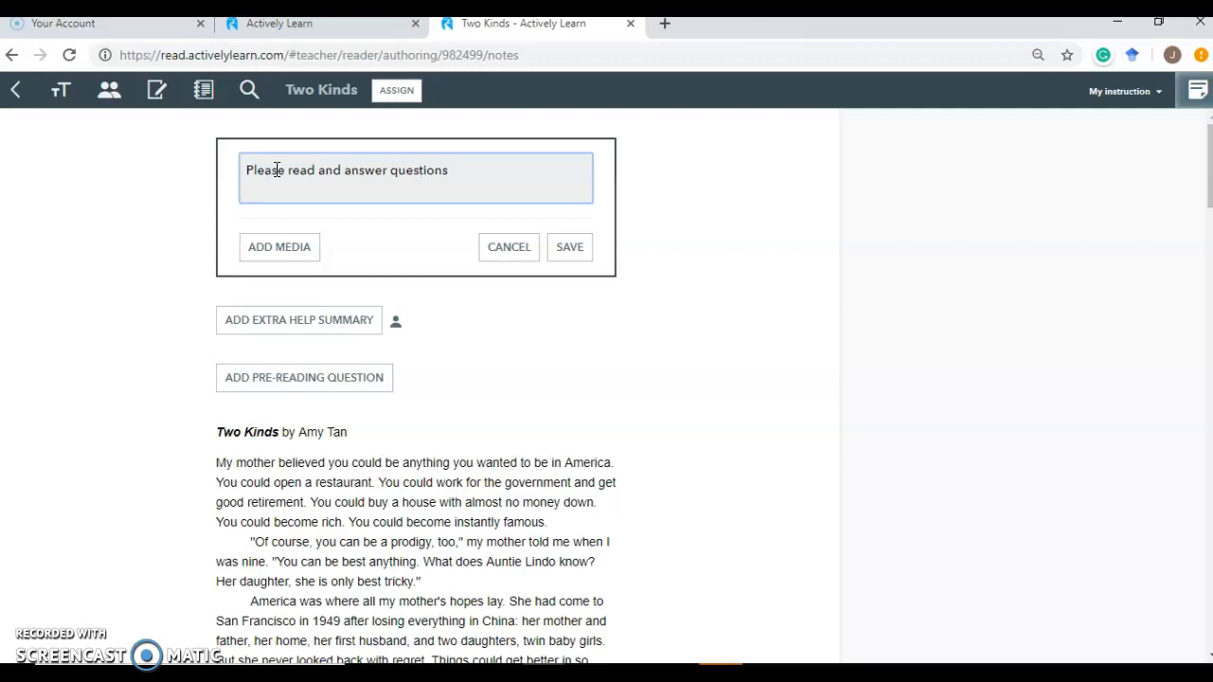
left_click(569, 246)
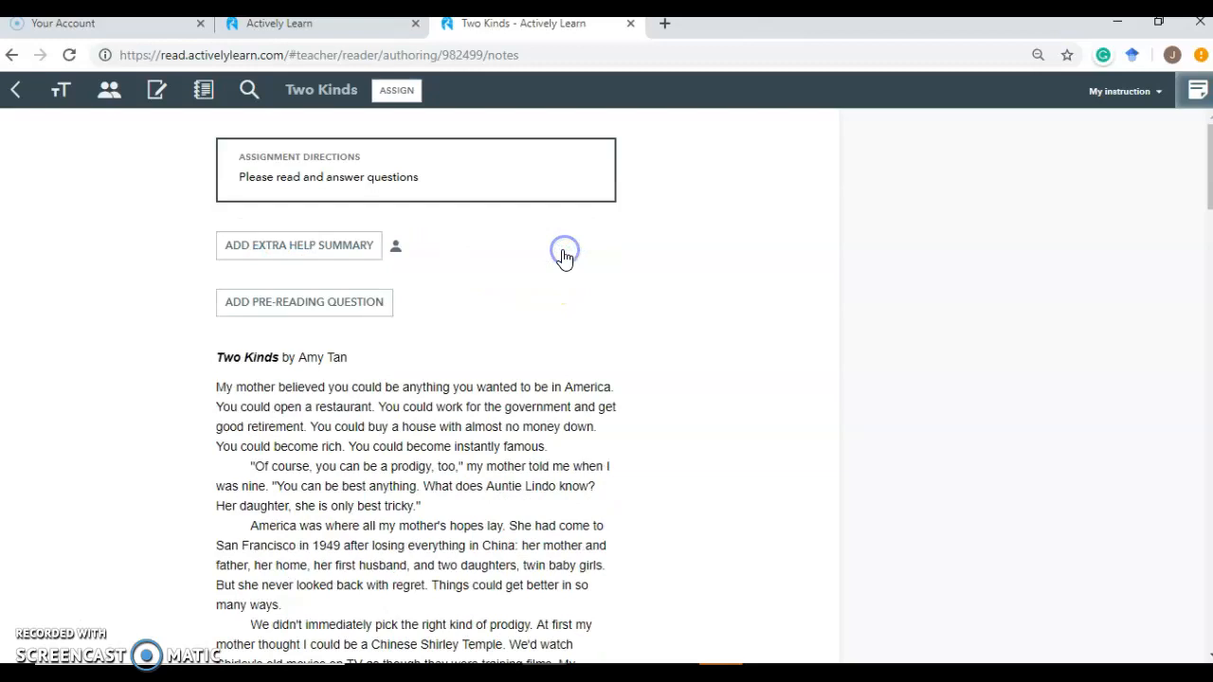
mouse_move(341, 303)
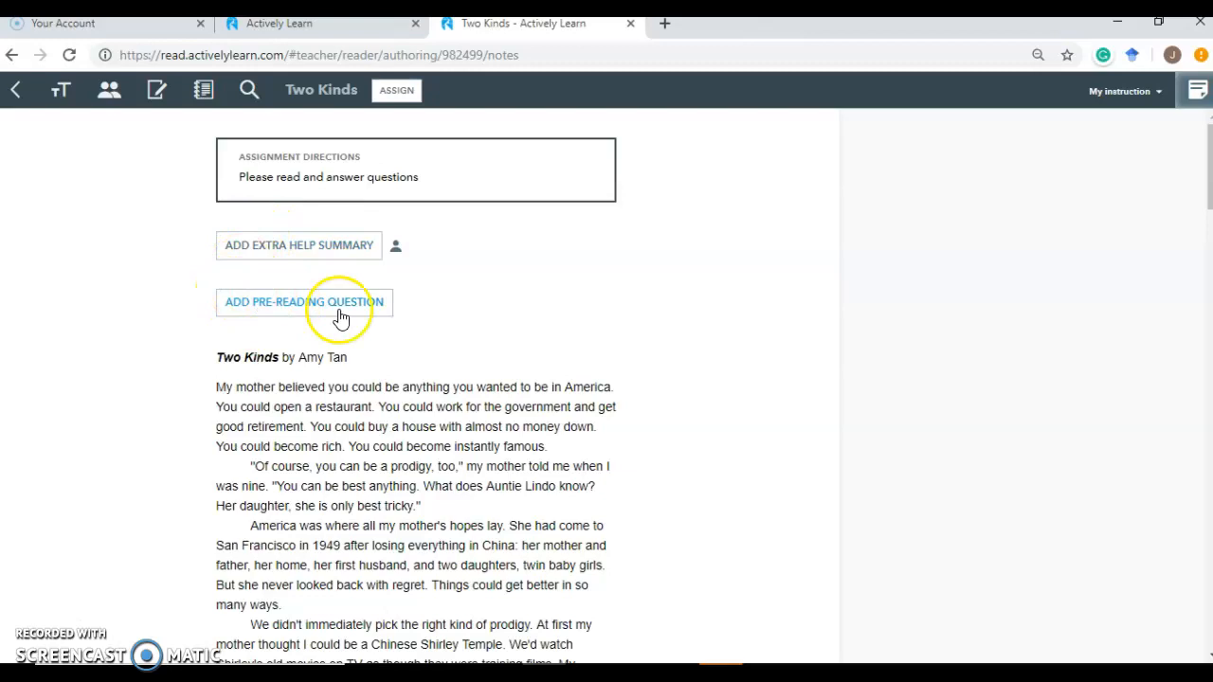
Highlight the word 'hair' further down the story to bring up its insert options
scroll("down", 3)
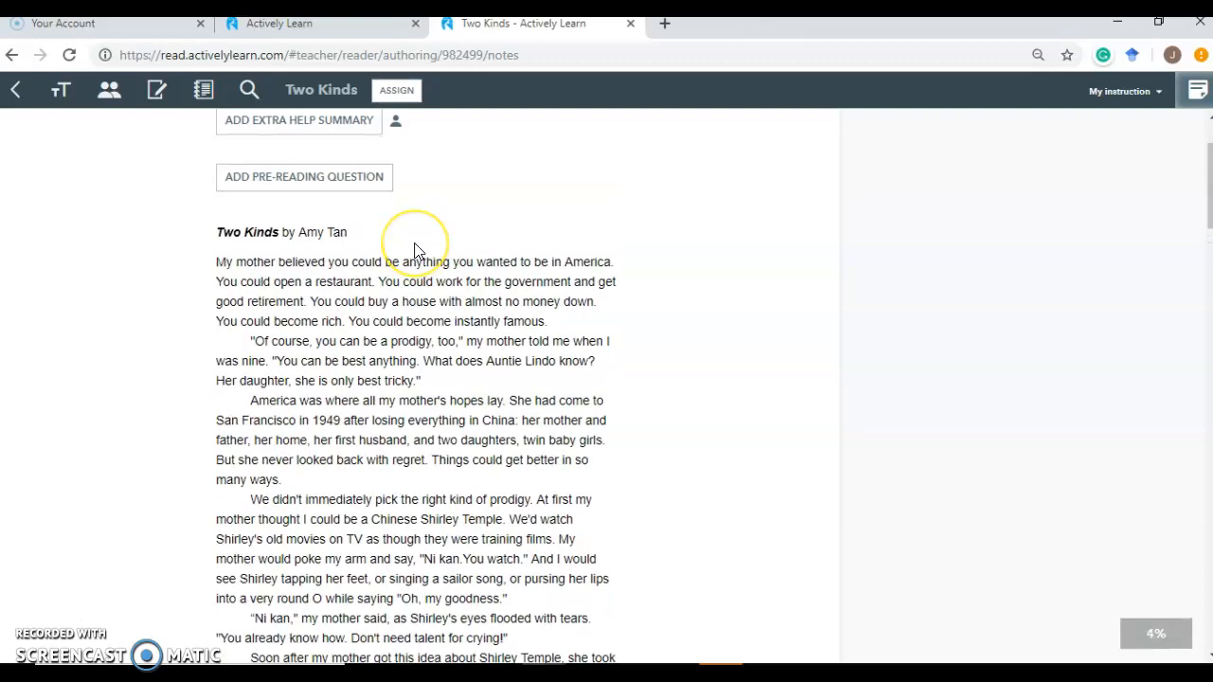
scroll("down", 3)
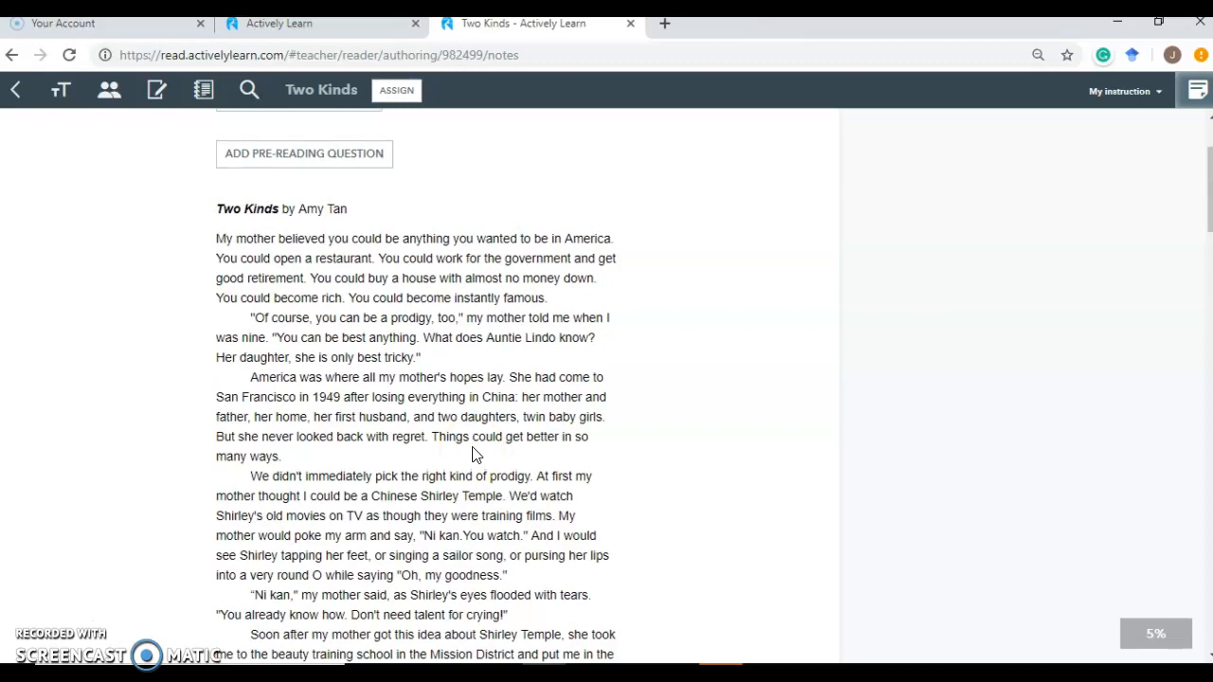
scroll("down", 3)
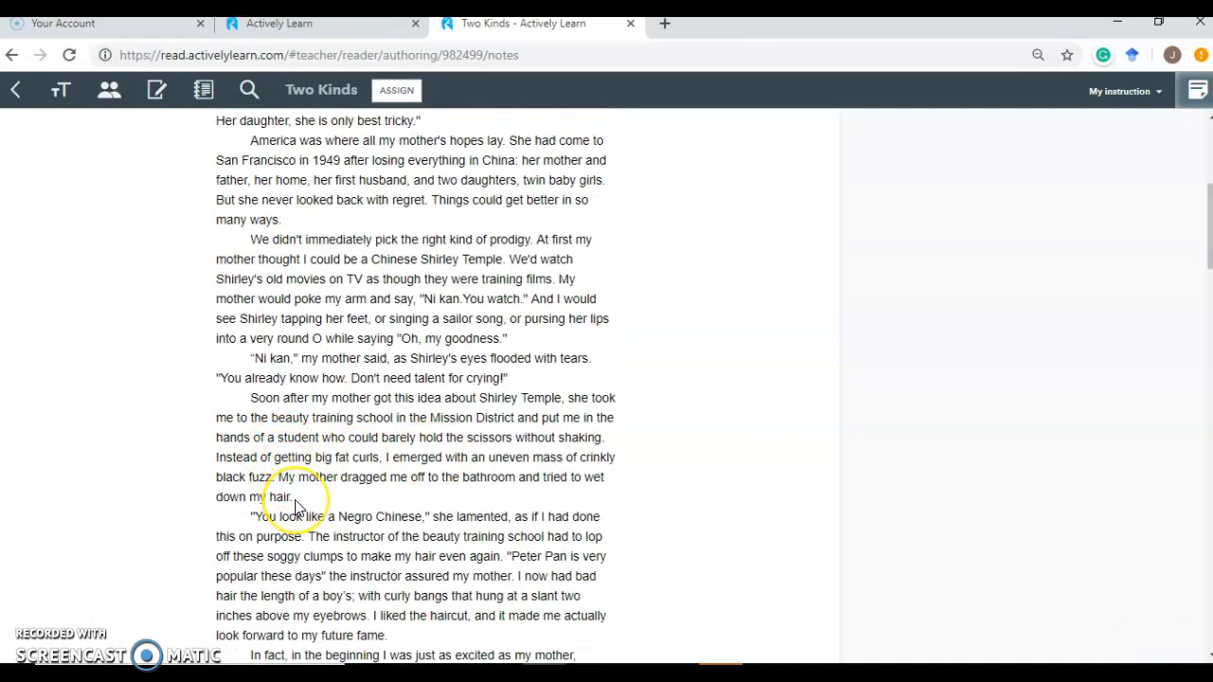
double_click(278, 497)
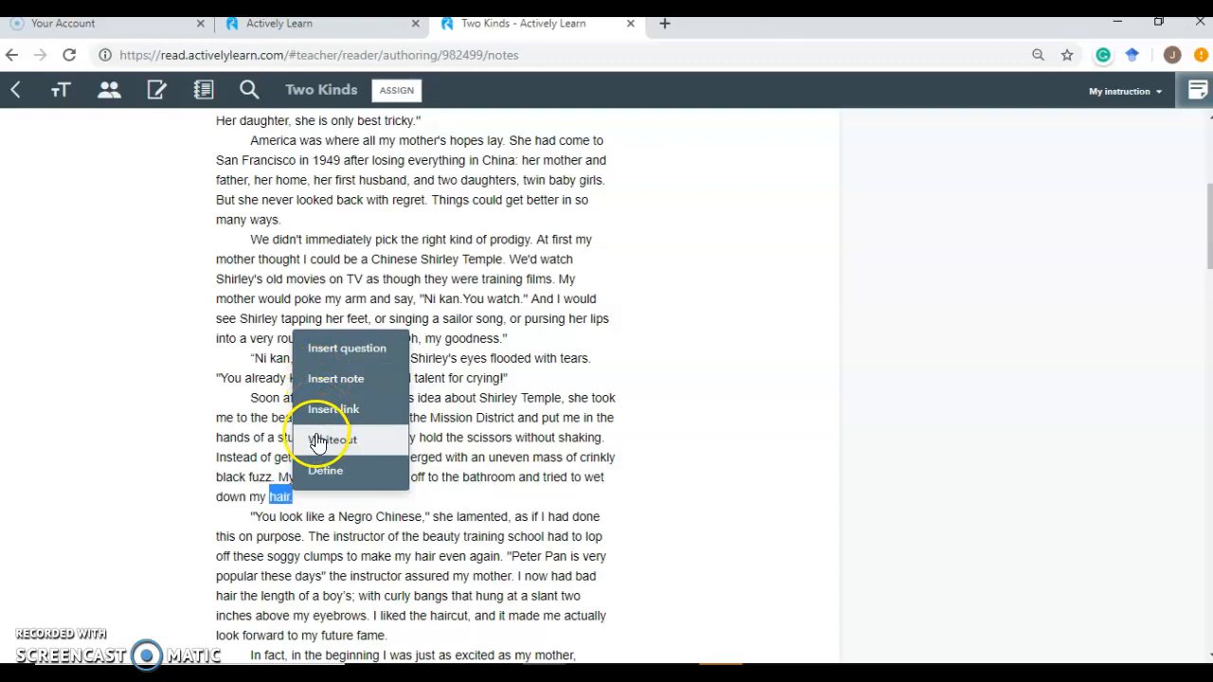
Draft an RL.2 Main Ideas short-answer question asking what the main idea is so far
left_click(347, 349)
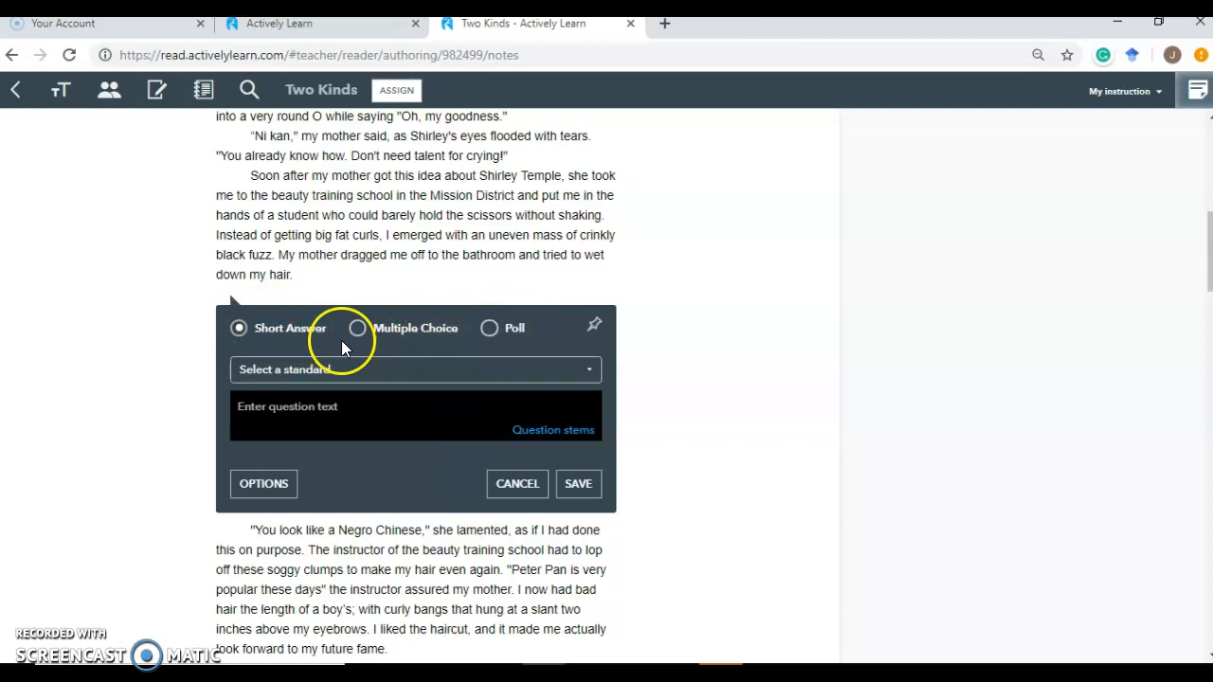
left_click(415, 369)
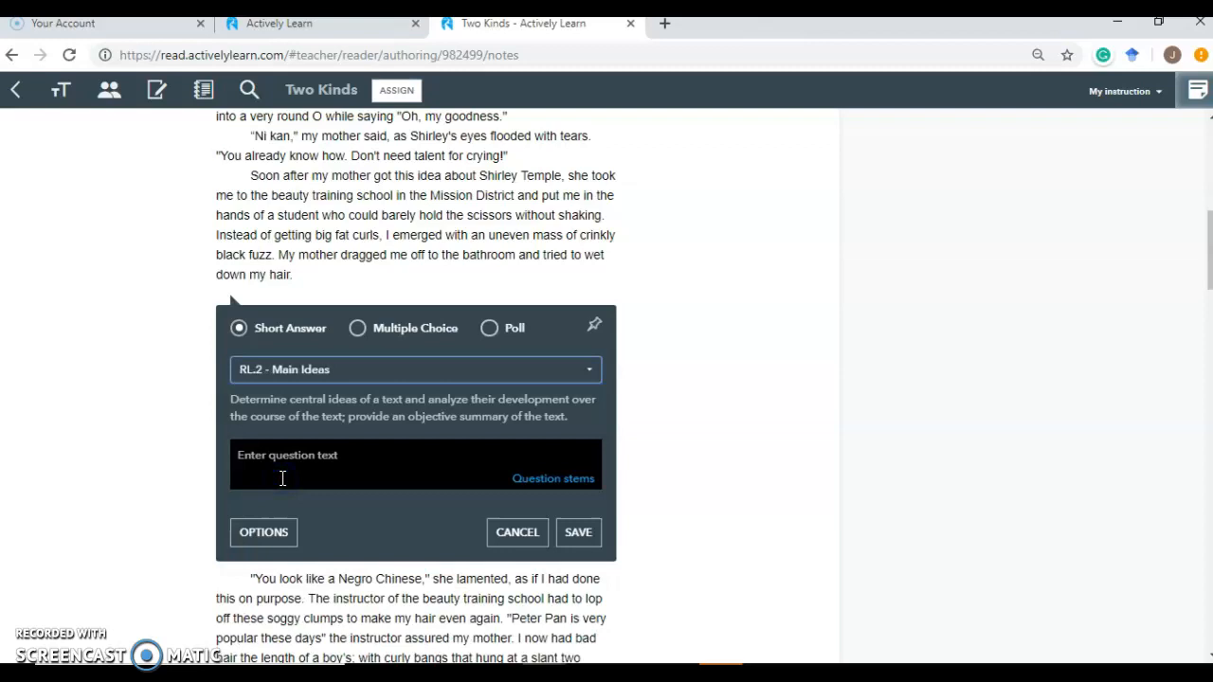
left_click(294, 454)
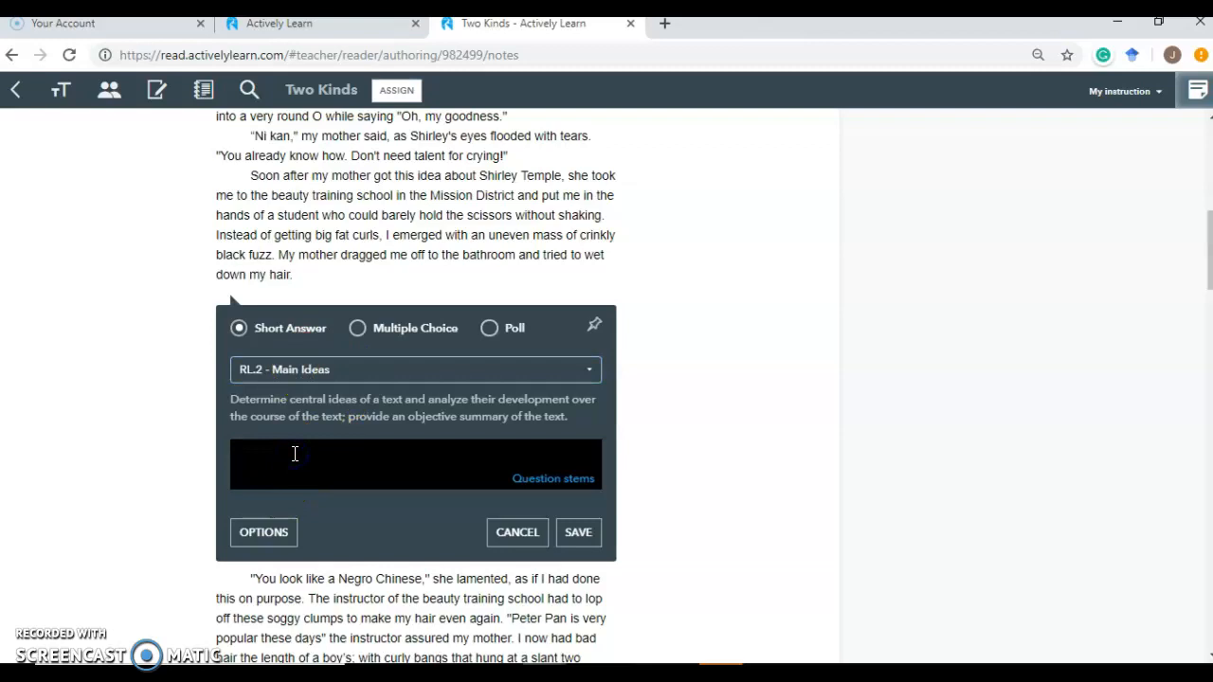
type("What do you think the main idea is so far in the tex")
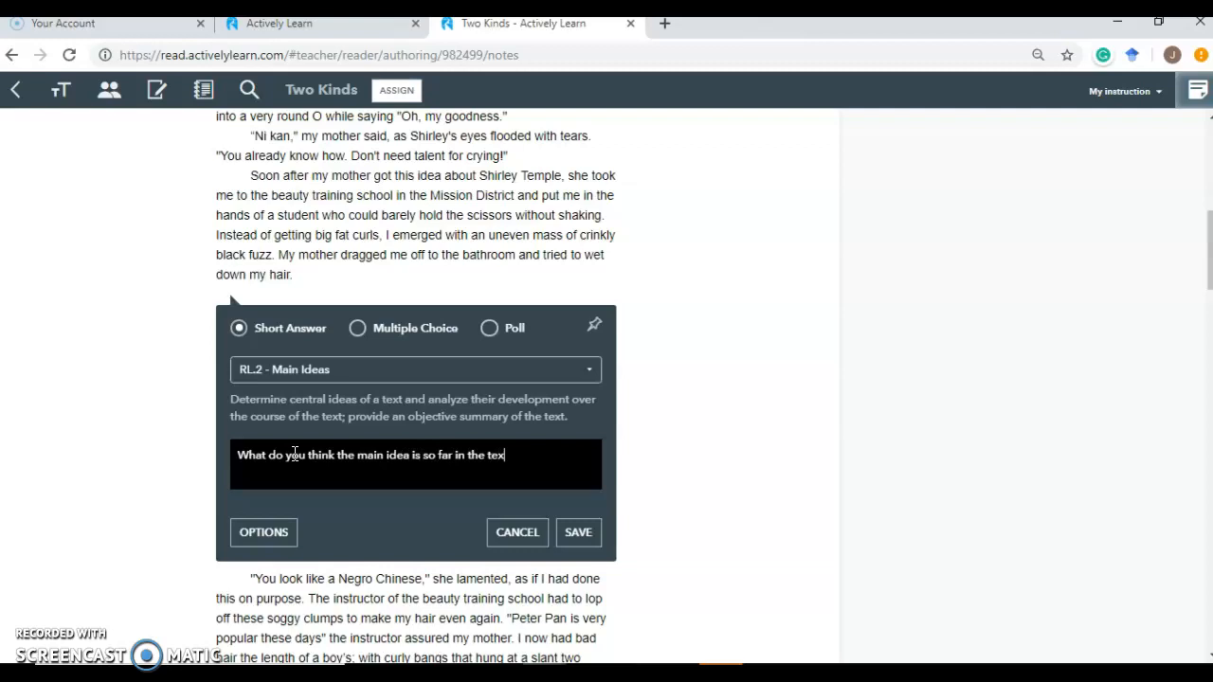
type("t?")
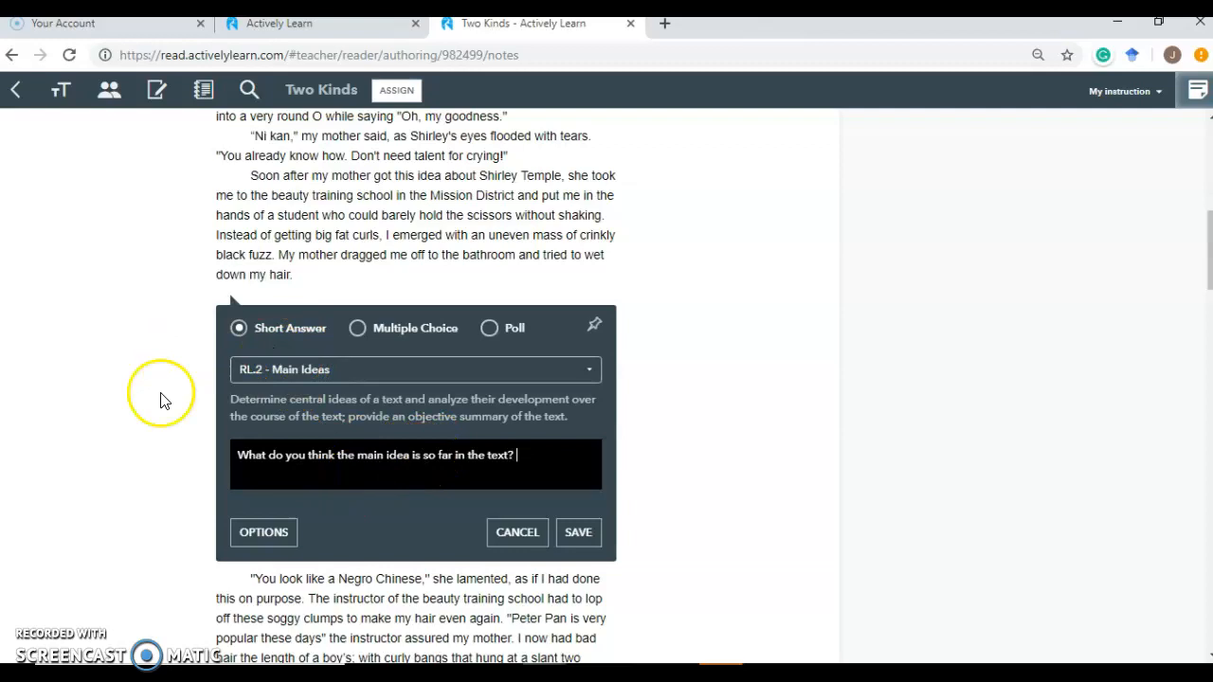
mouse_move(303, 338)
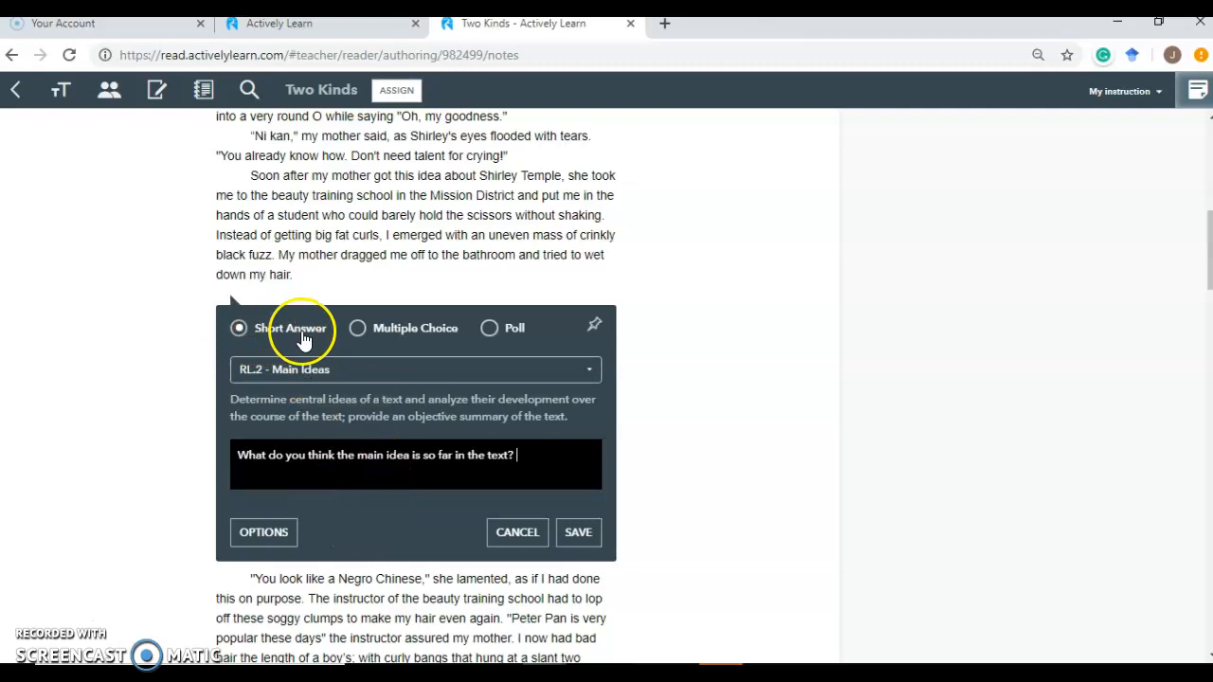
left_click(578, 531)
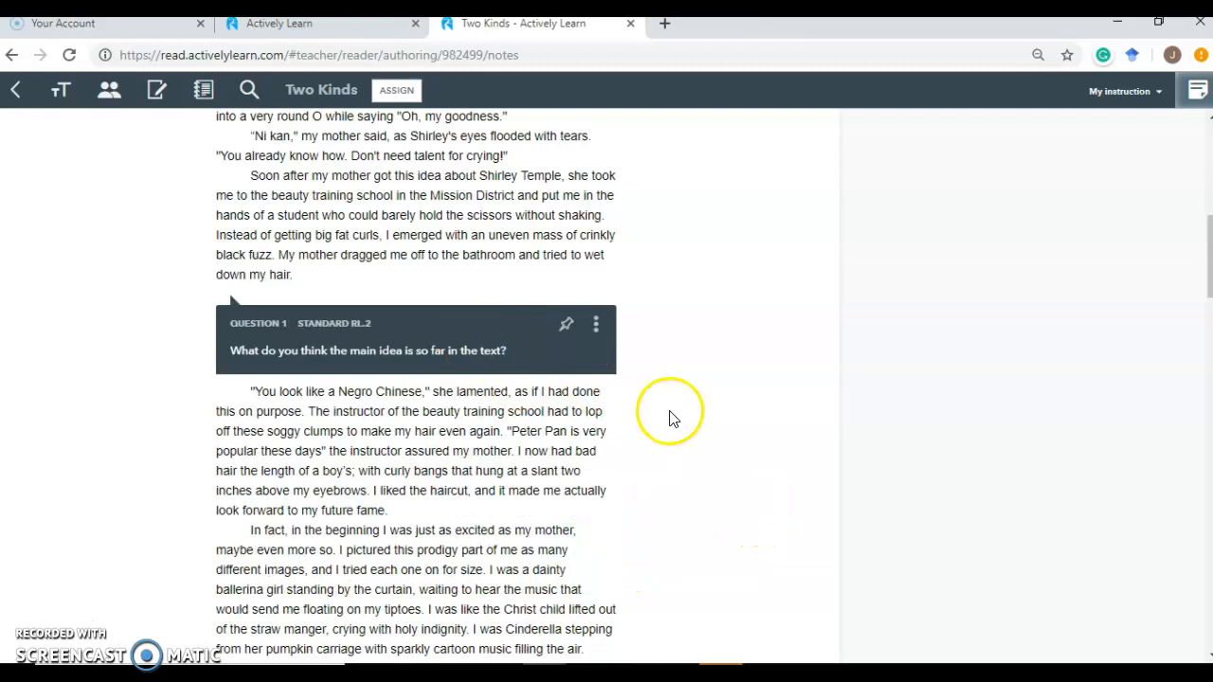
mouse_move(711, 440)
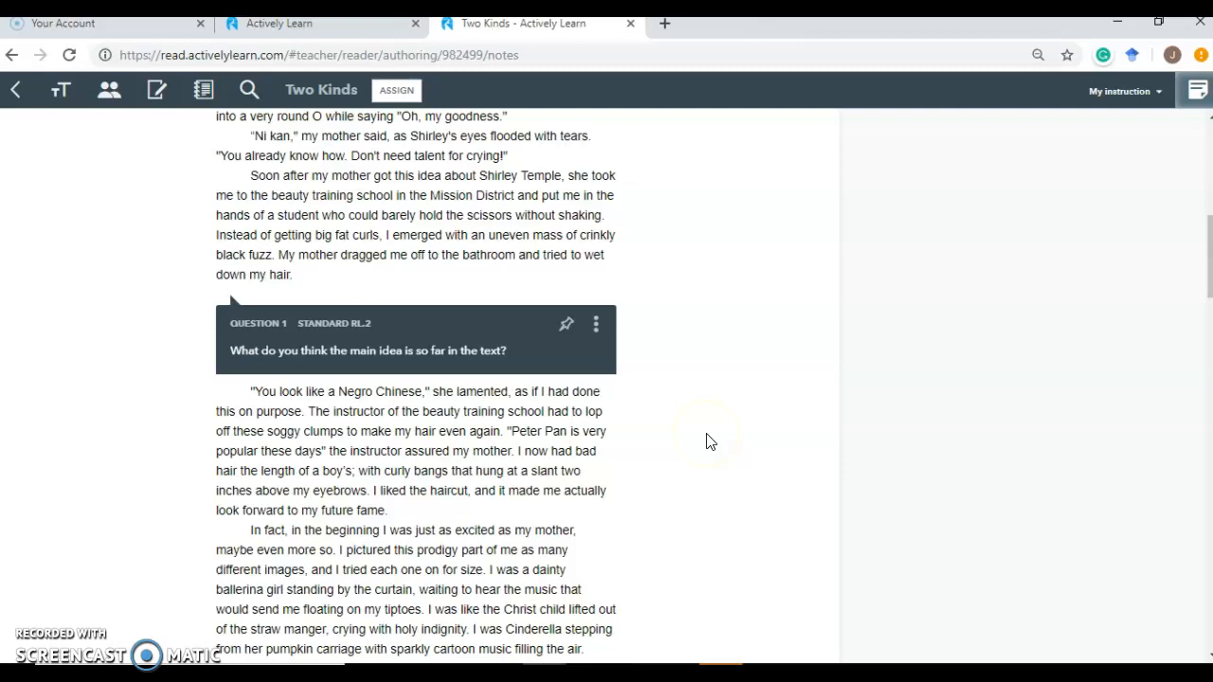
mouse_move(412, 355)
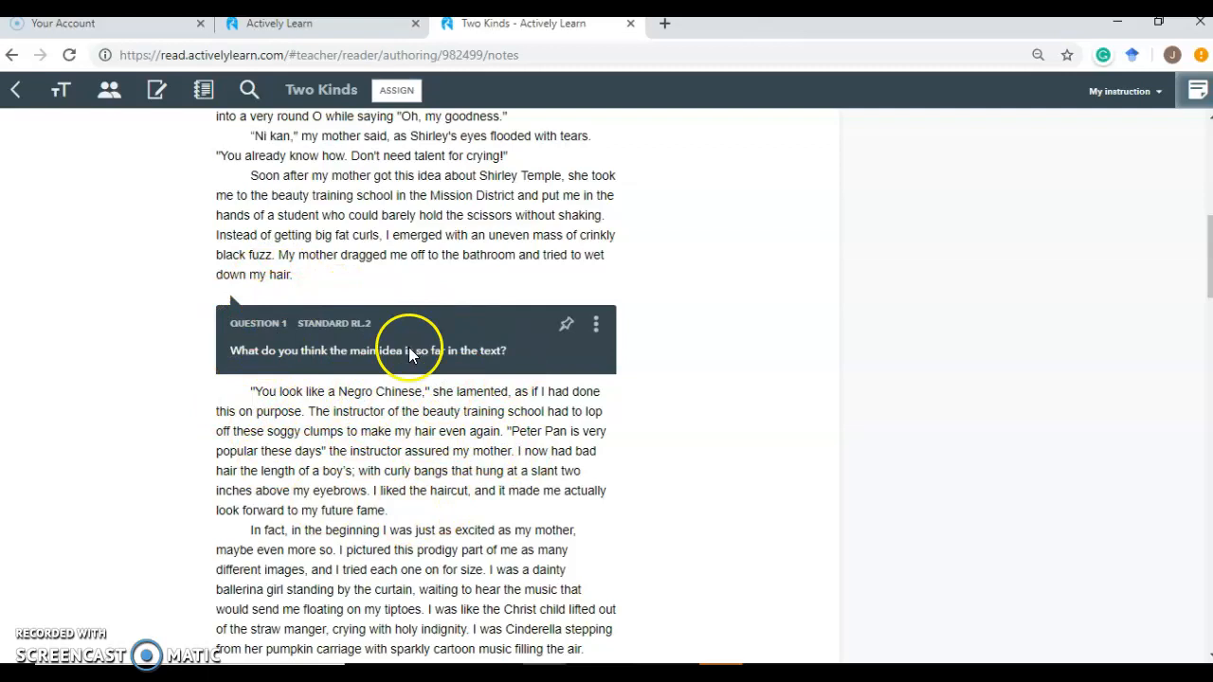
Save the question and return to the content catalog
left_click(396, 91)
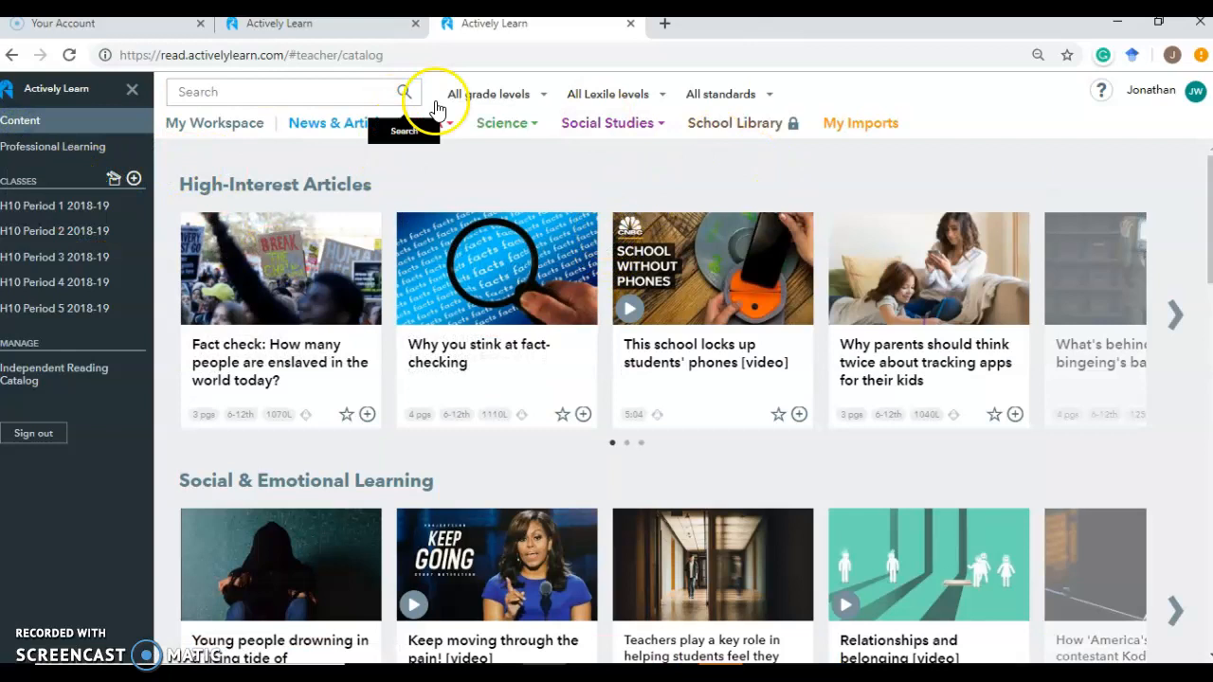
mouse_move(710, 180)
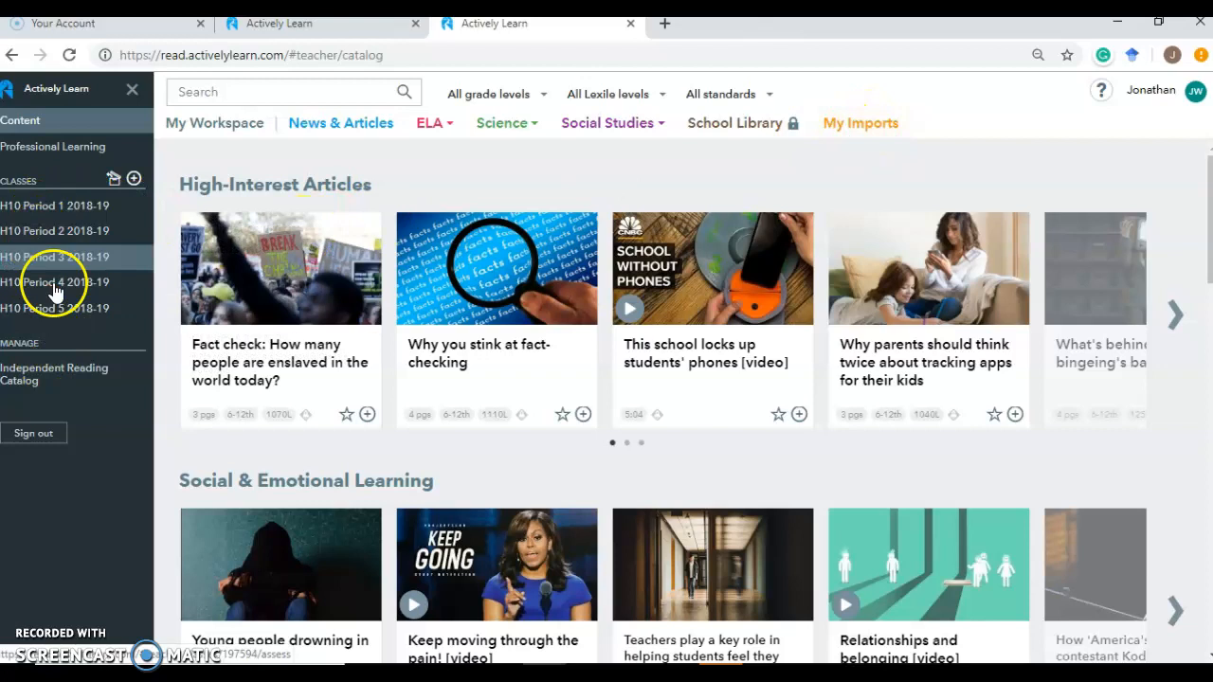
left_click(55, 205)
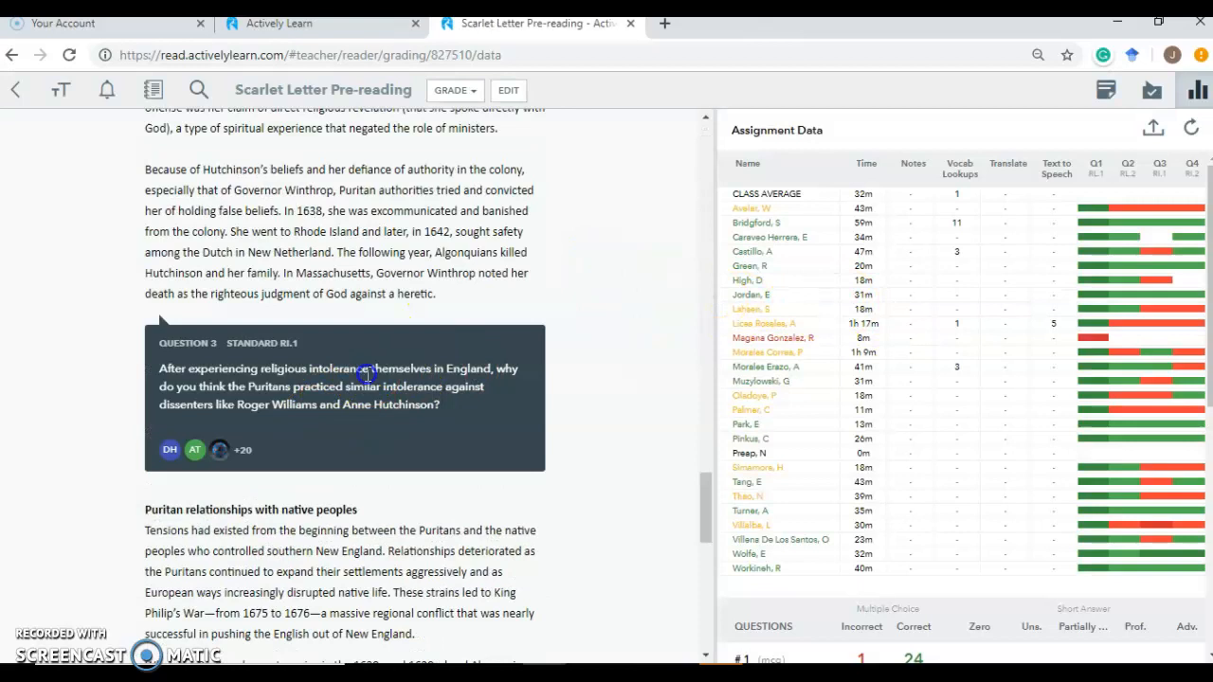
left_click(1152, 89)
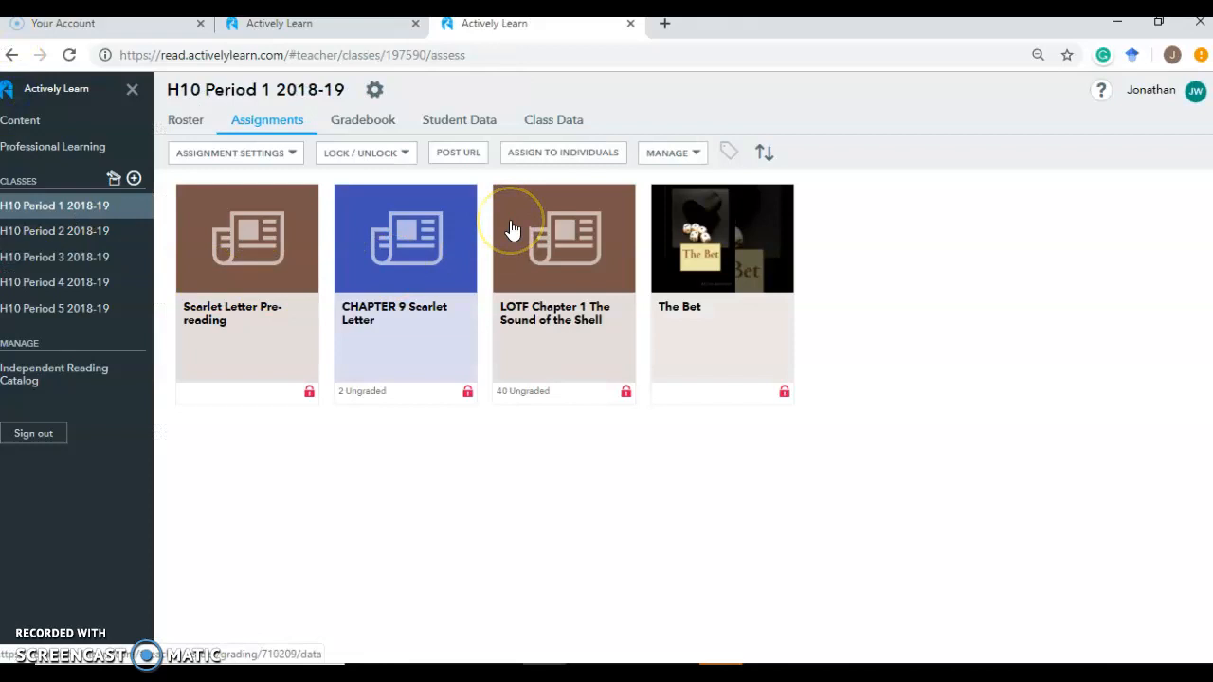
left_click(21, 120)
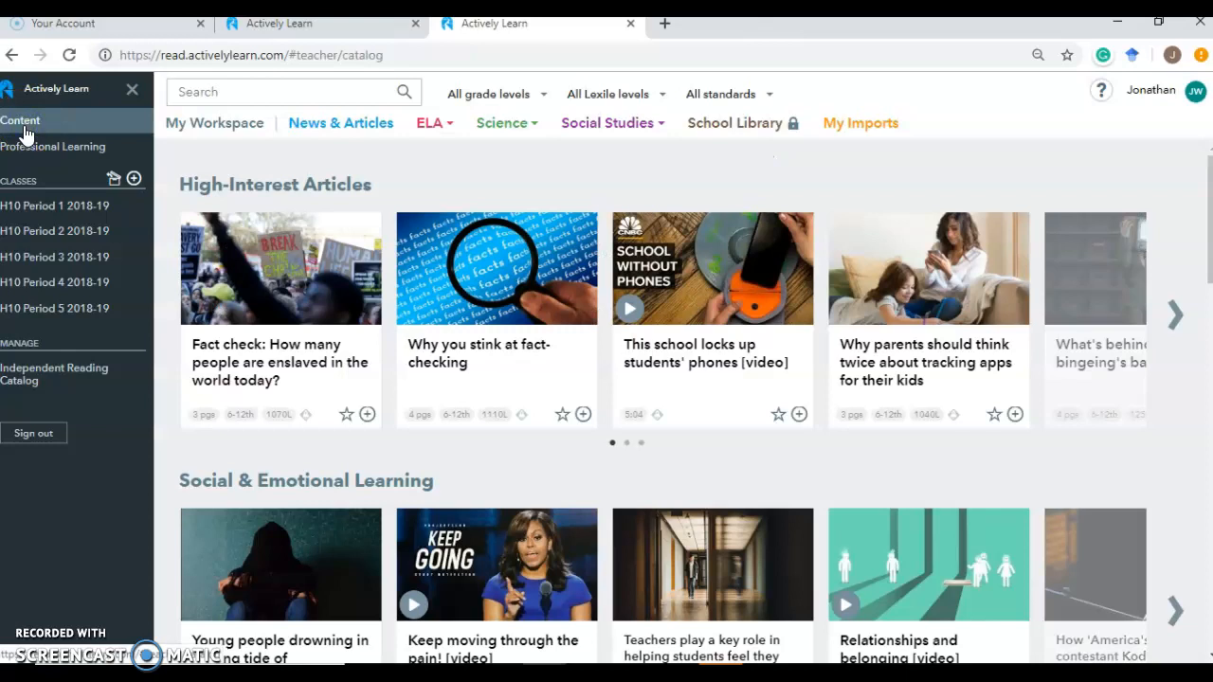